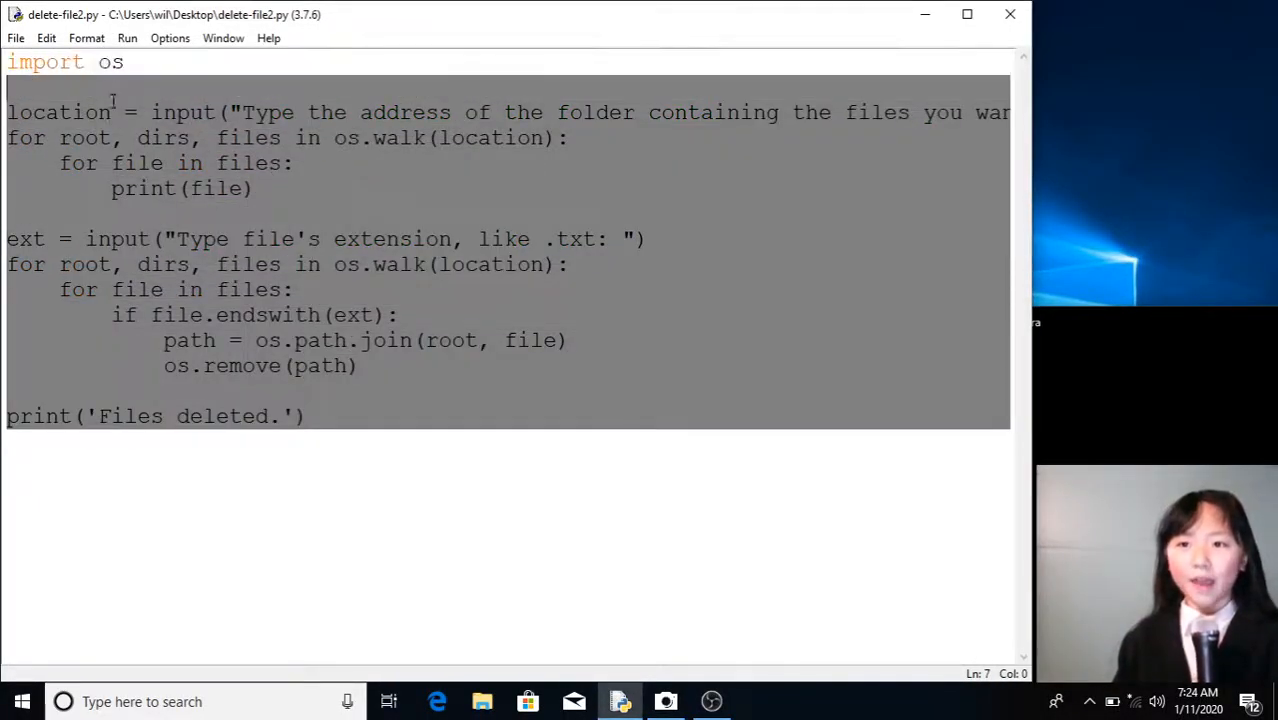
- Run delete-file2.py via Run Module so the Shell prompts for the folder address
left_click(127, 38)
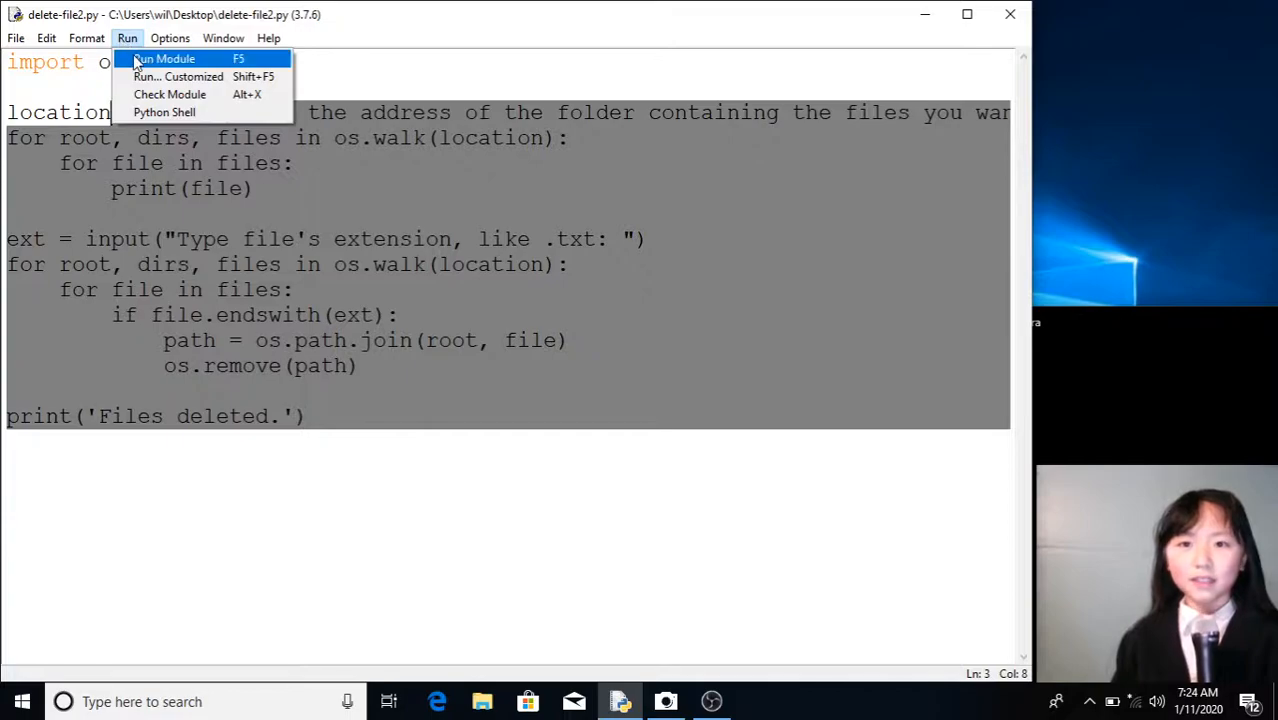
left_click(163, 58)
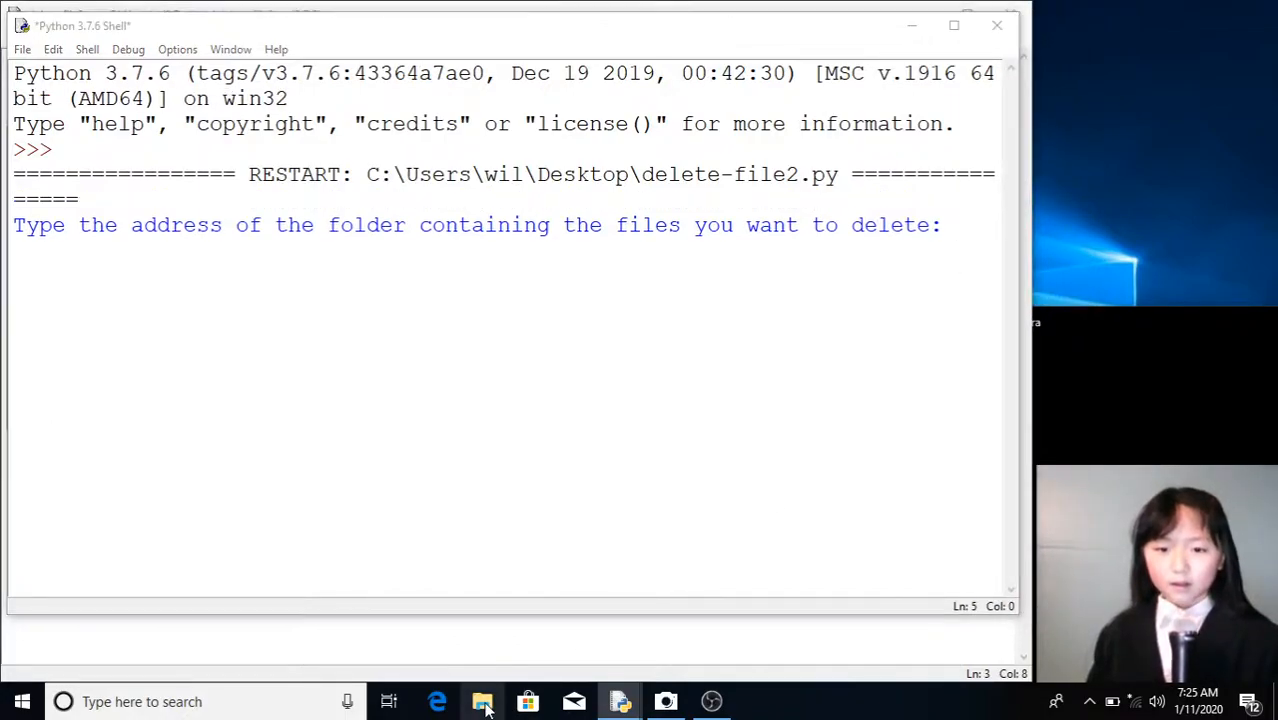
left_click(483, 701)
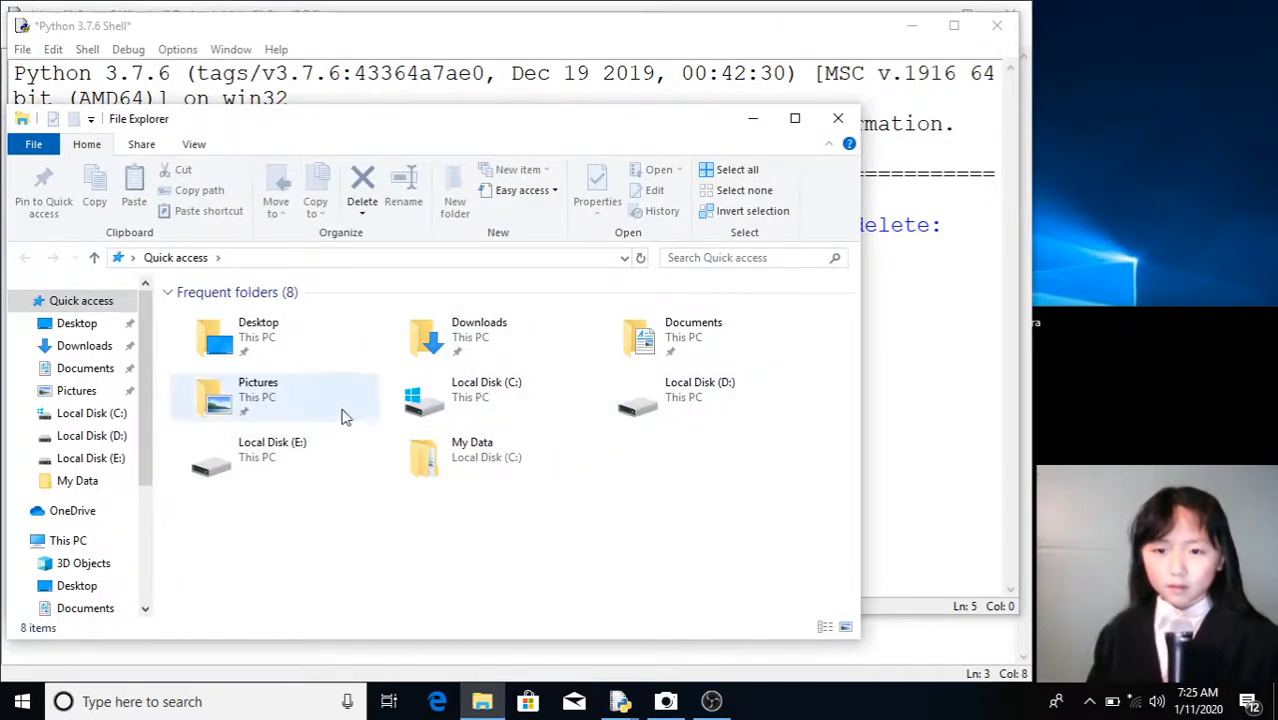
mouse_move(443, 400)
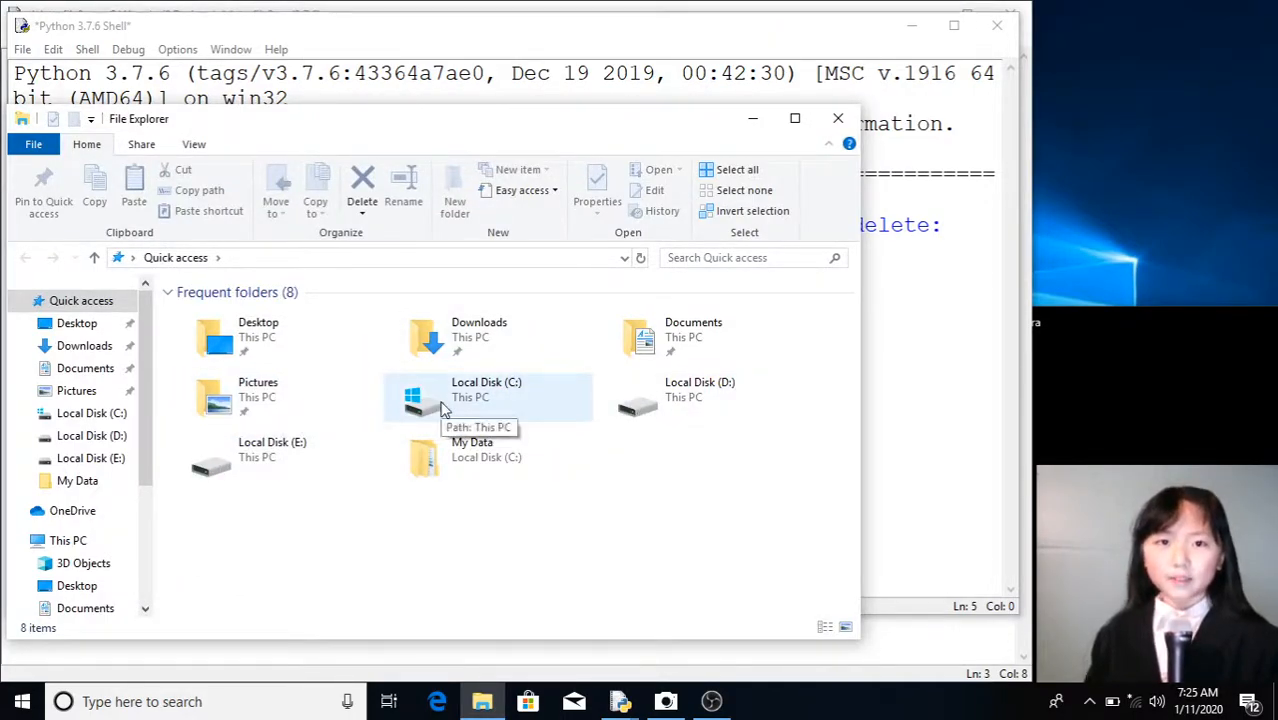
double_click(486, 397)
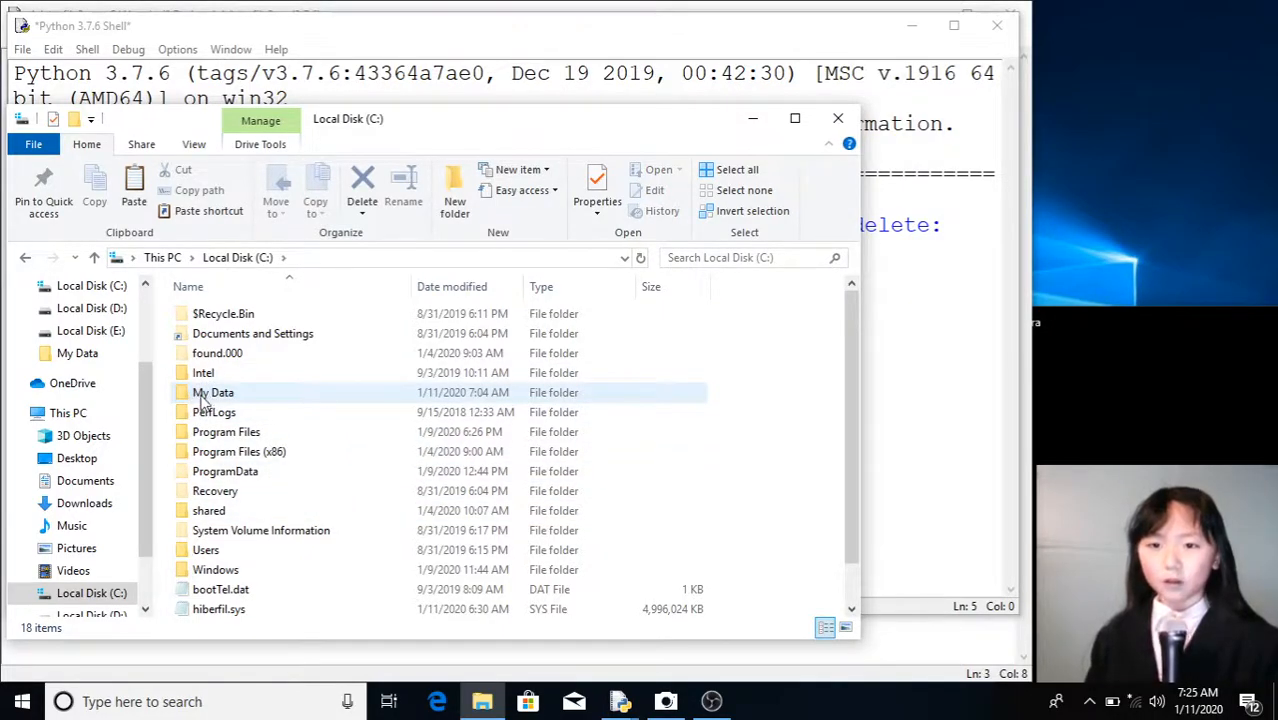
mouse_move(213, 392)
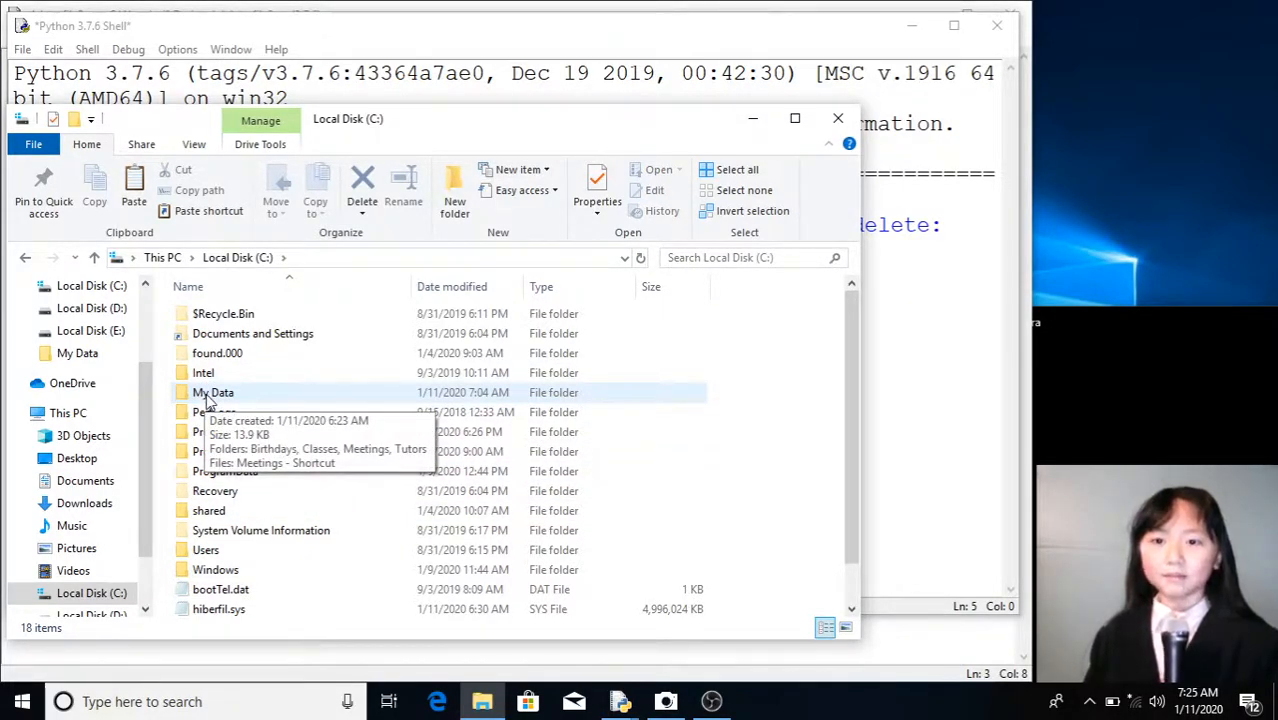
double_click(213, 392)
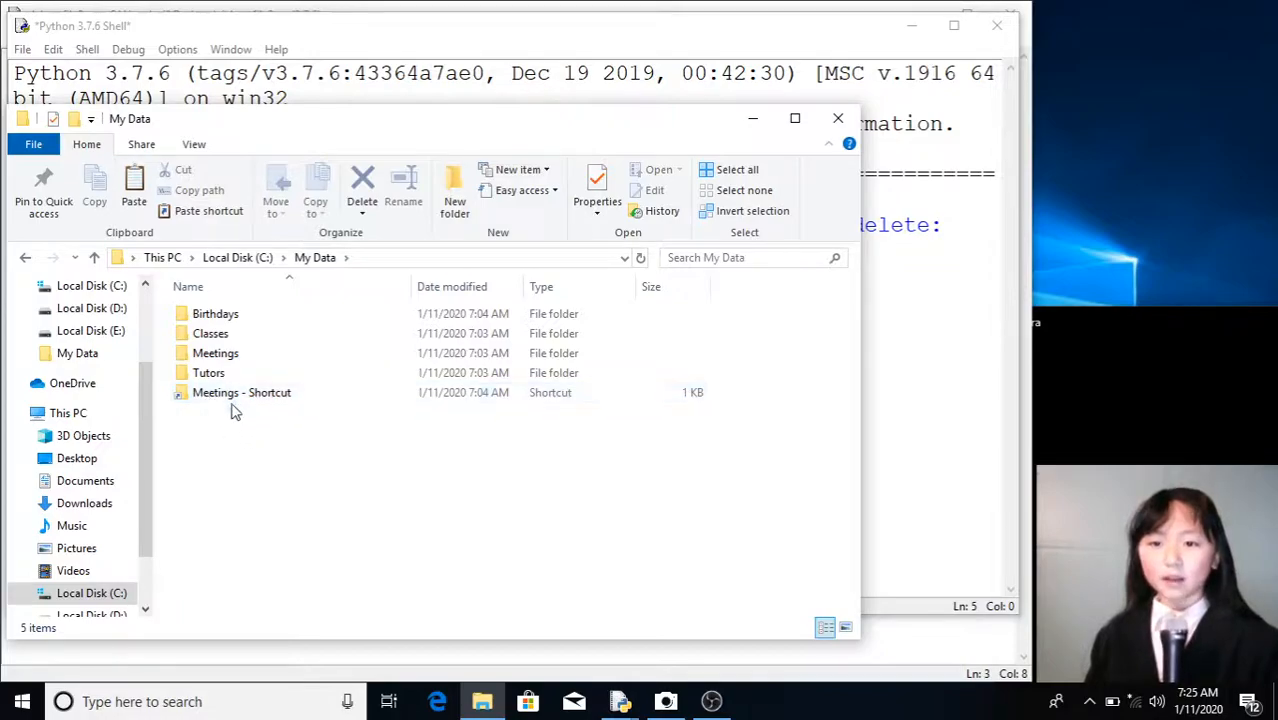
left_click(215, 313)
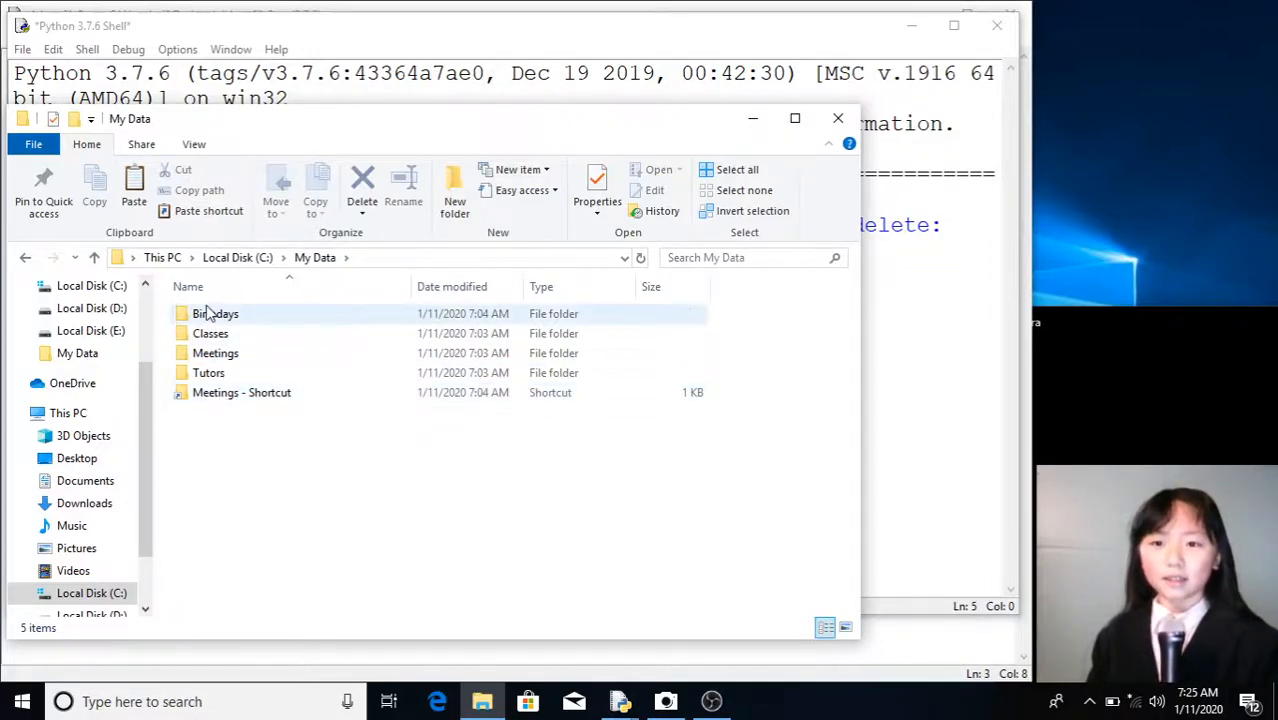
double_click(215, 313)
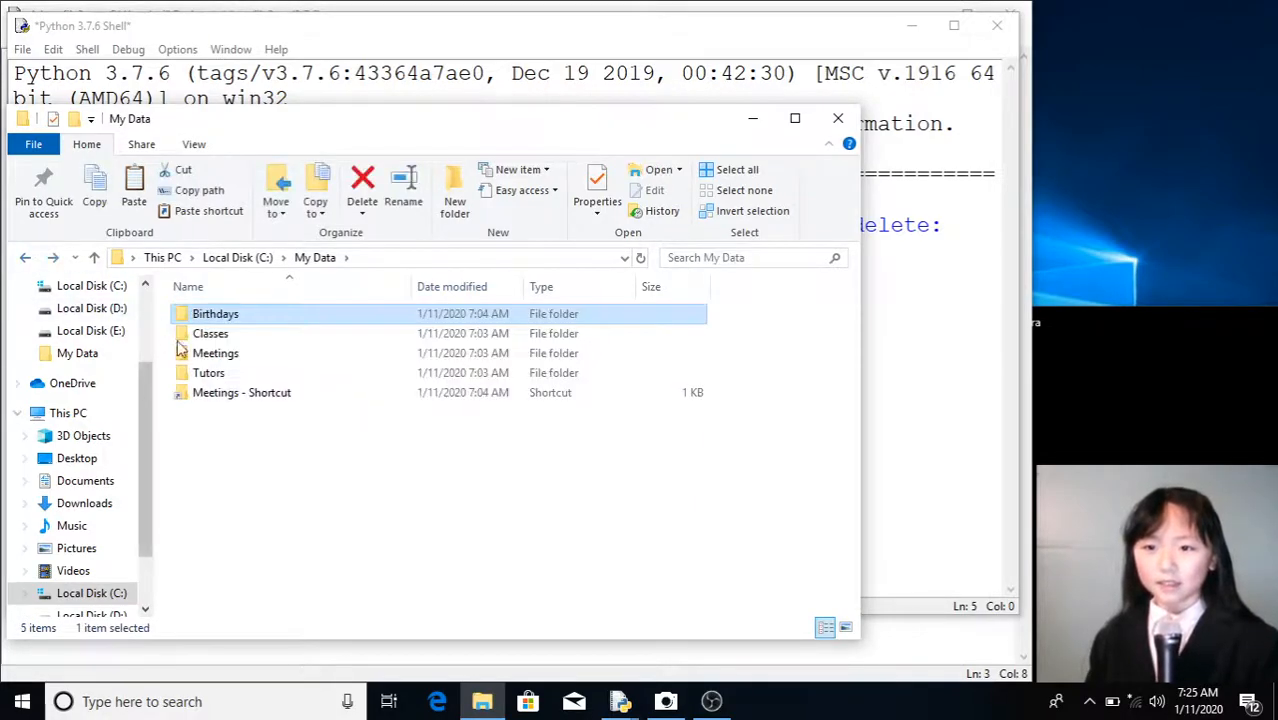
double_click(210, 333)
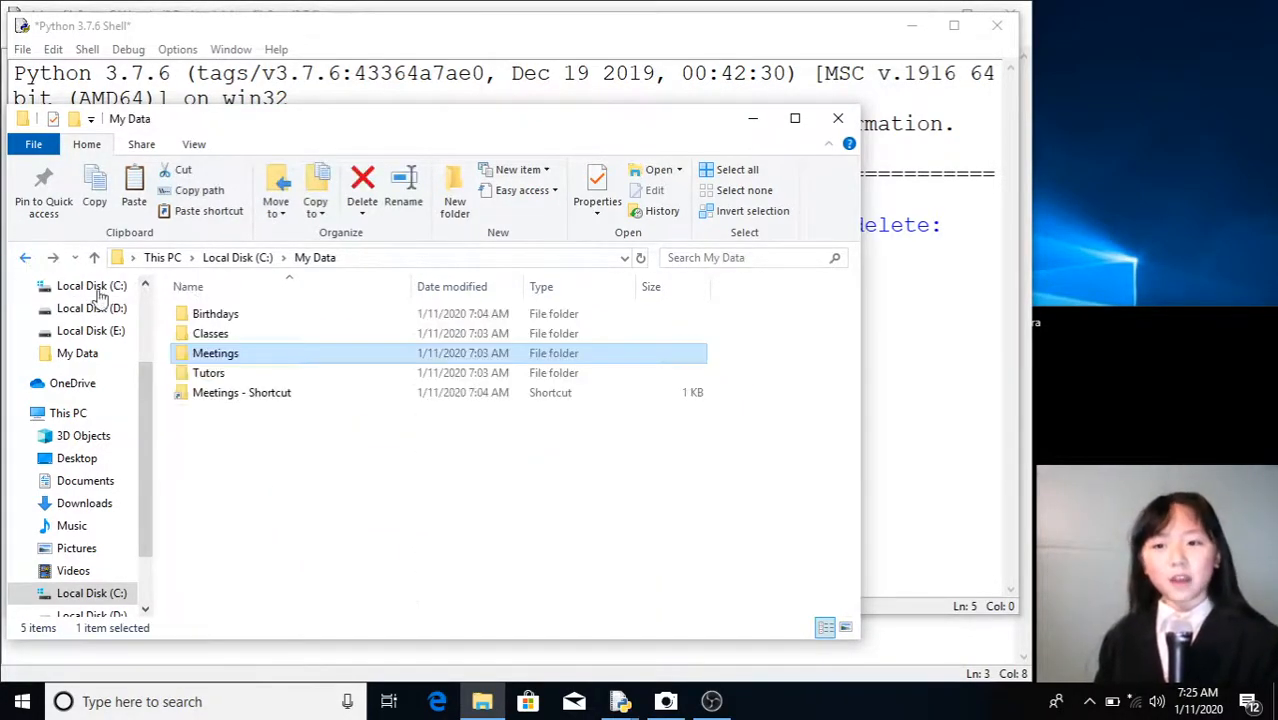
double_click(209, 372)
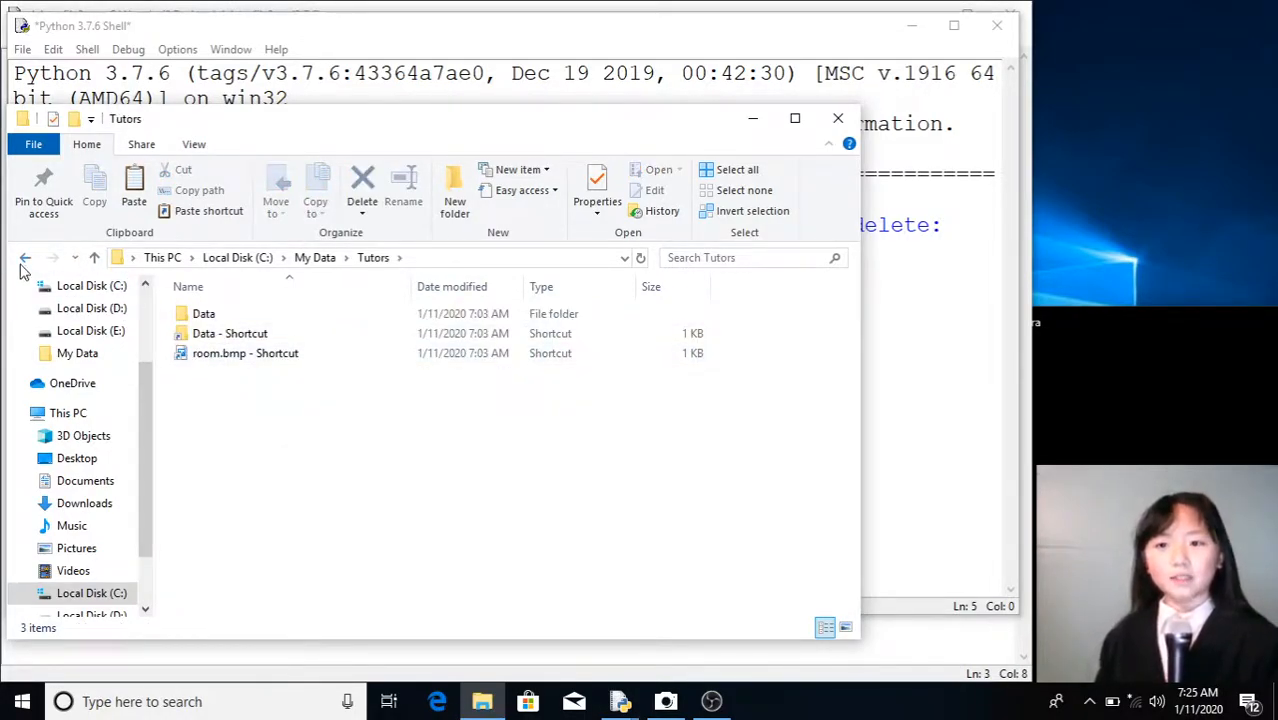
left_click(25, 257)
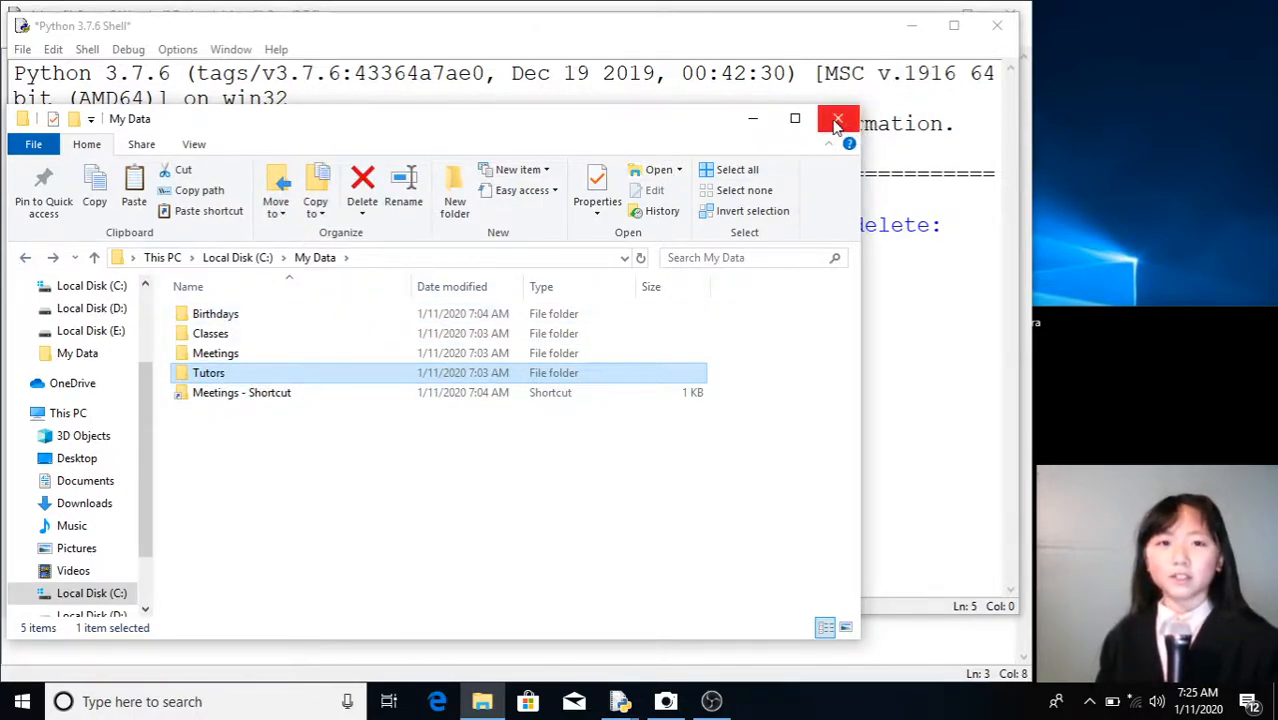
left_click(838, 119)
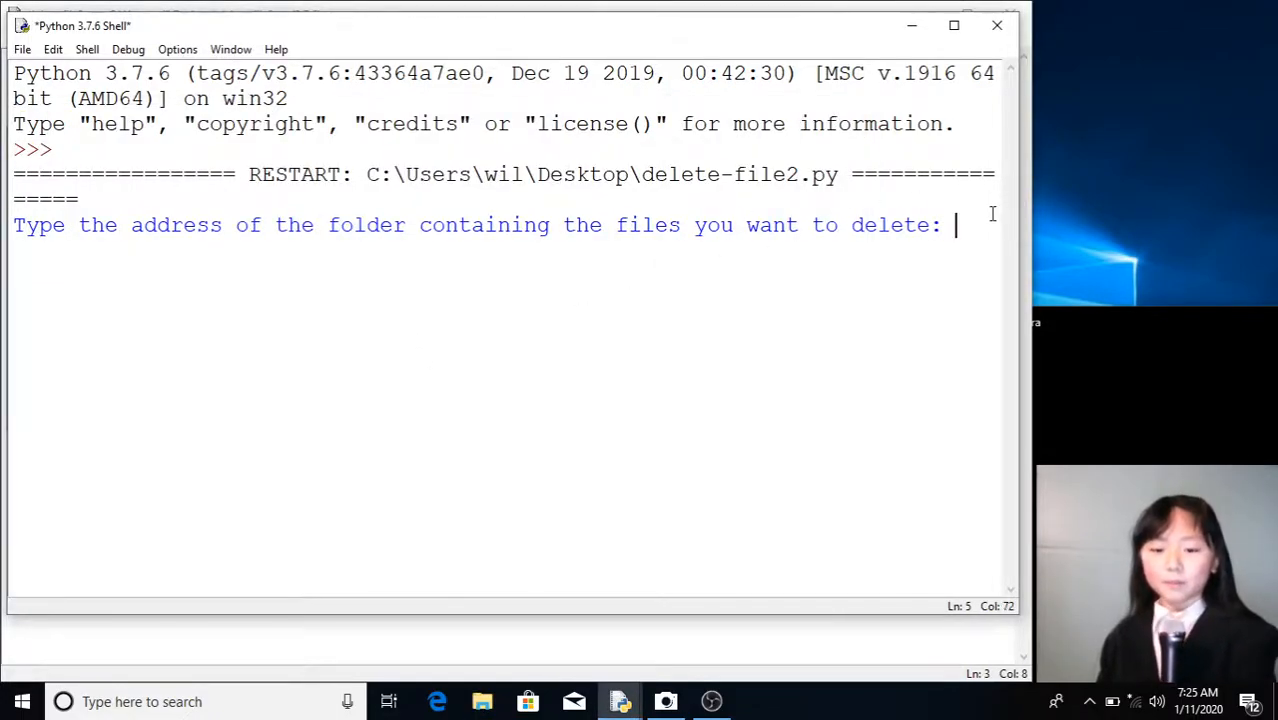
- Answer the Shell prompts with folder C:\My Data and extension .lnk so the shortcuts are deleted
type("C")
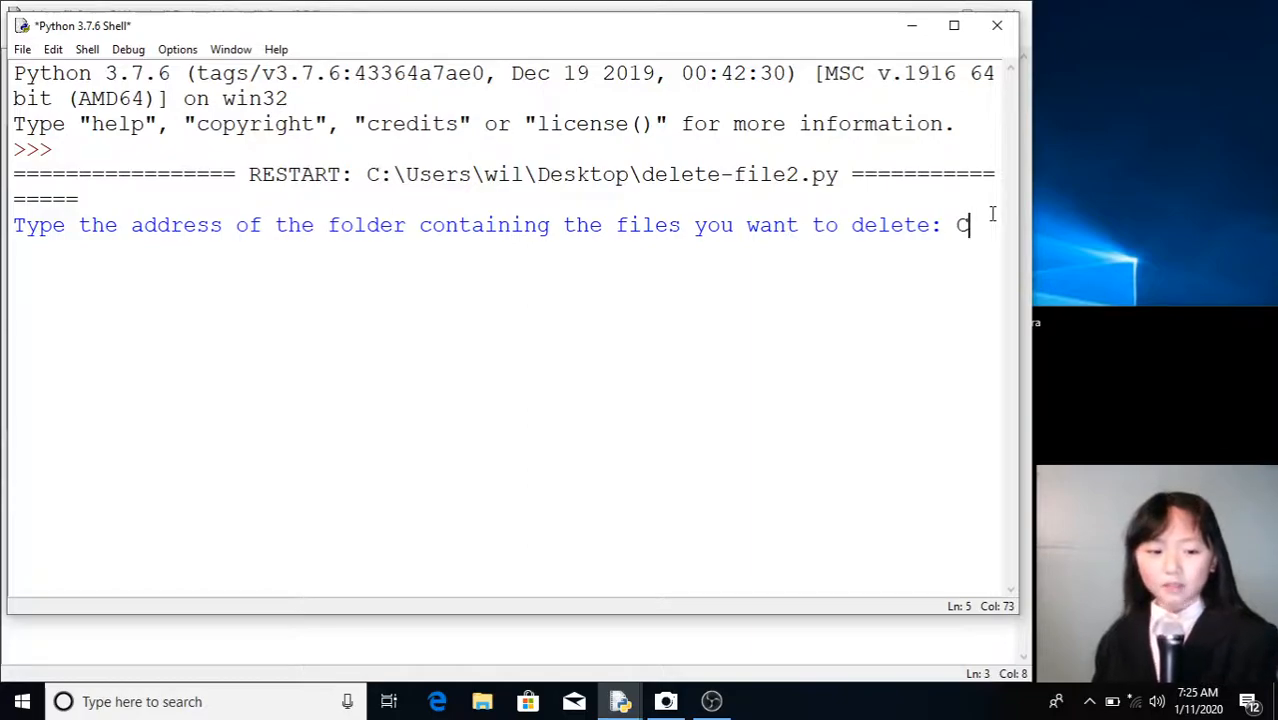
type(":")
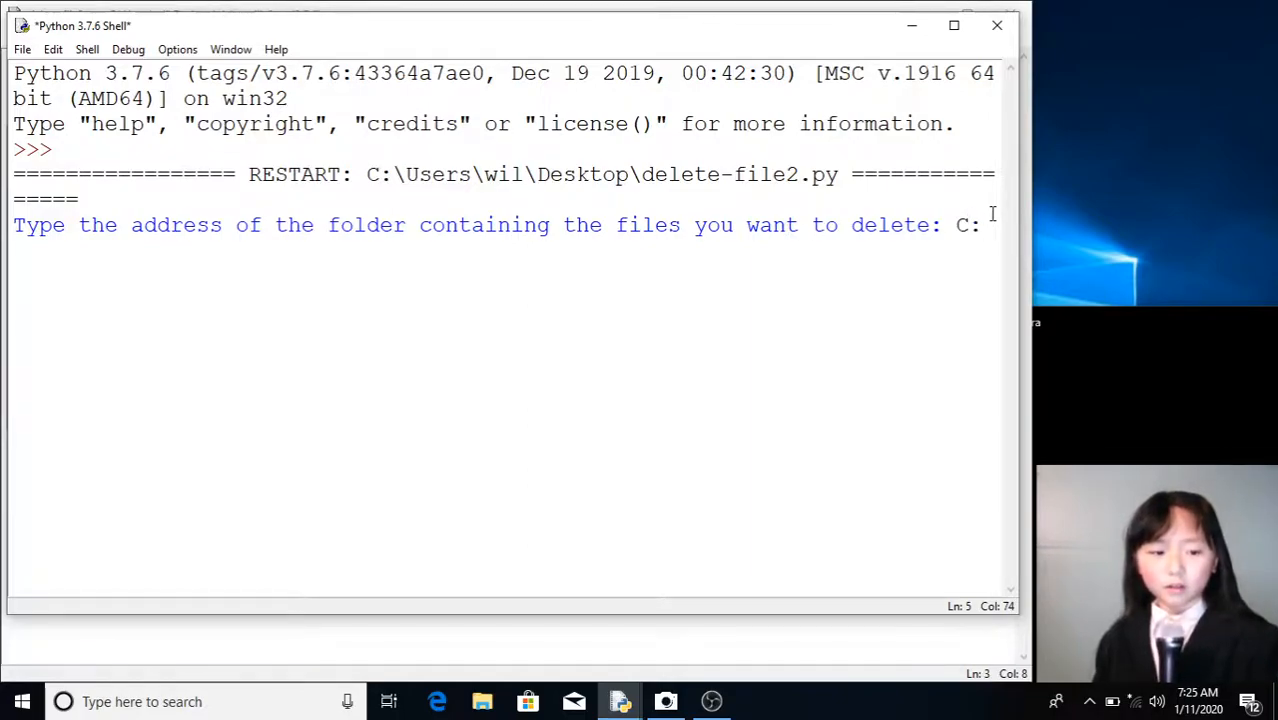
type("\\")
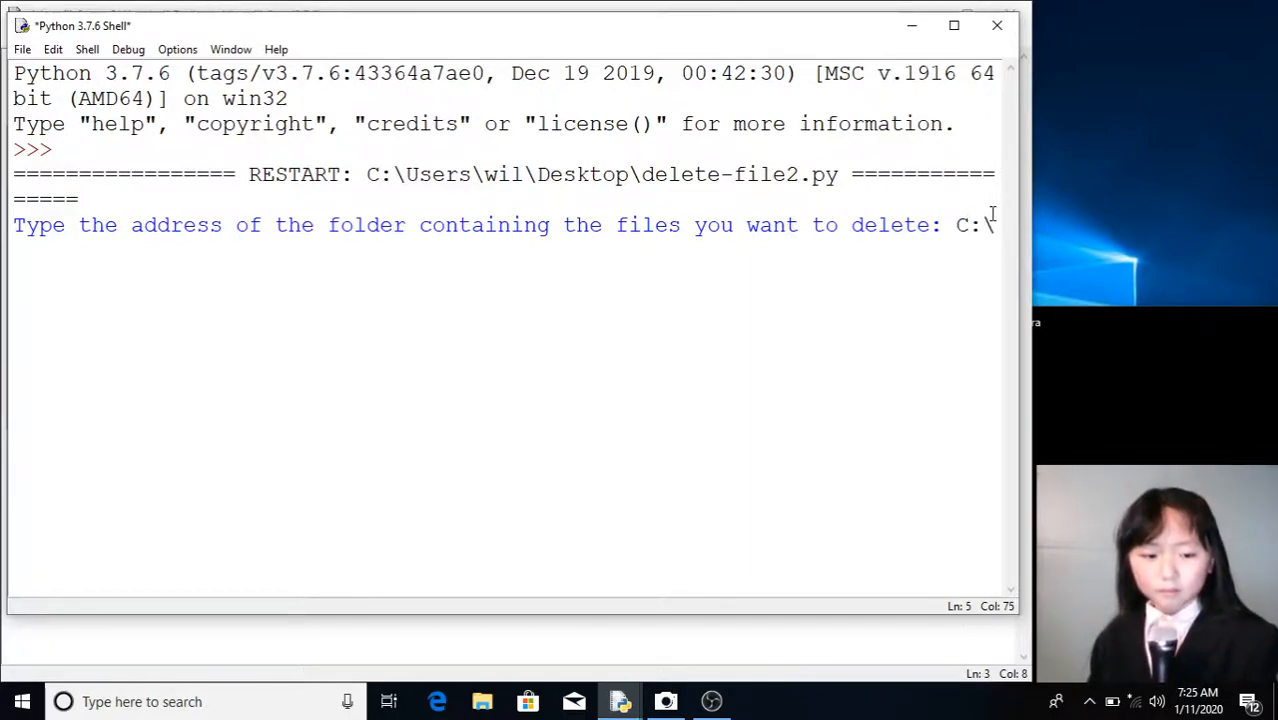
type("My \\")
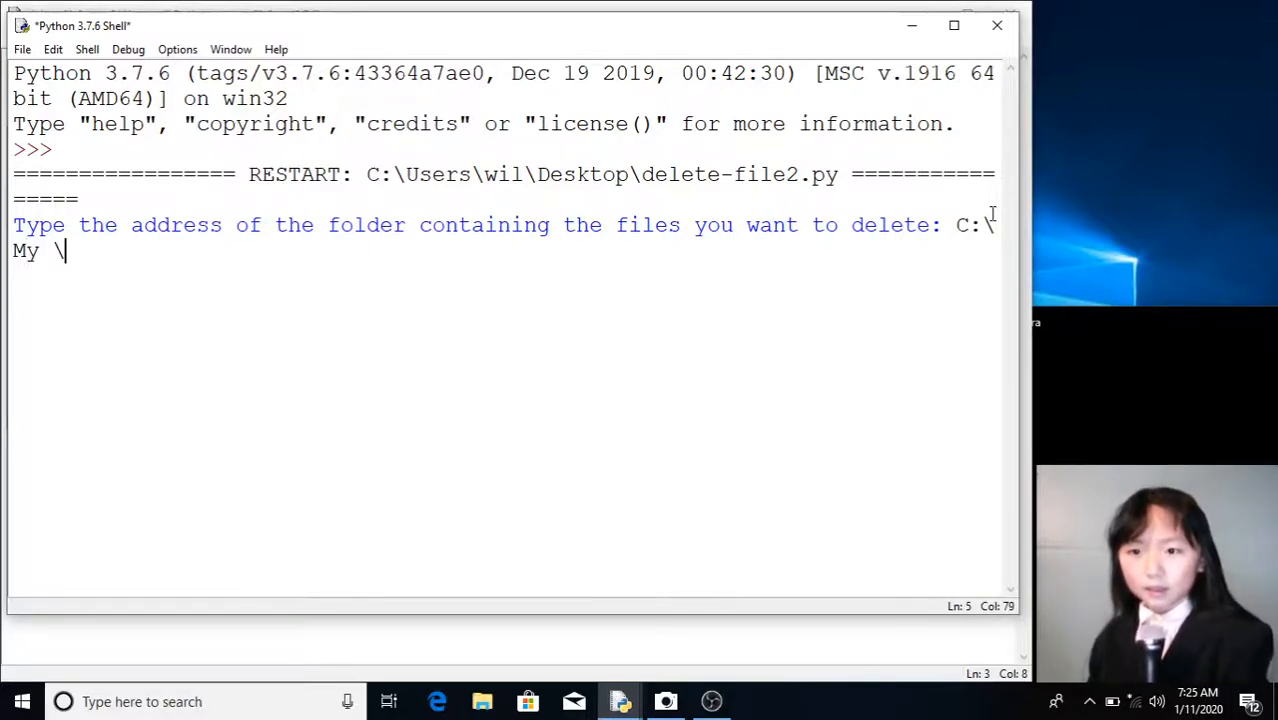
type("Da")
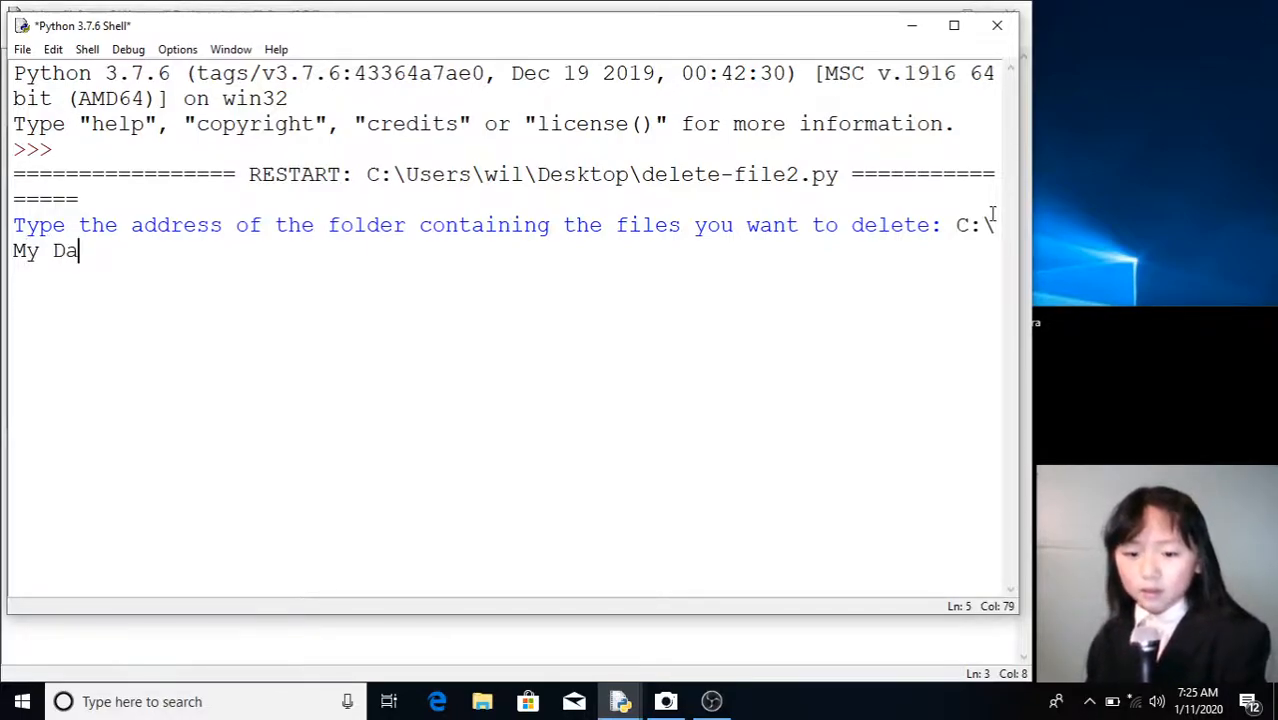
type("ta")
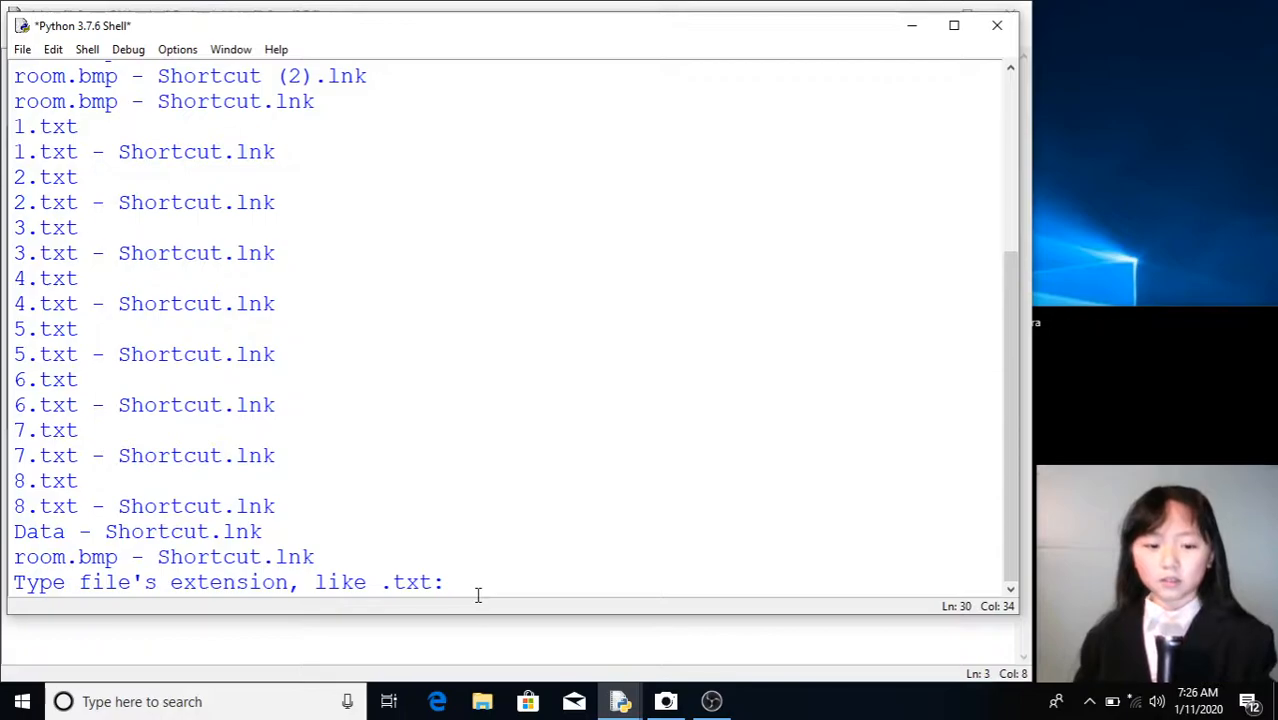
type(".ln")
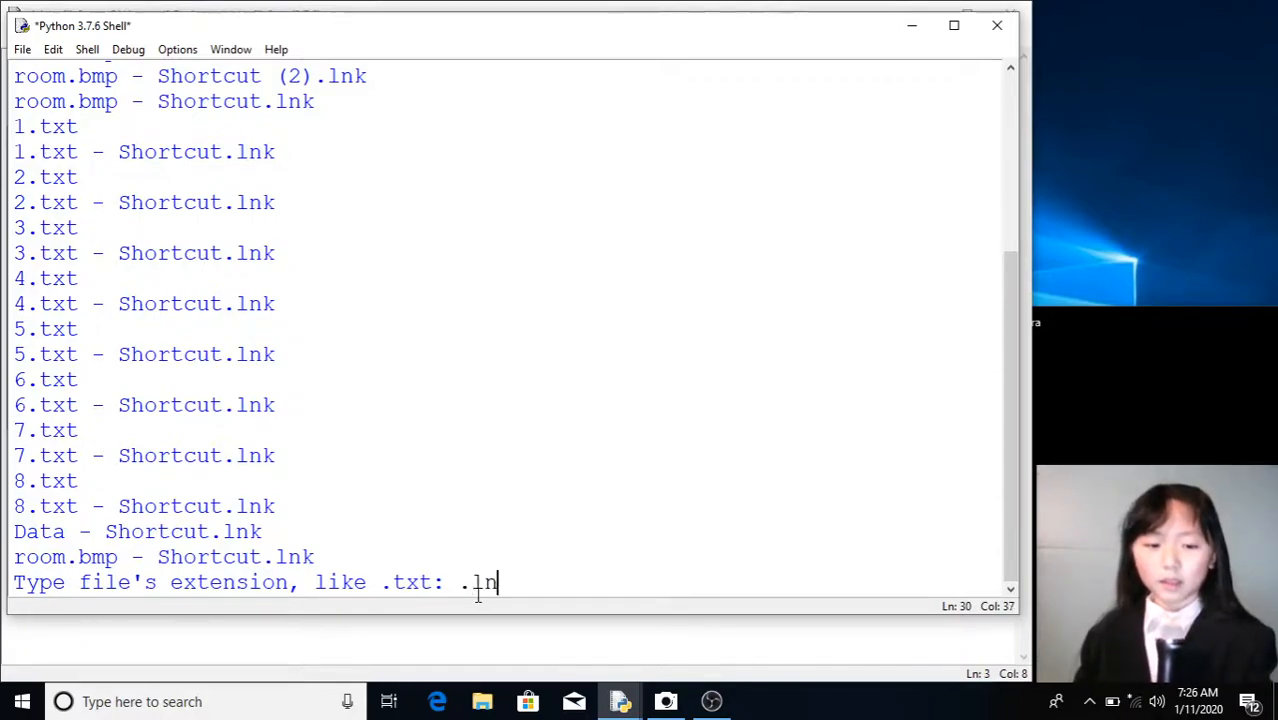
type("k")
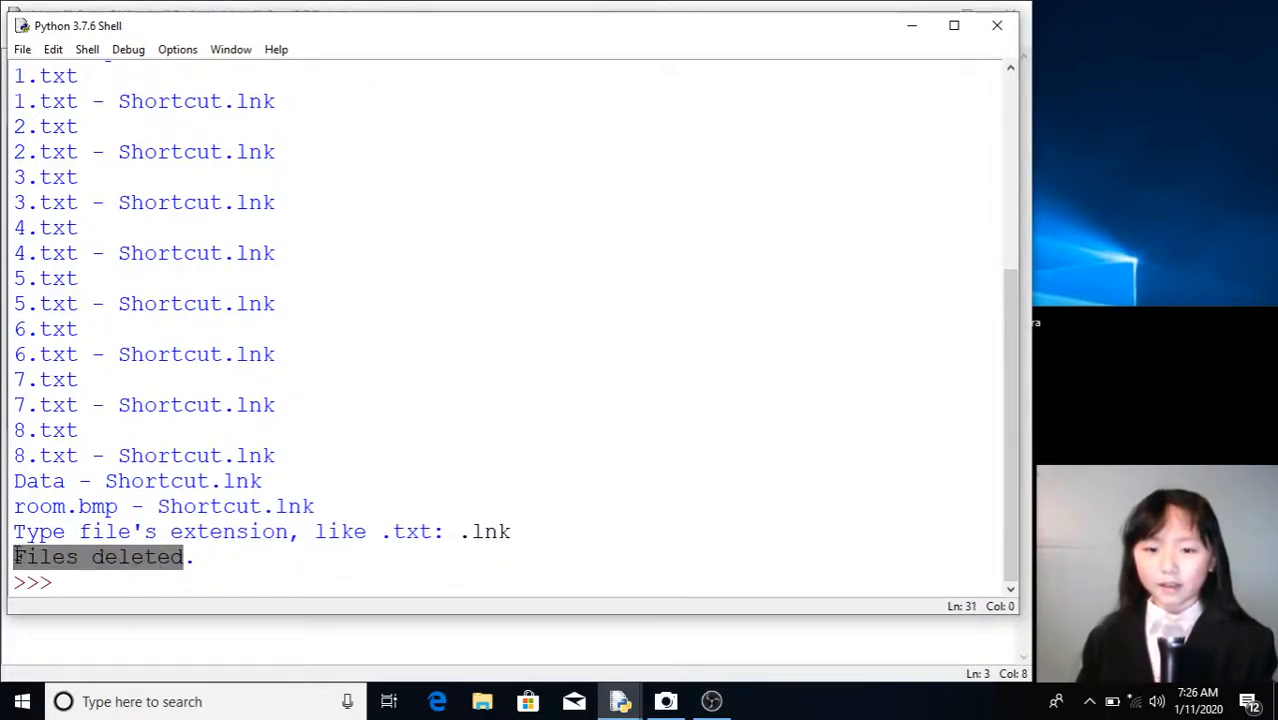
mouse_move(528, 701)
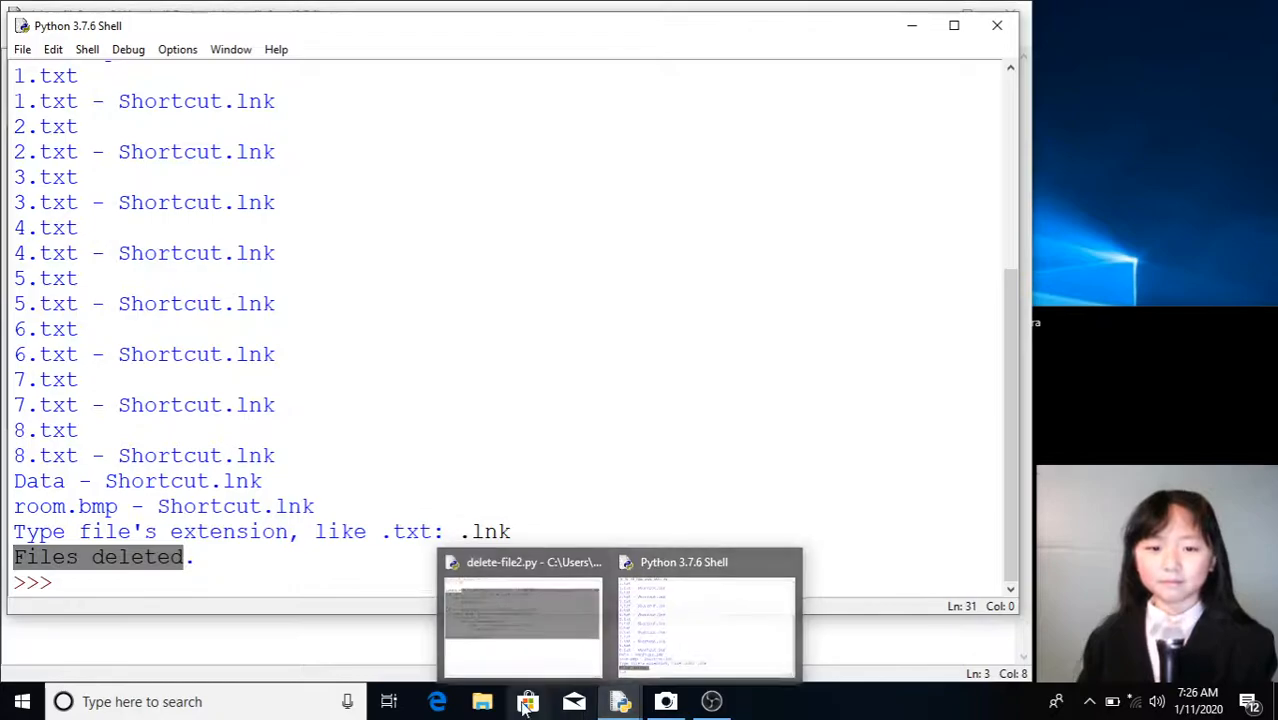
- Browse C:\My Data and its Meetings folder in File Explorer to confirm only 1.txt–8.txt remain
left_click(482, 701)
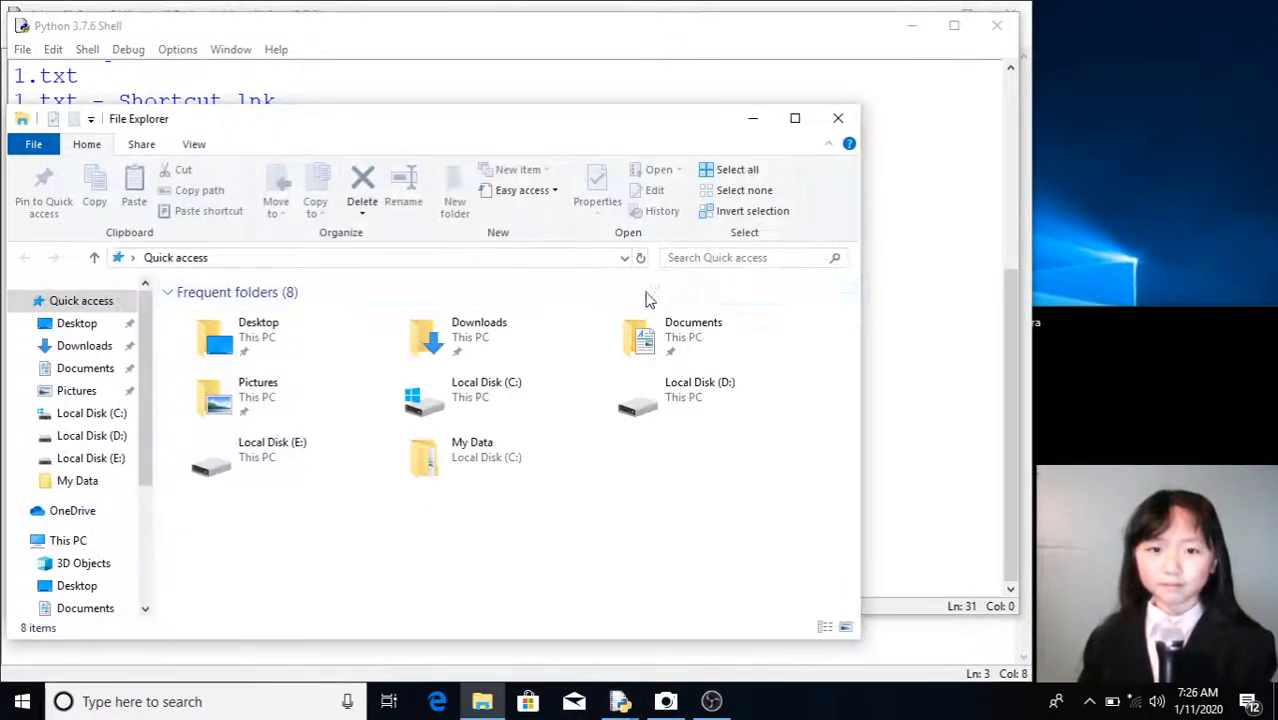
double_click(486, 390)
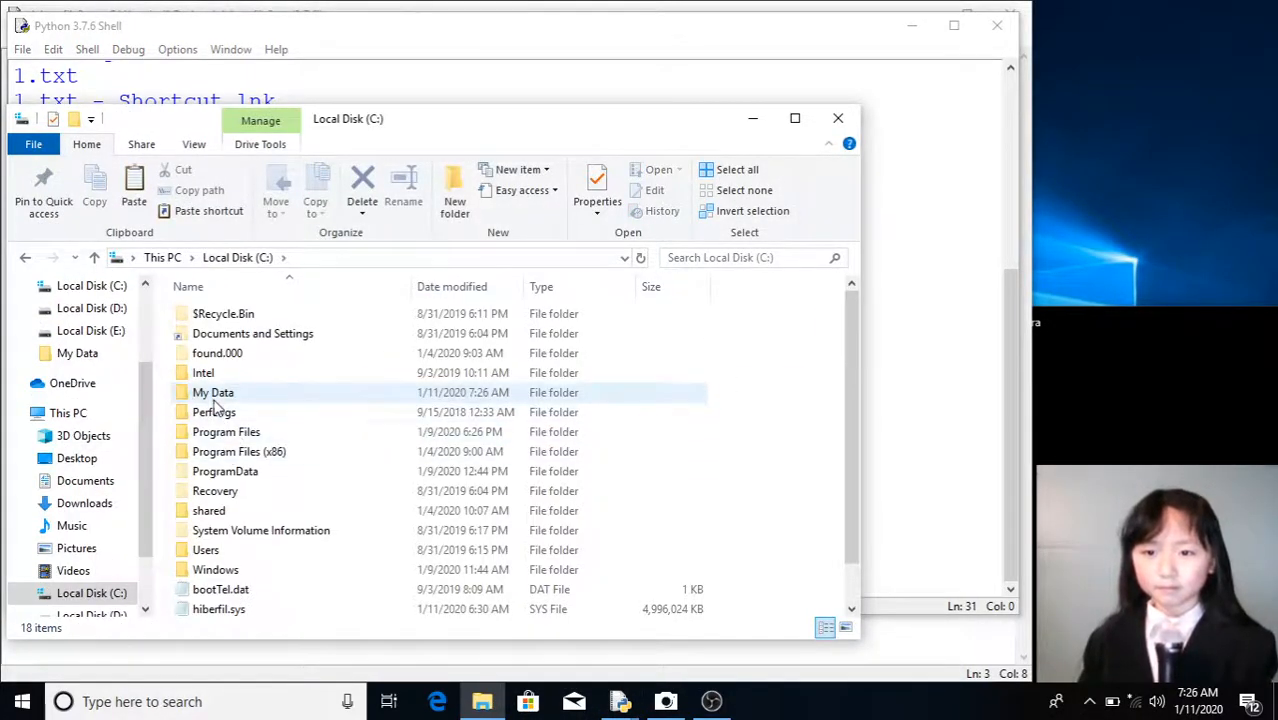
double_click(213, 392)
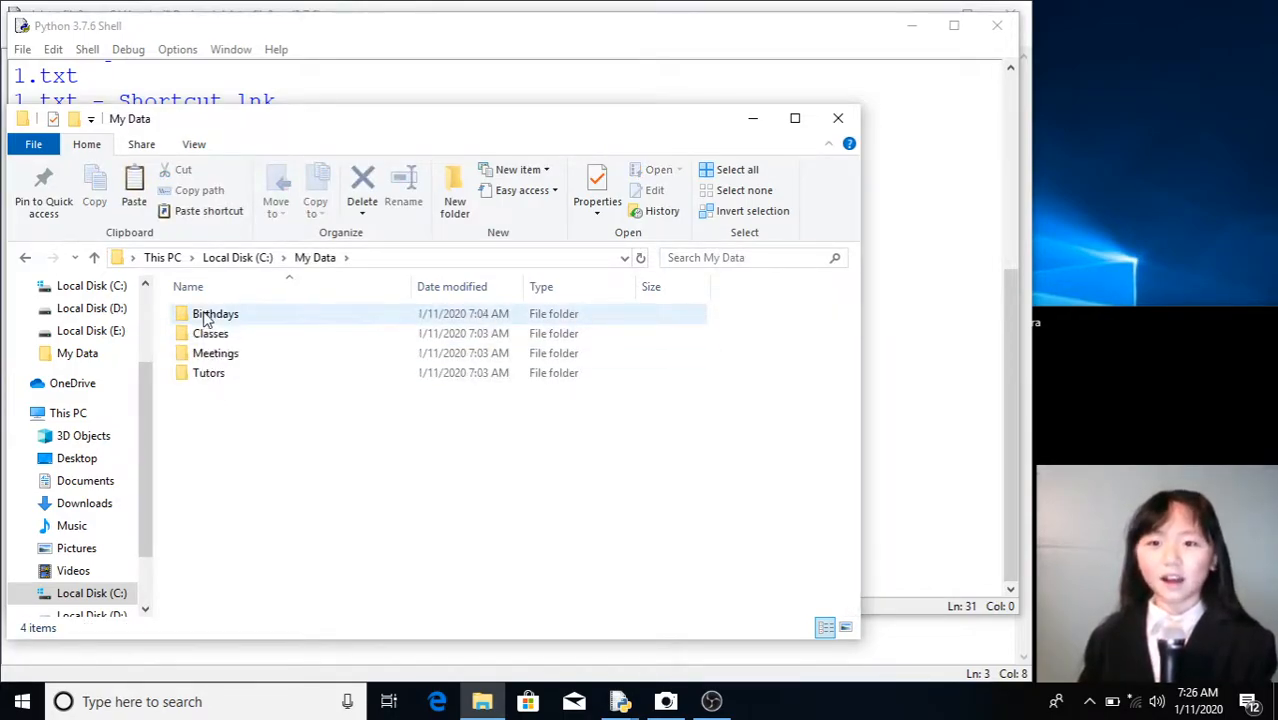
left_click(215, 313)
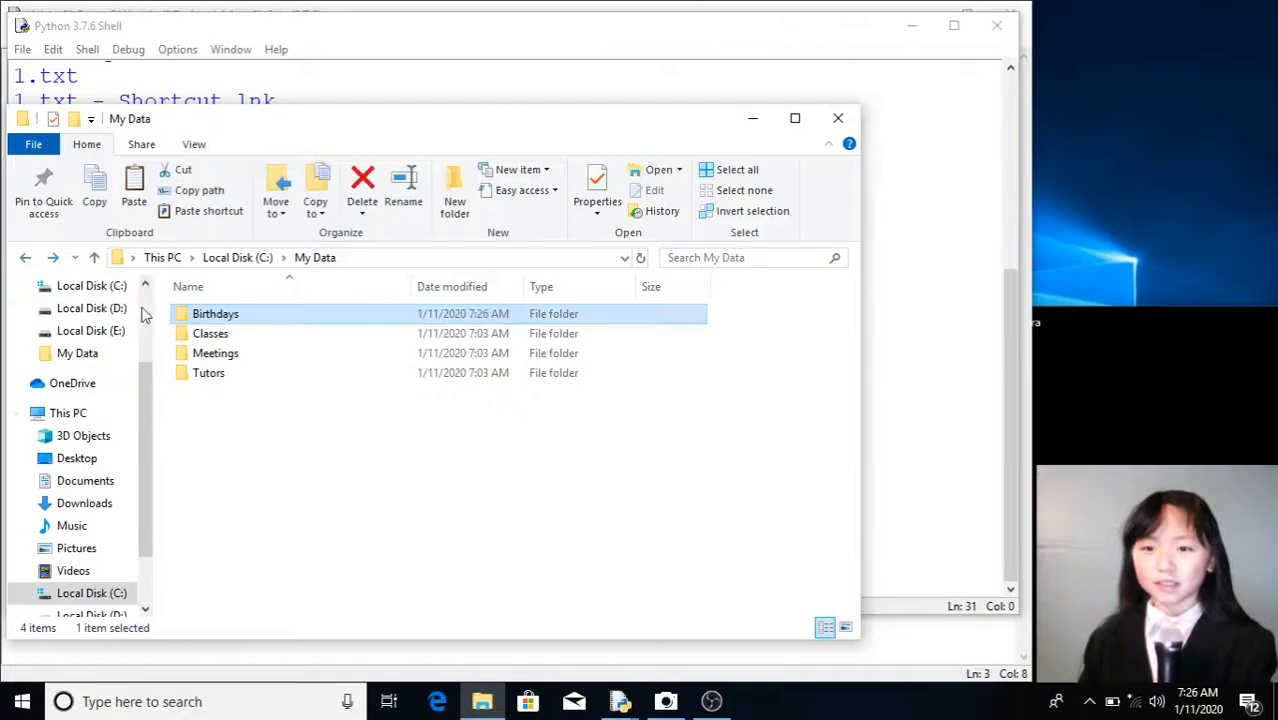
double_click(210, 333)
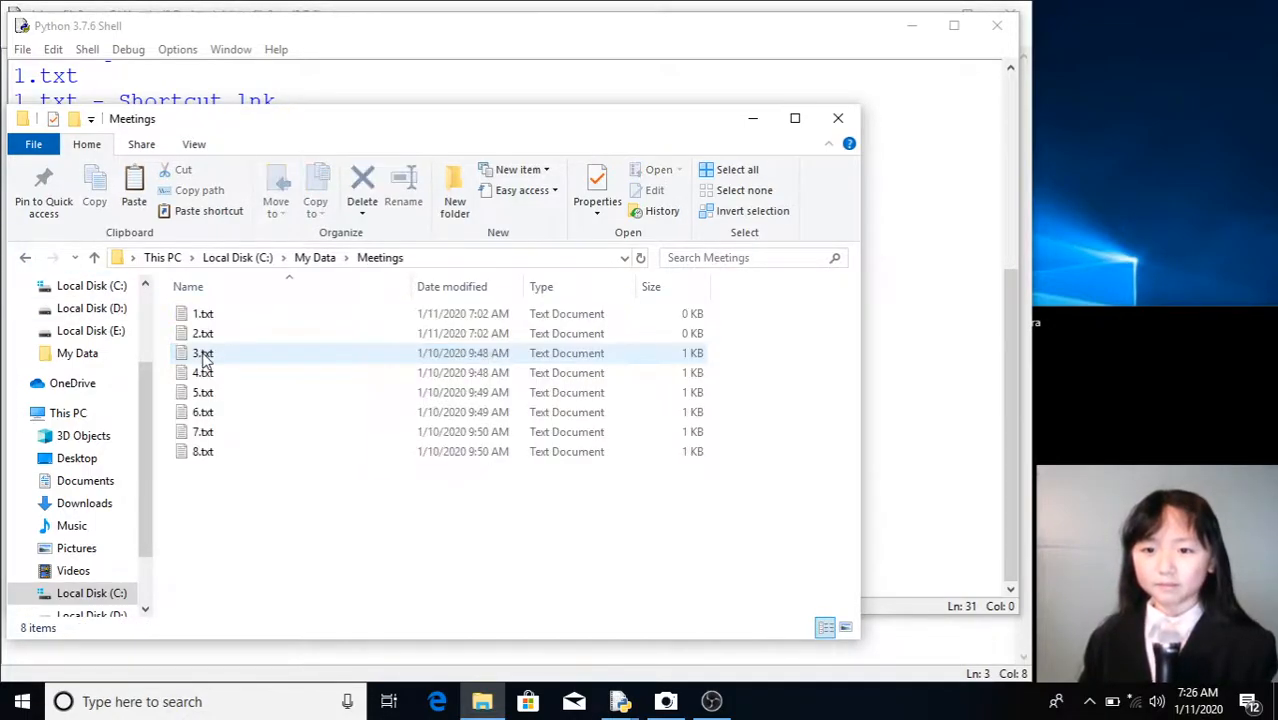
left_click(24, 257)
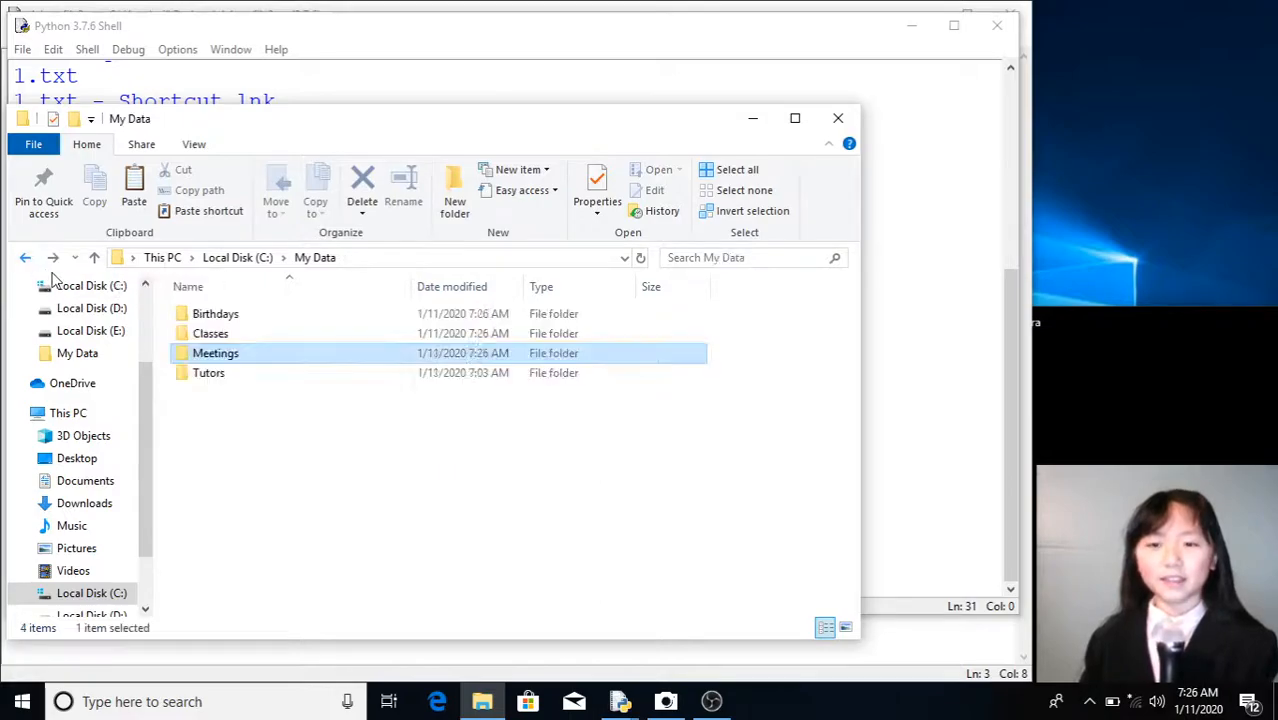
double_click(208, 372)
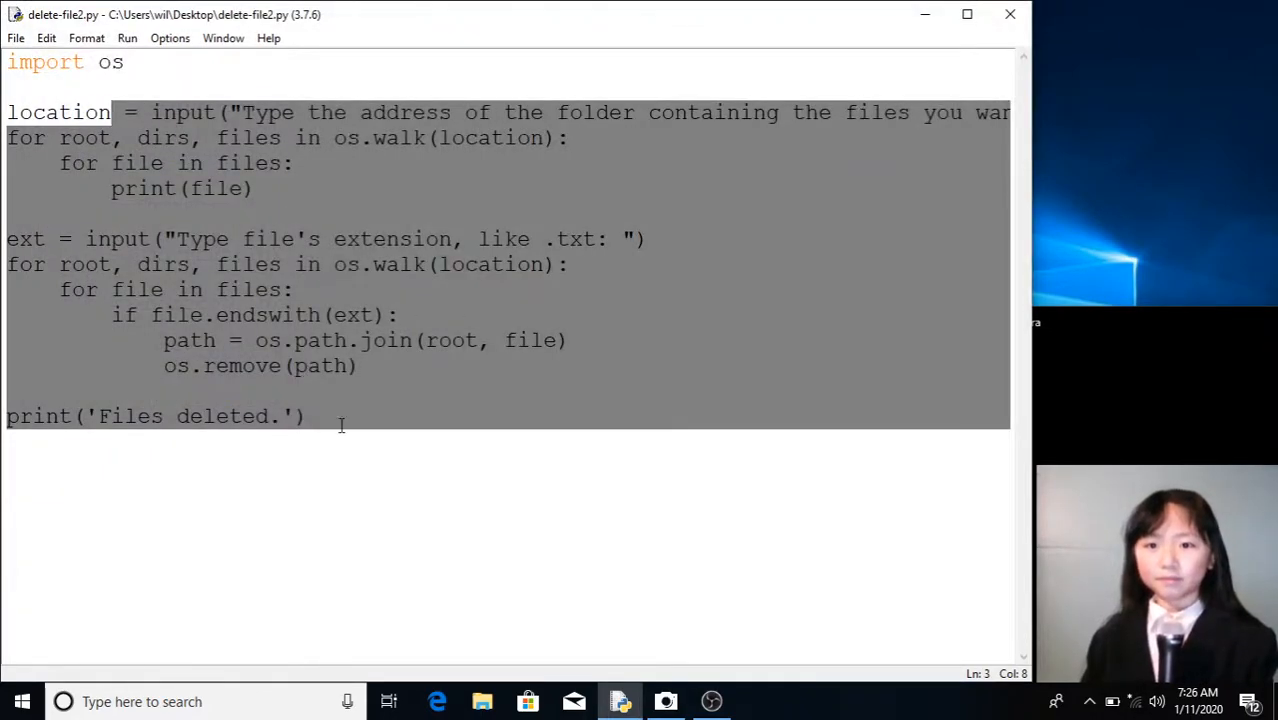
- Highlight the input call on the location line while explaining it
left_click(308, 416)
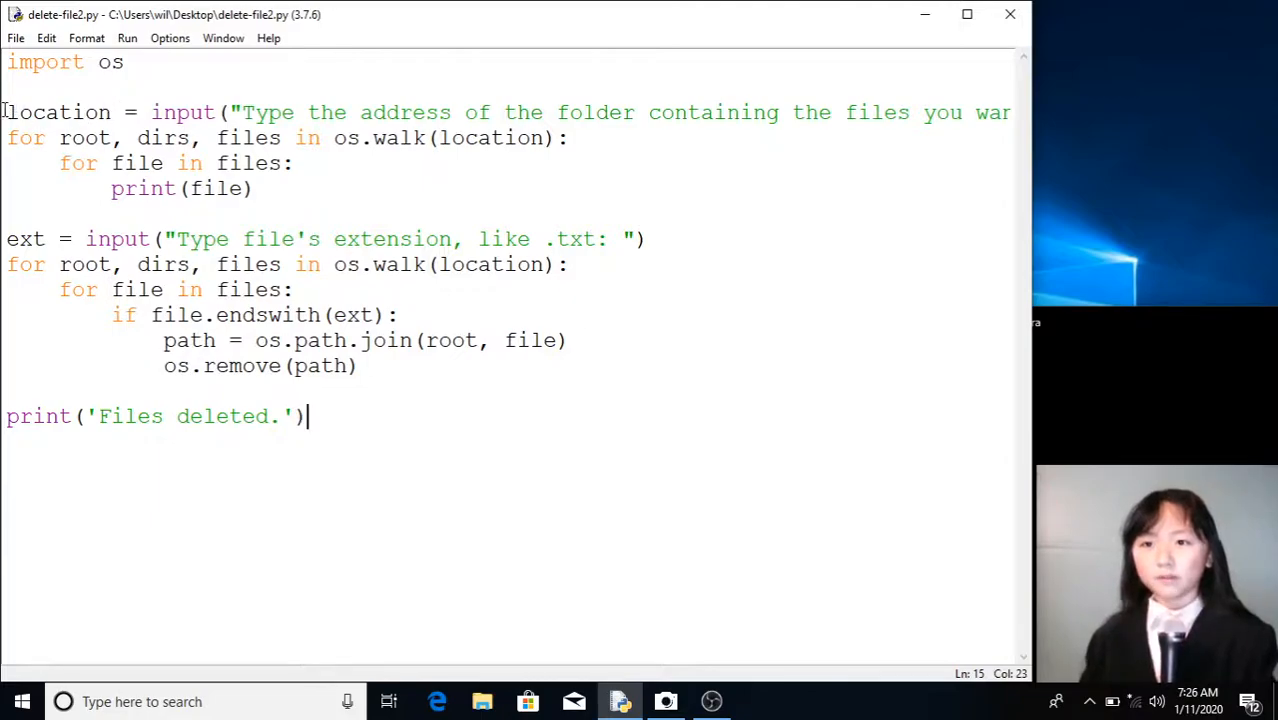
double_click(57, 112)
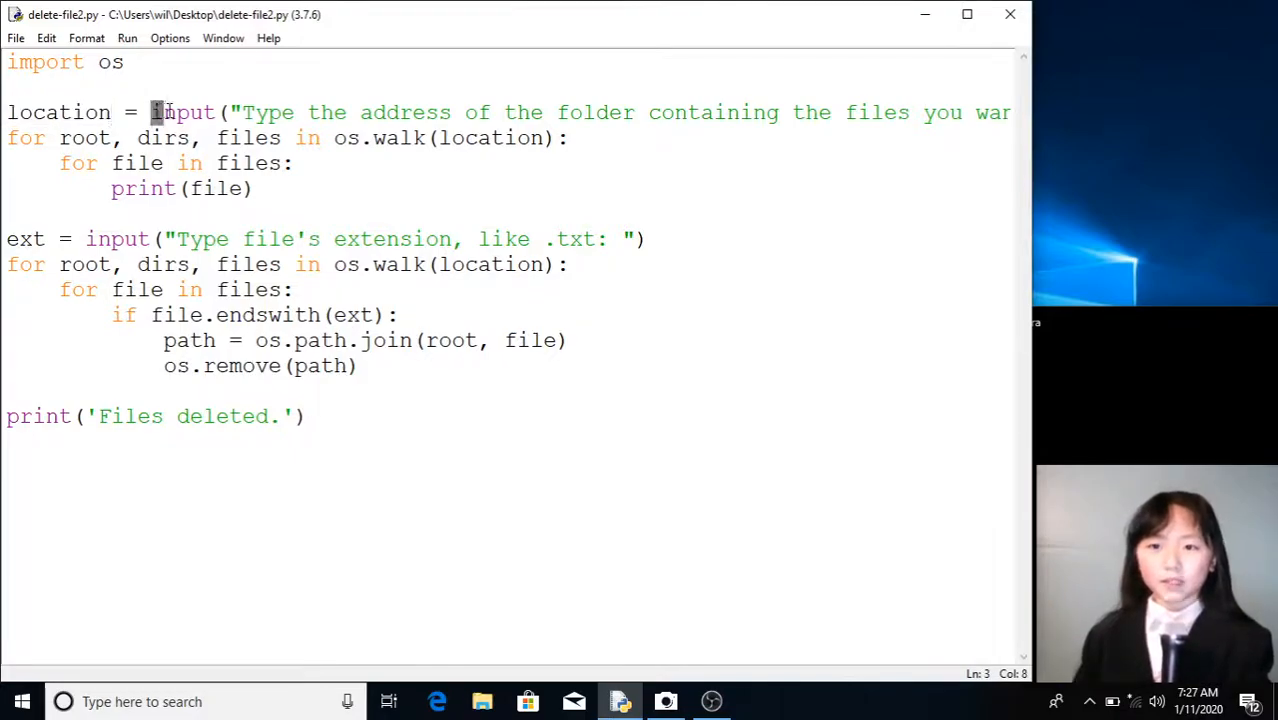
left_click_drag(151, 112, 510, 112)
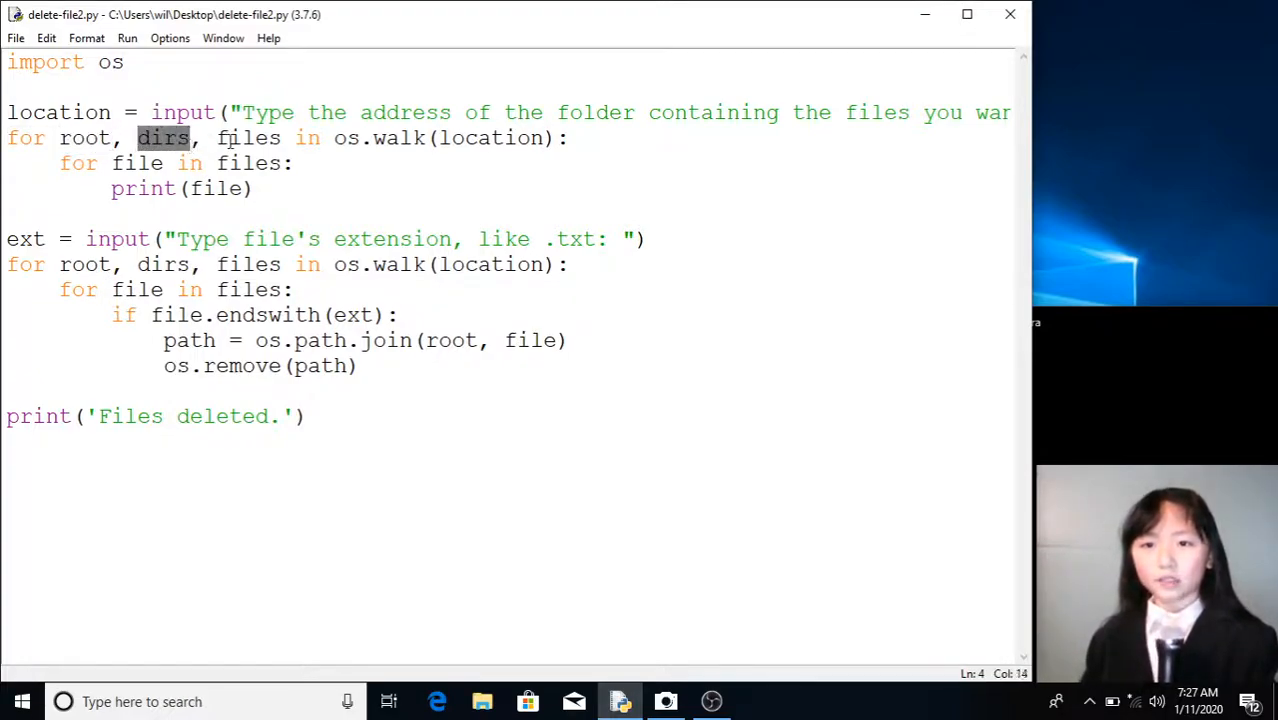
- Highlight dirs, root and location in the first os.walk loop, ending at the File menu
double_click(248, 138)
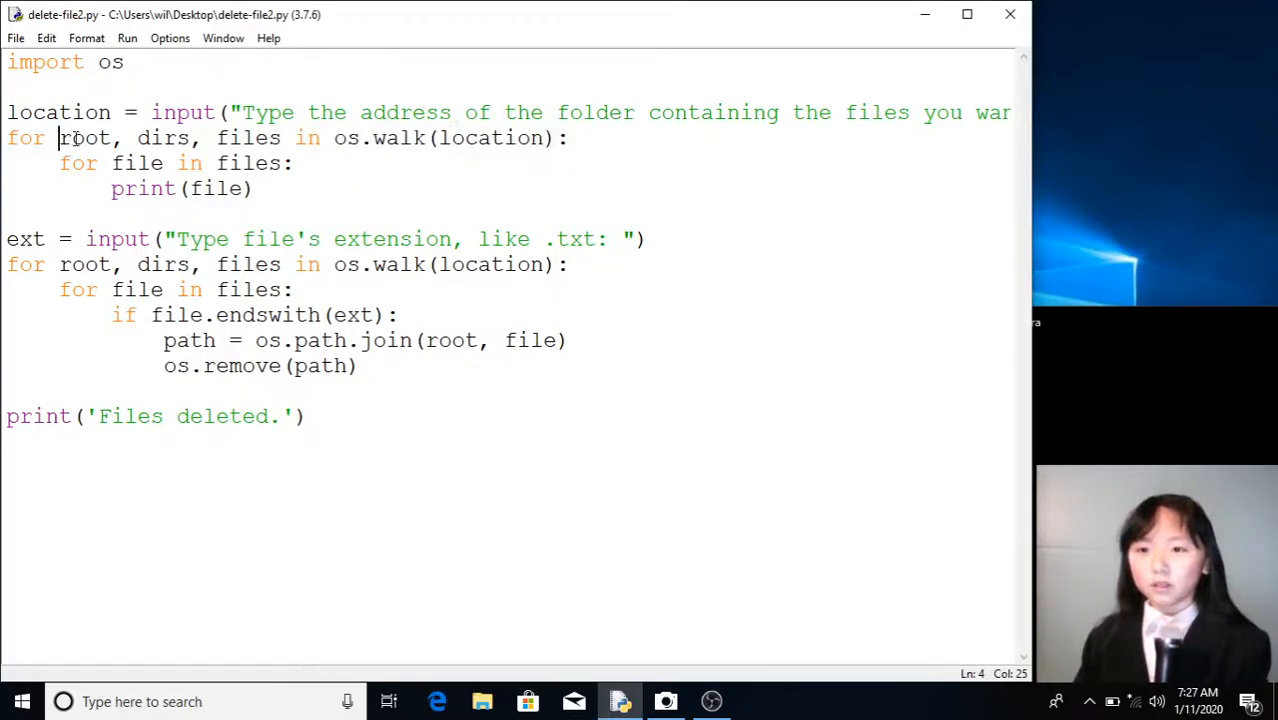
double_click(85, 137)
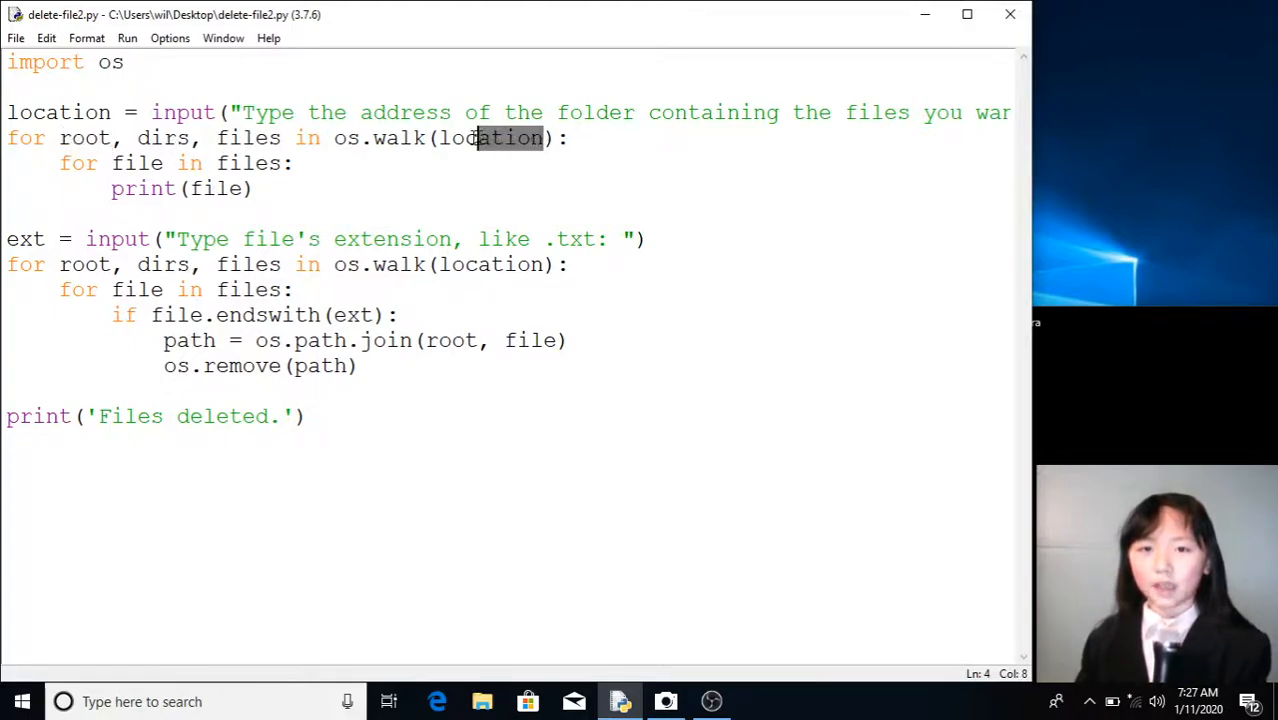
double_click(490, 138)
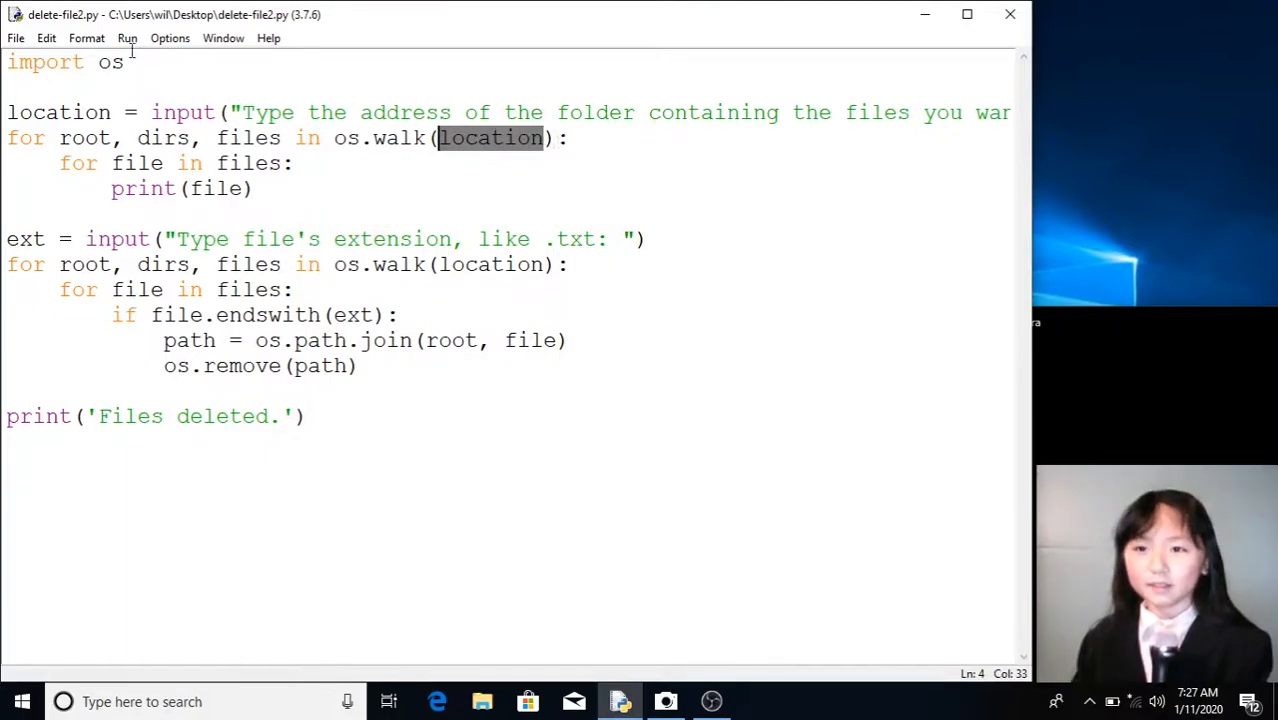
left_click(16, 38)
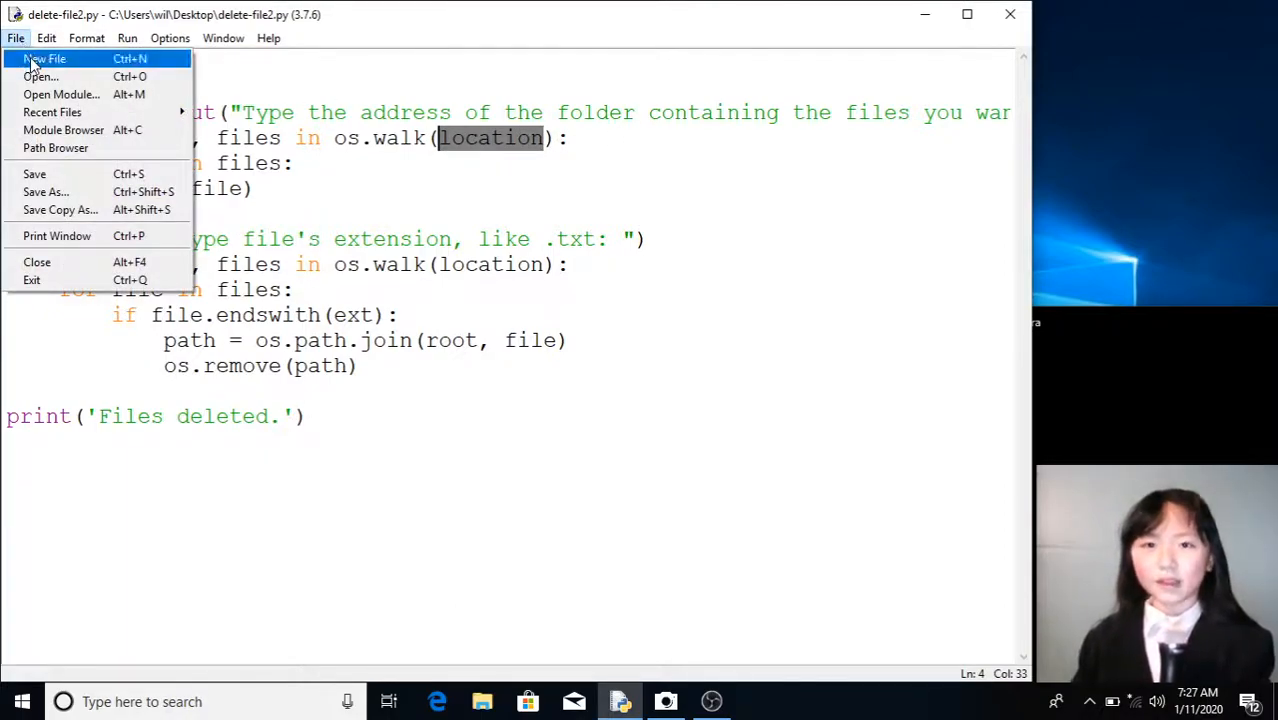
- Start a new untitled script containing import os
left_click(44, 59)
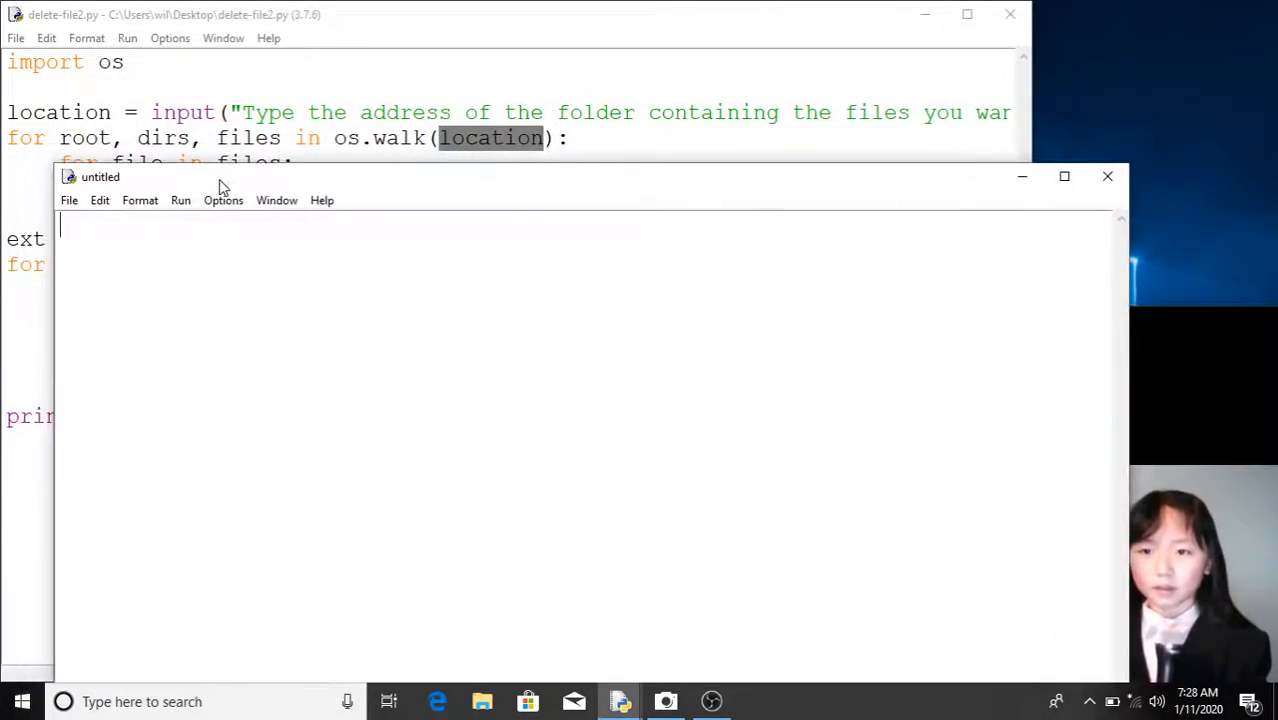
type("import")
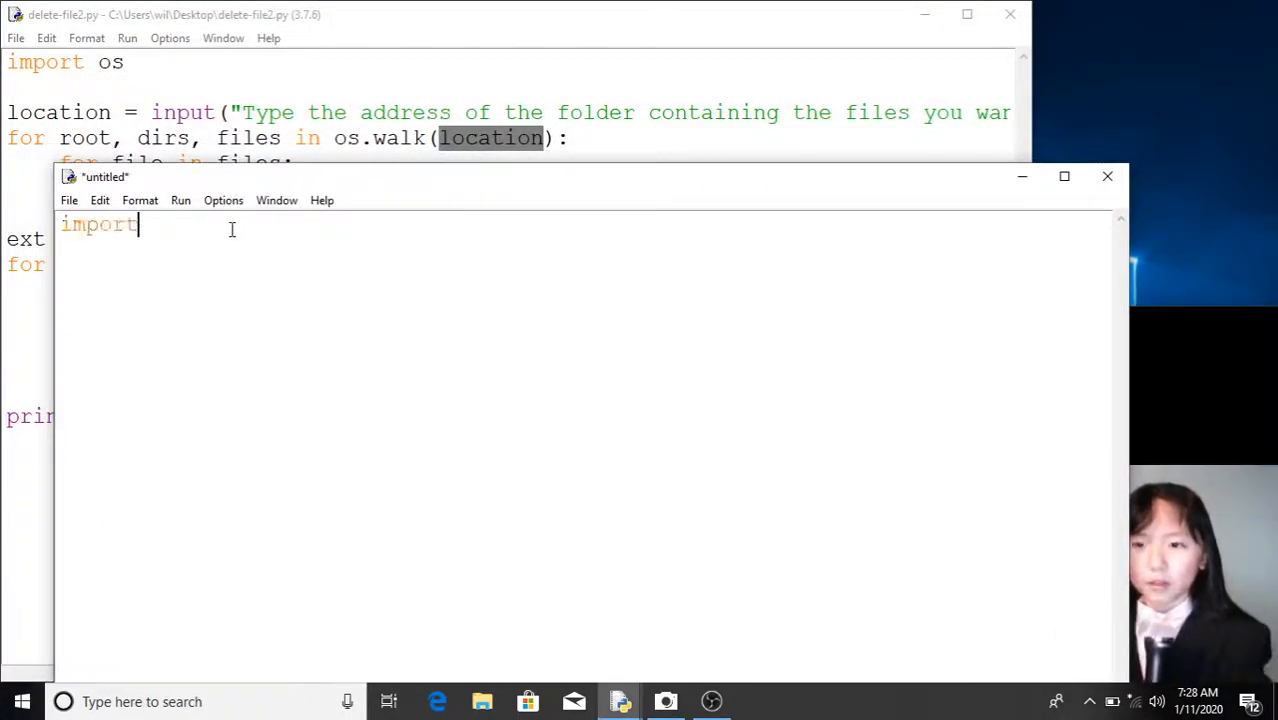
type("ods")
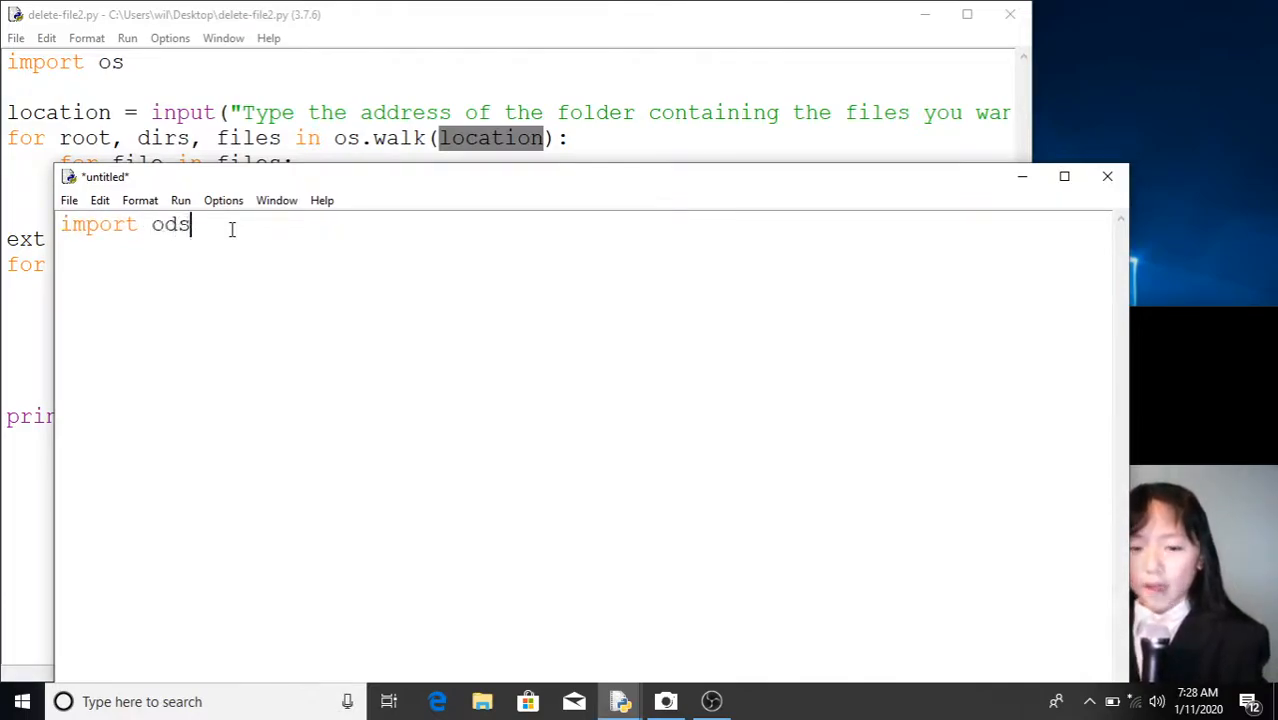
key("Backspace")
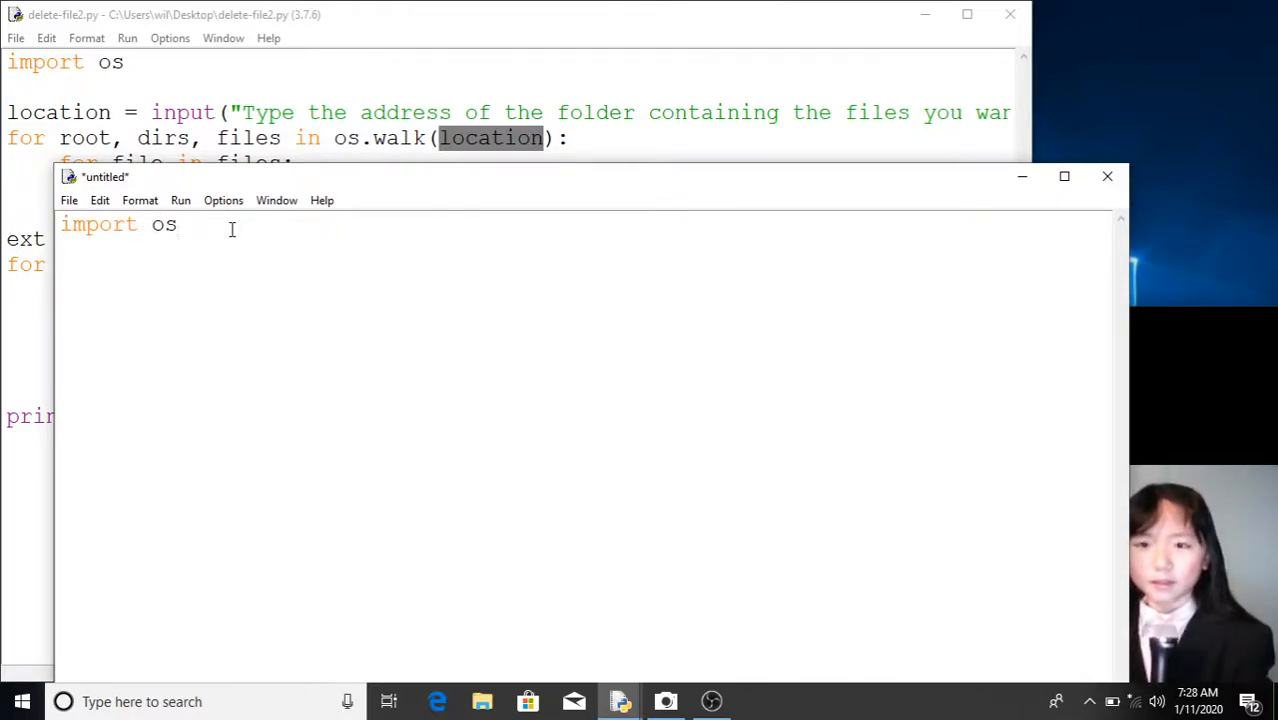
- Write print(os.walk("C:\\M...")) beginning the My Data path on the C: drive
type("pri")
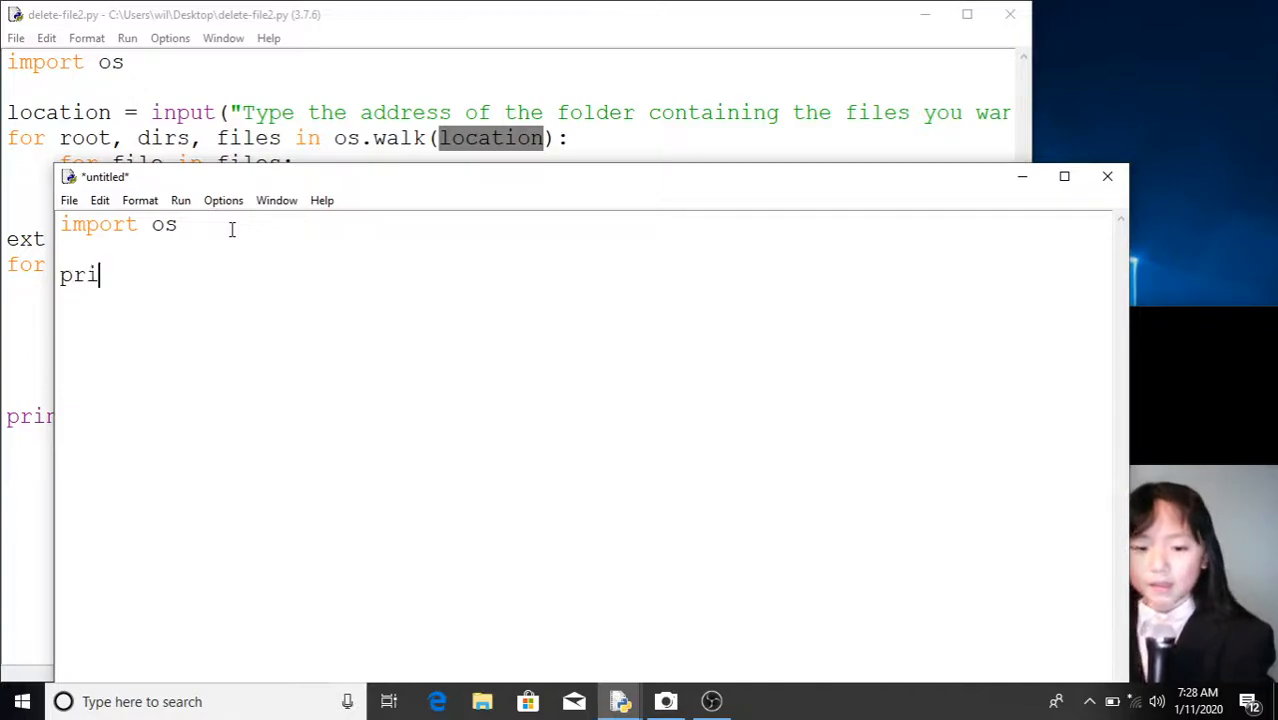
type("nt()")
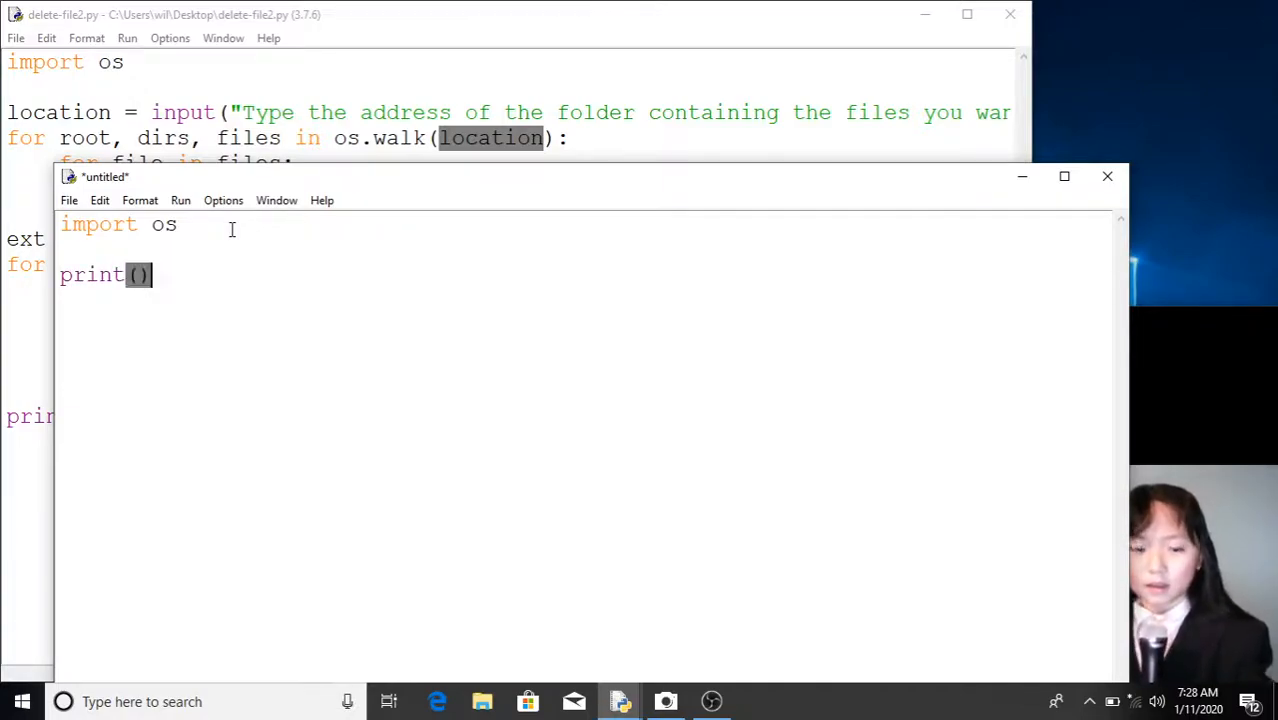
type("os.")
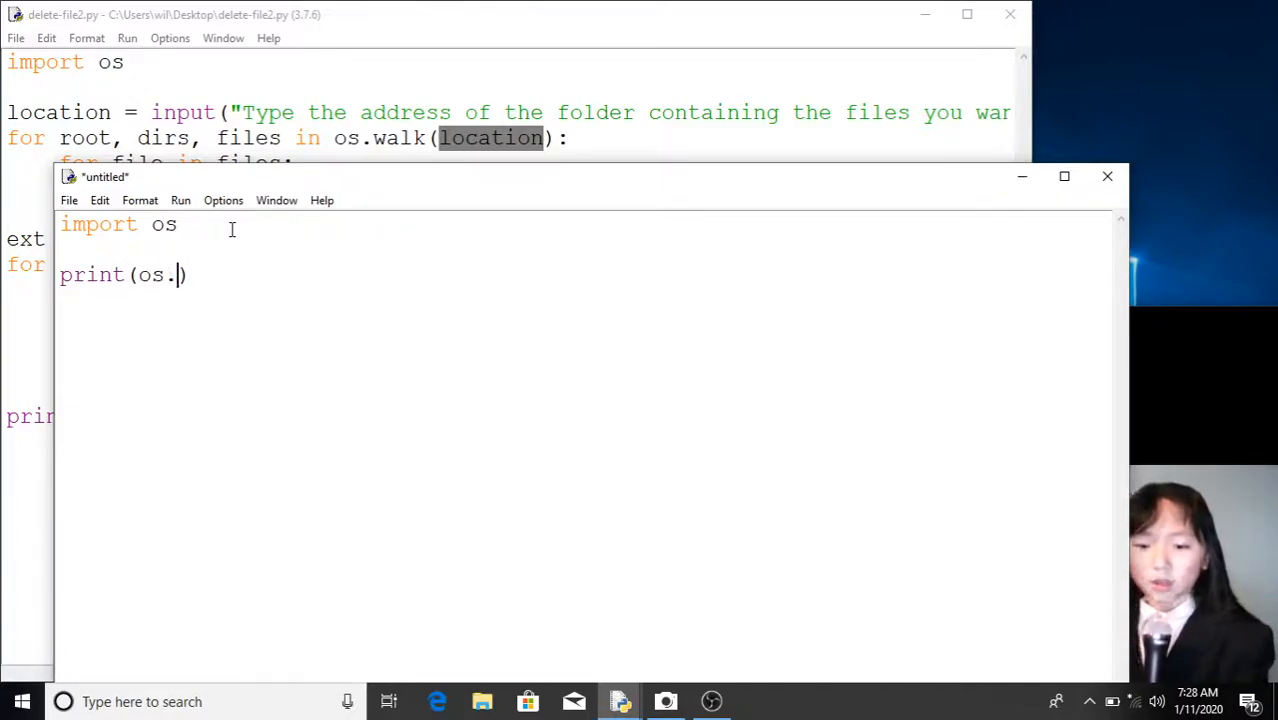
type("walk(\"")
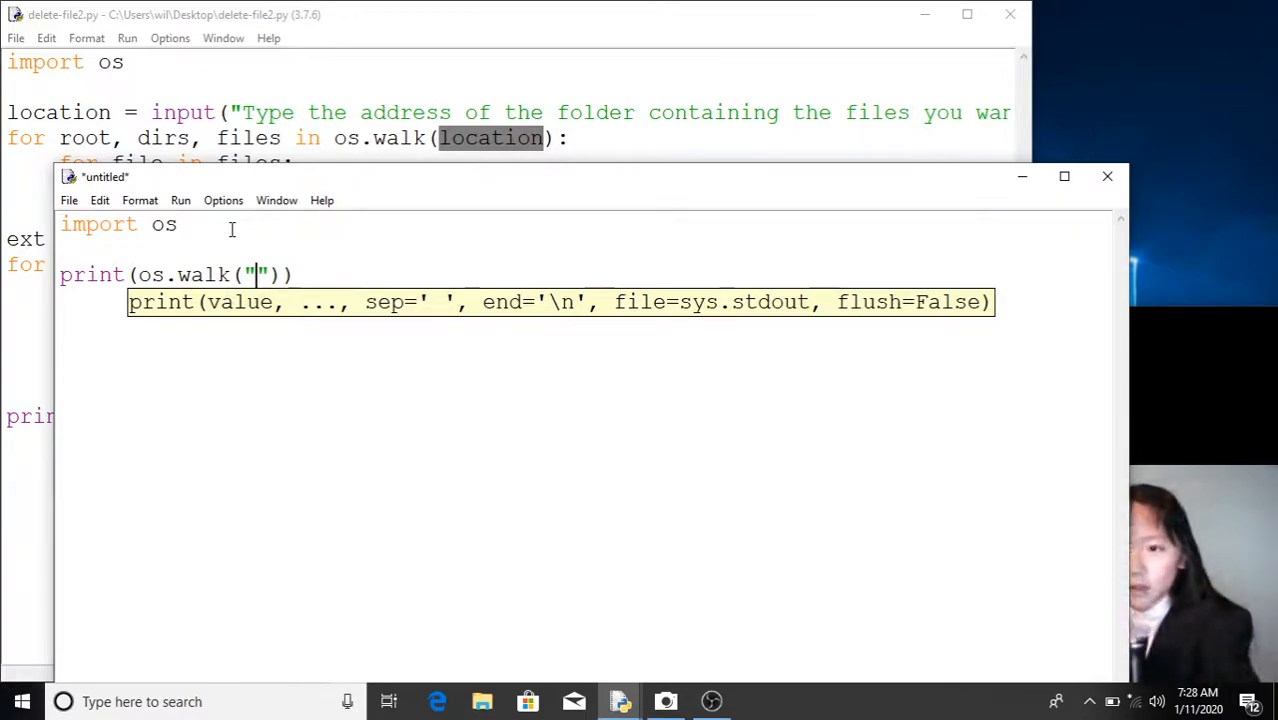
type("C:")
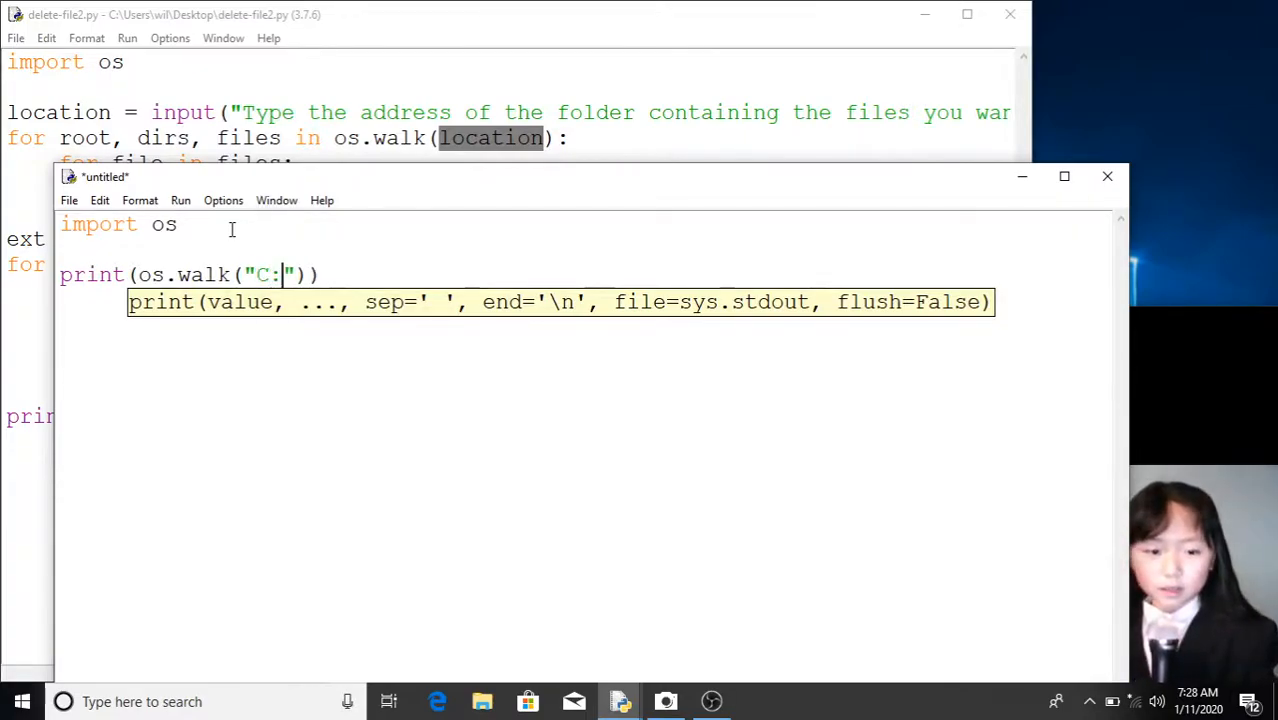
type("\\\\")
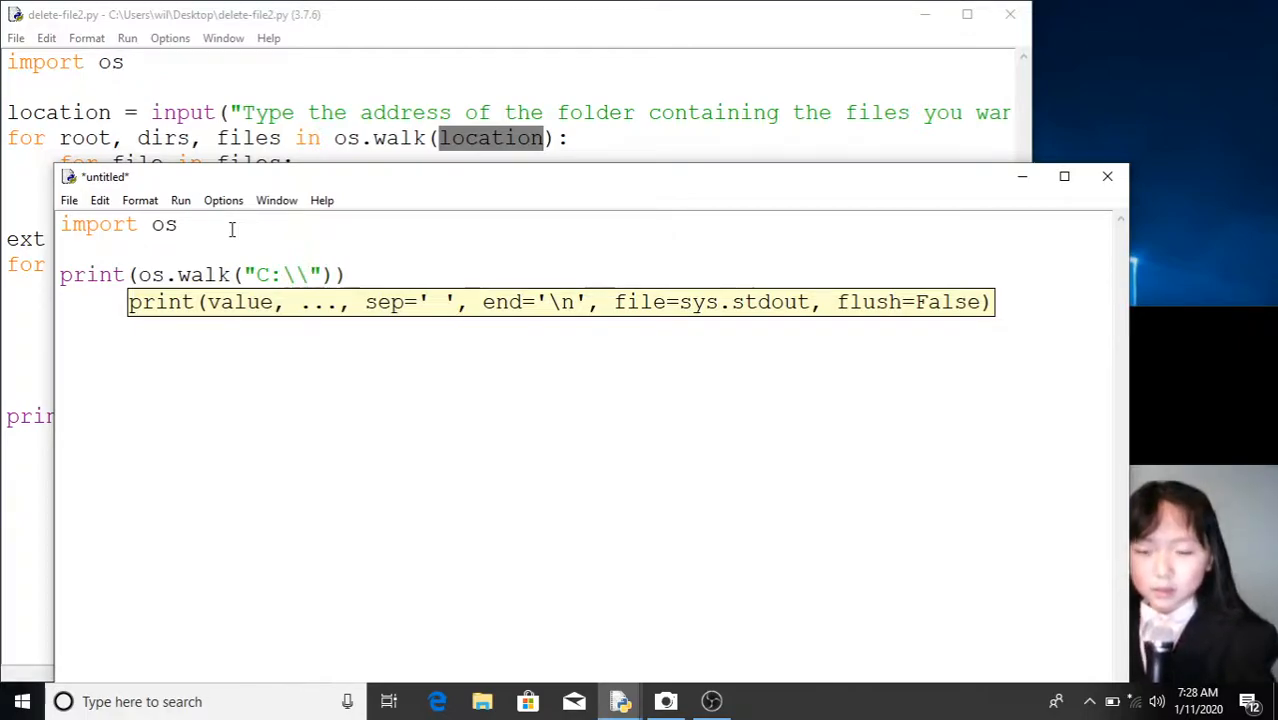
type("\\")
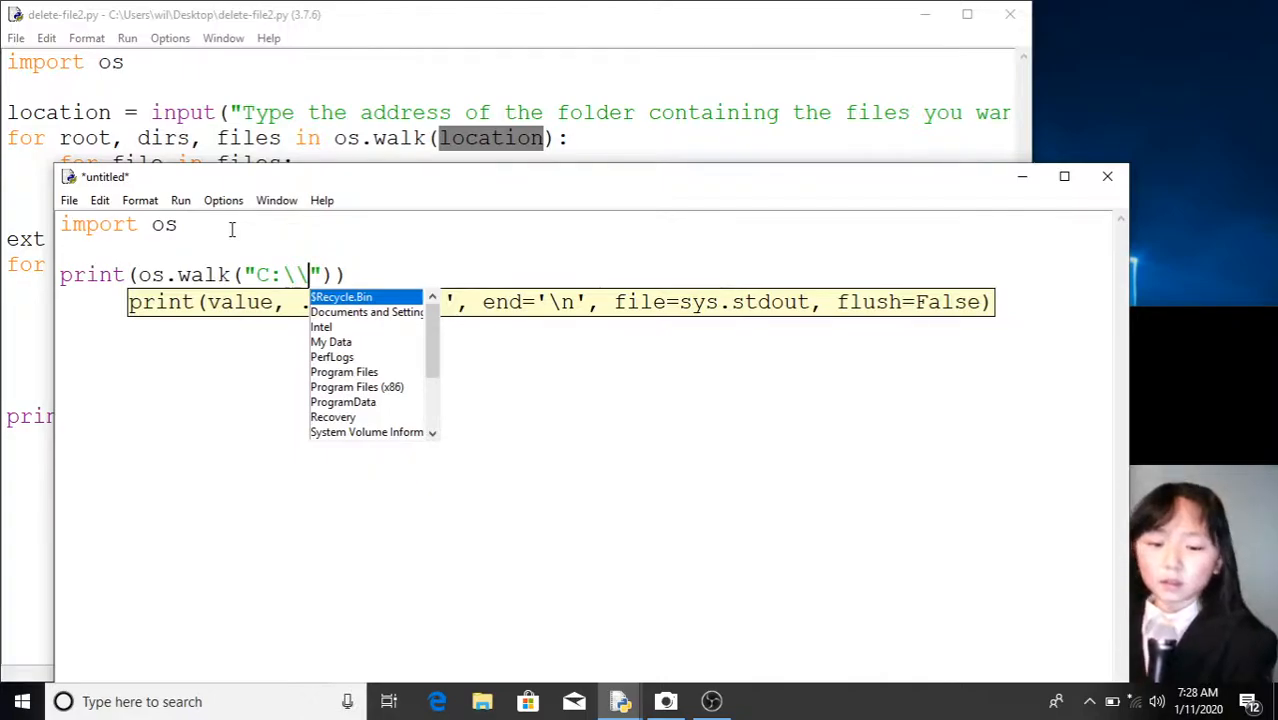
type("My Data")
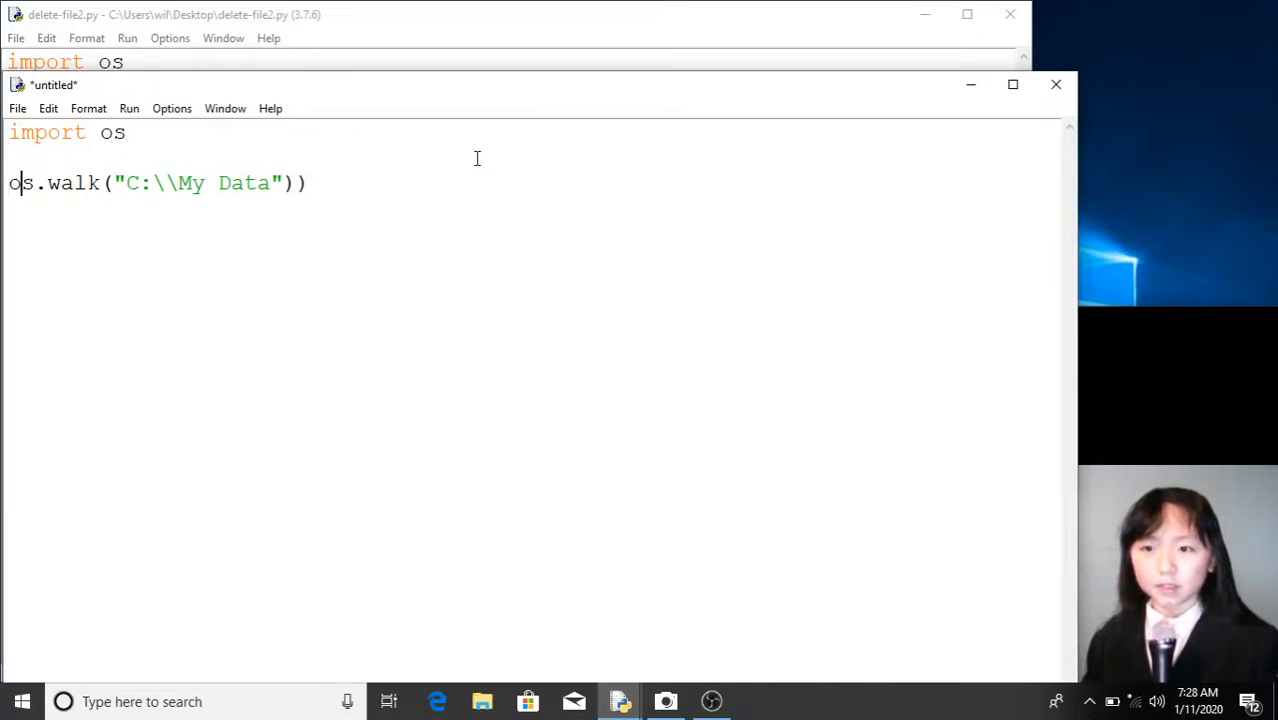
- Rewrite the line as a = [e for e in os.walk("C:\\My Data")]
key("Backspace")
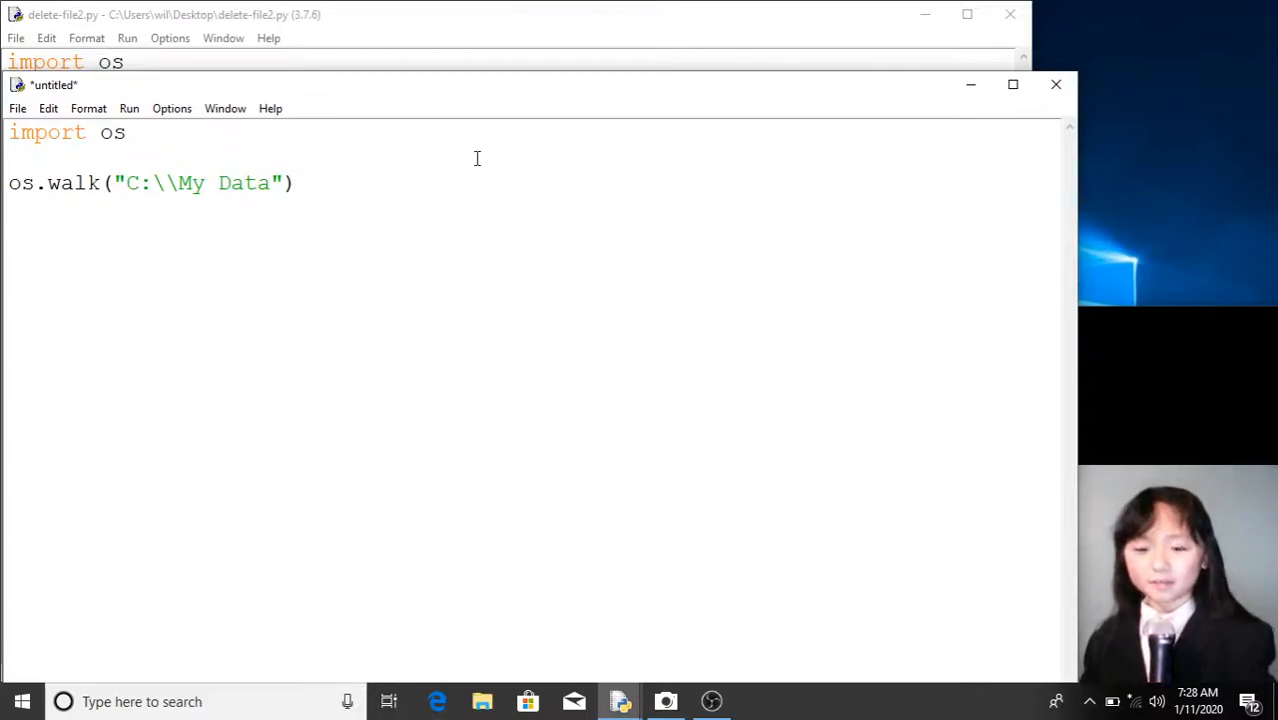
type("a")
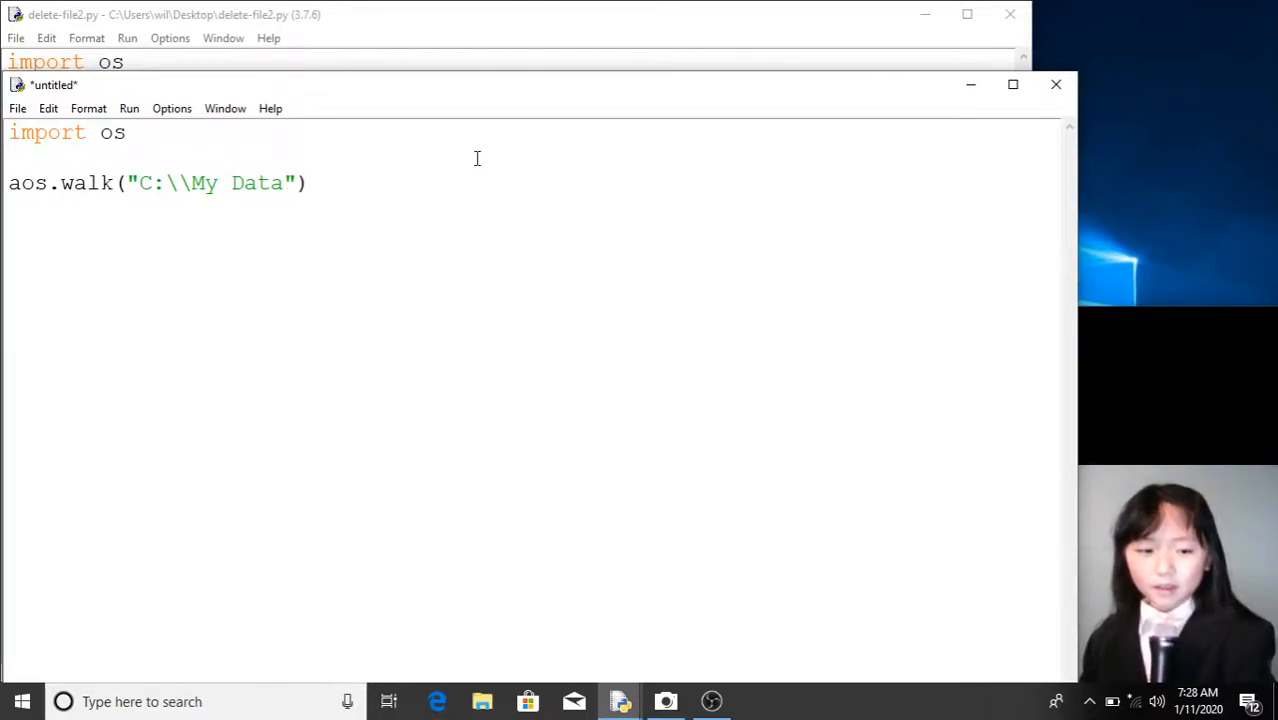
type("a =")
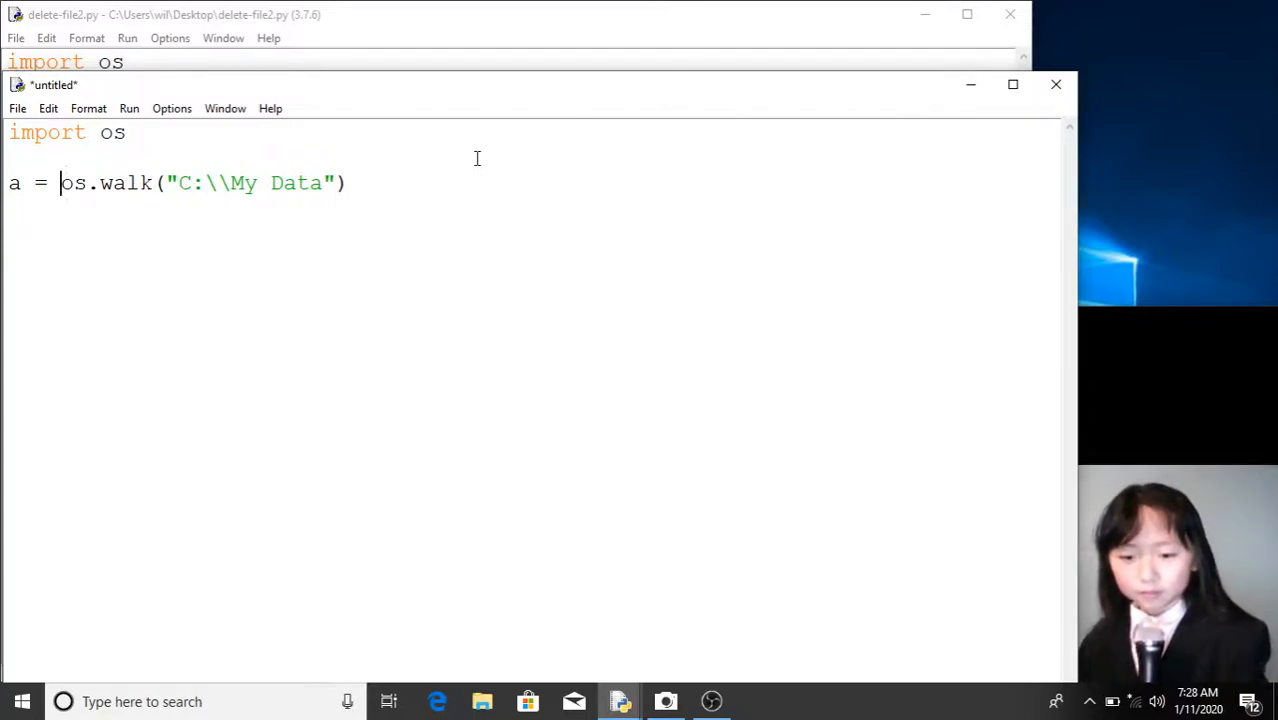
type("e")
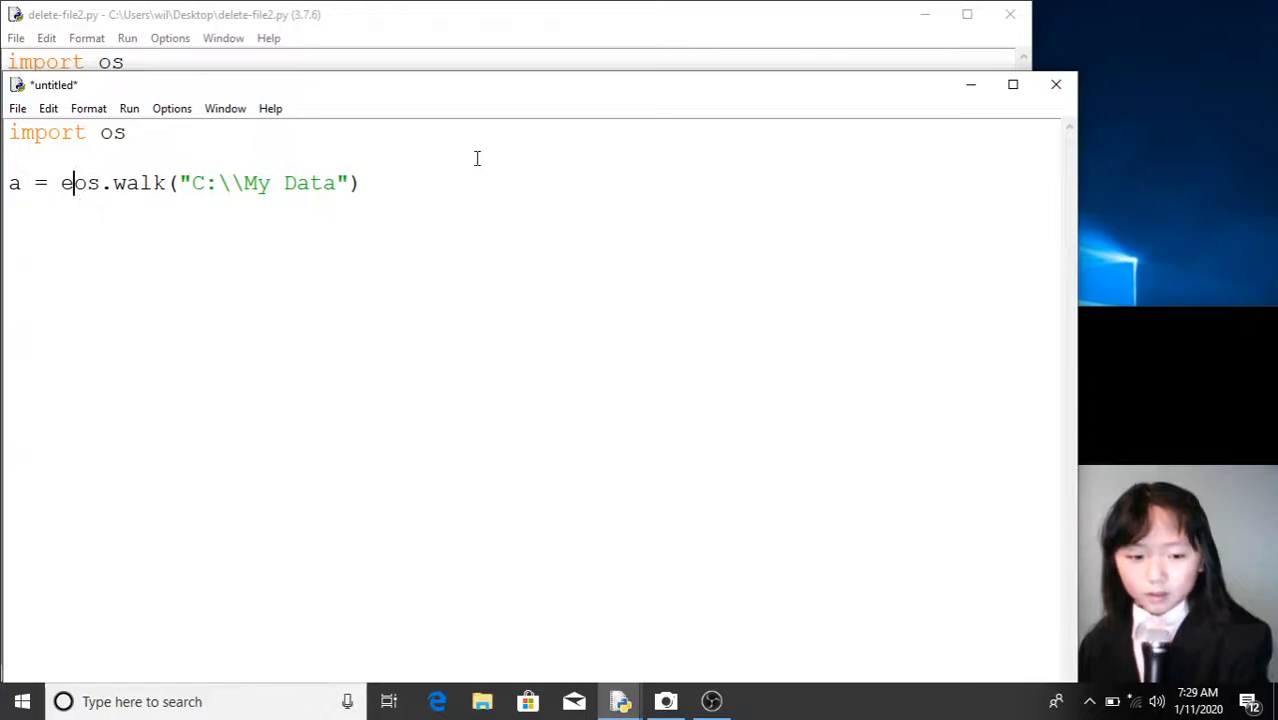
type("\" \"")
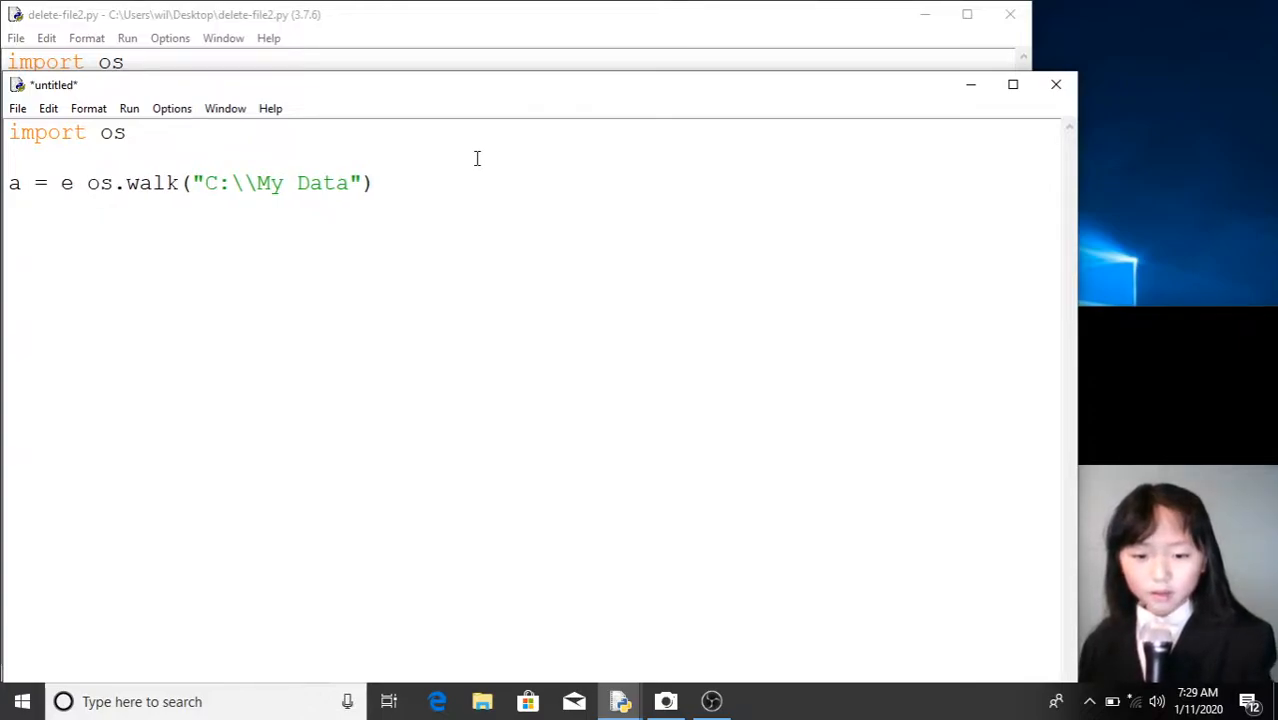
type("for e")
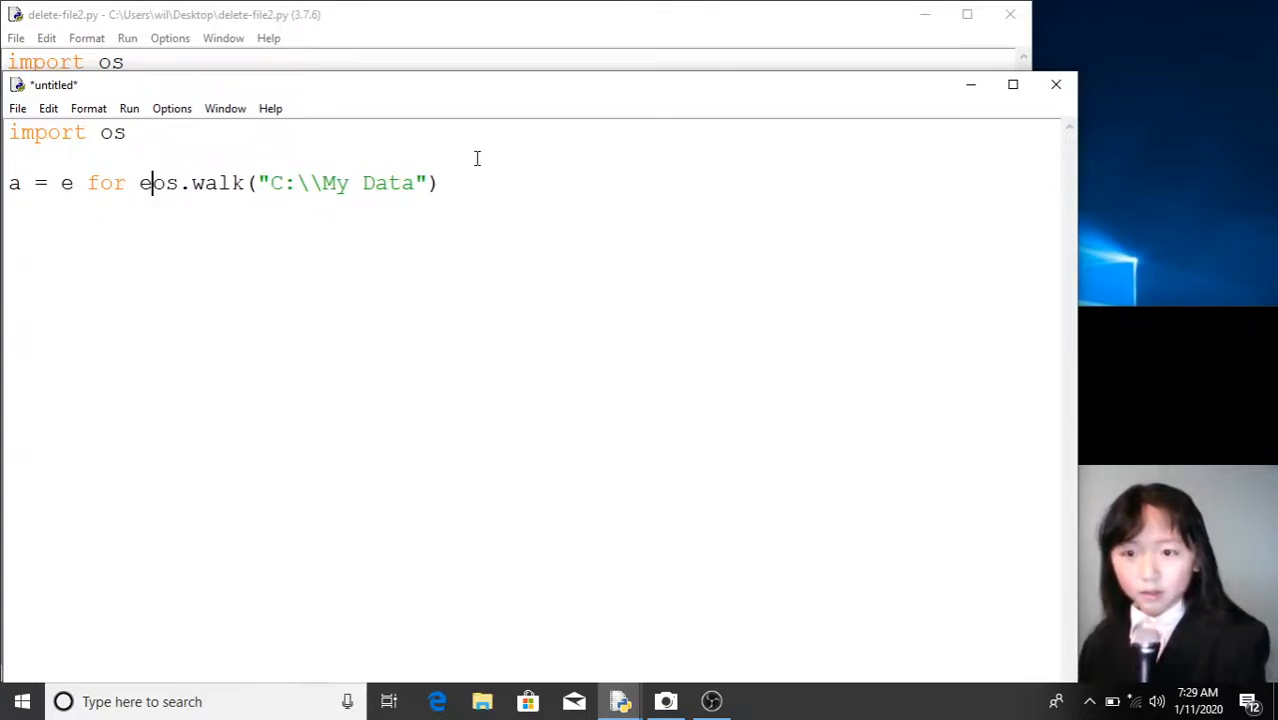
type("in")
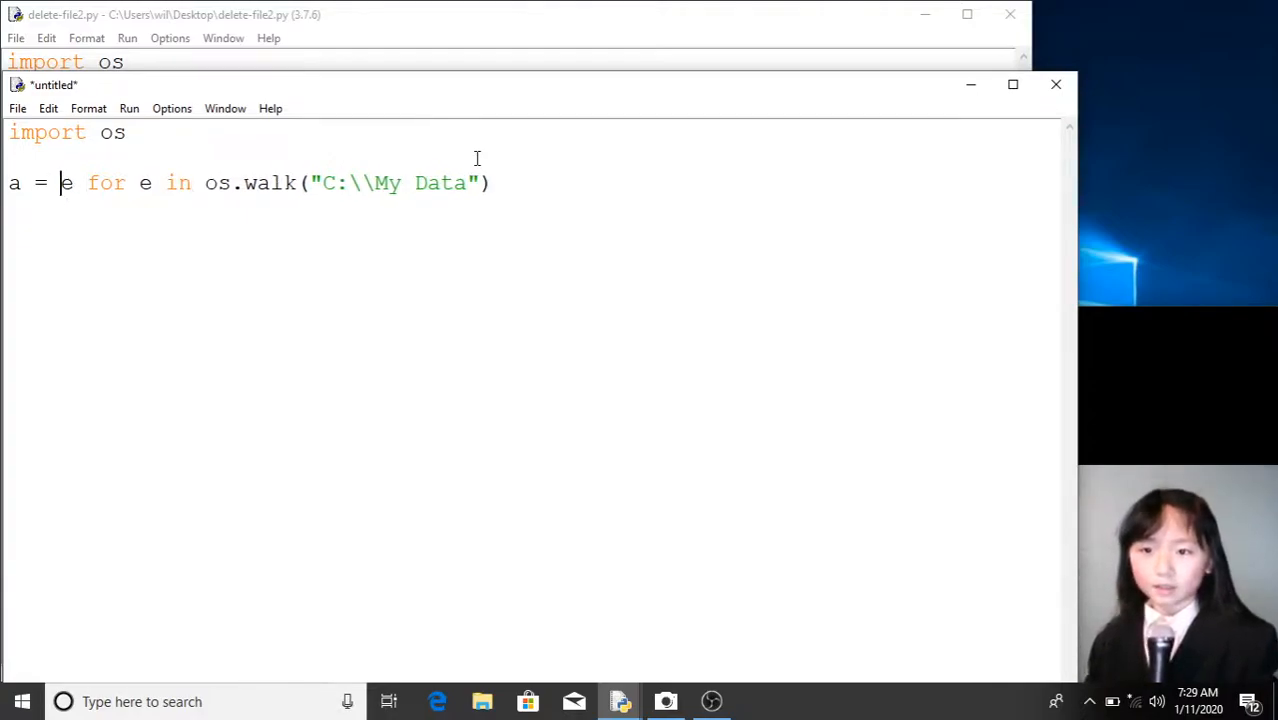
type("[")
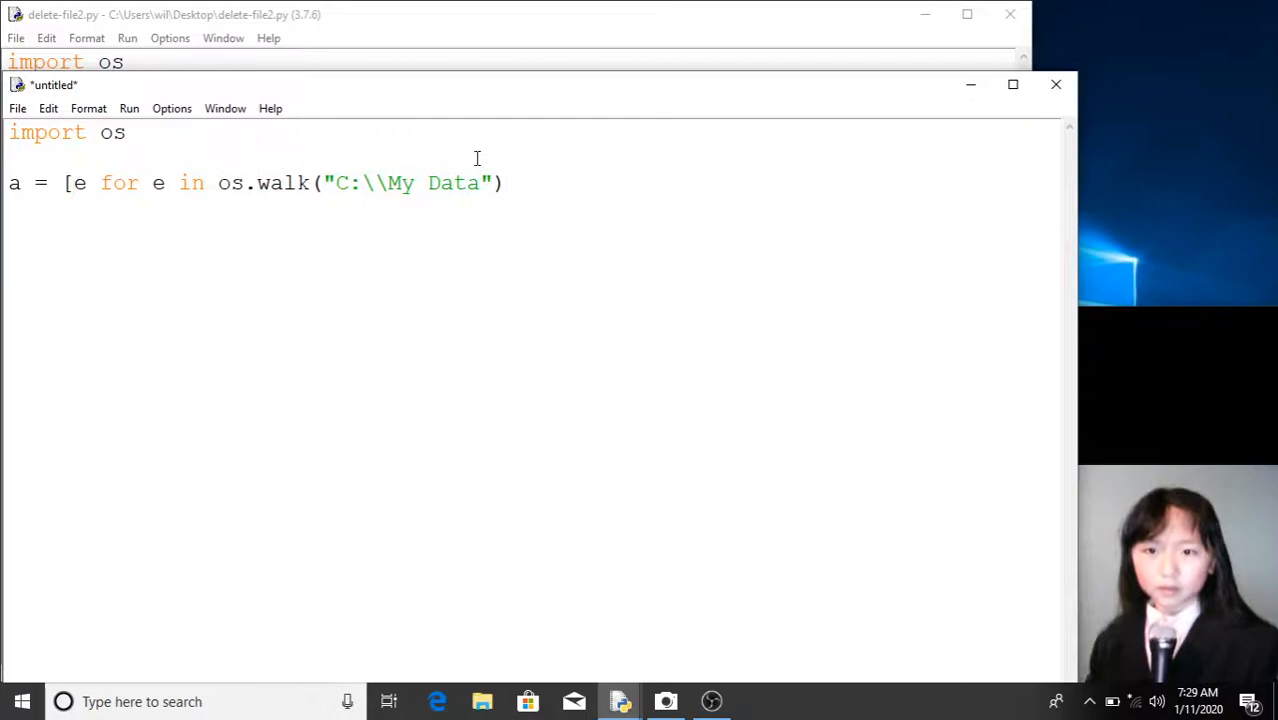
type("]")
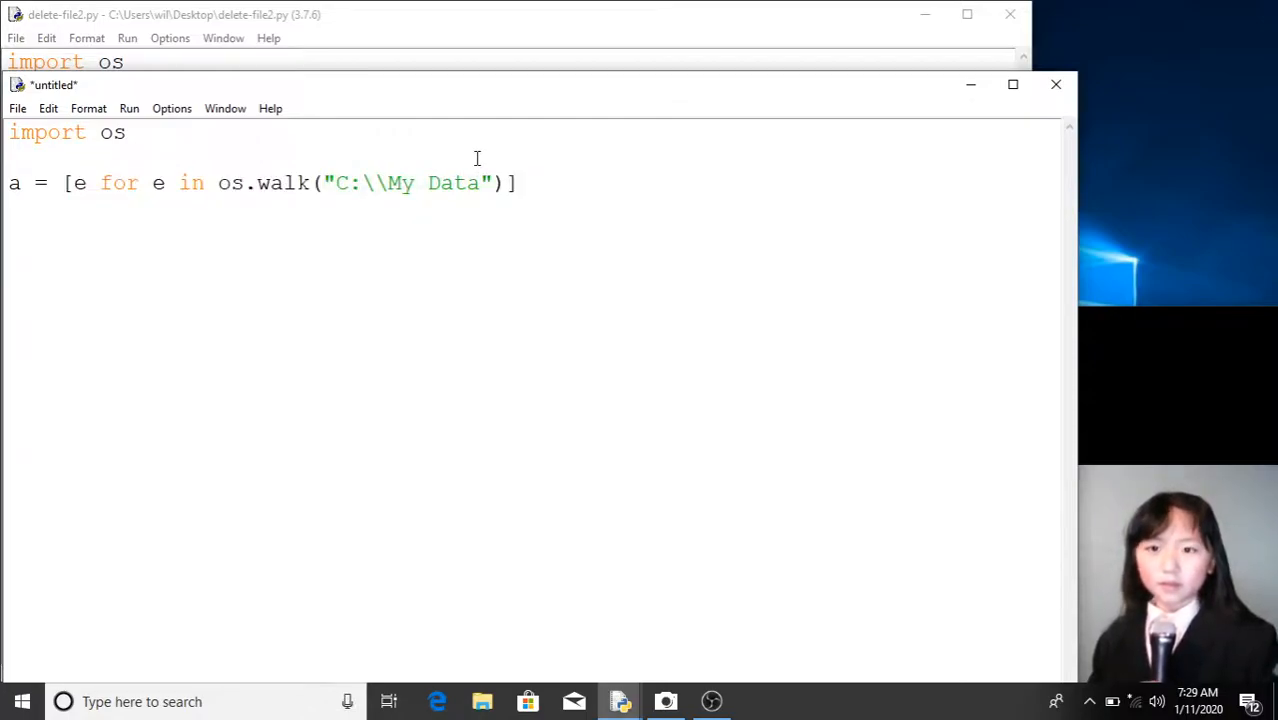
- Begin a print() call below the list assignment
type("prin")
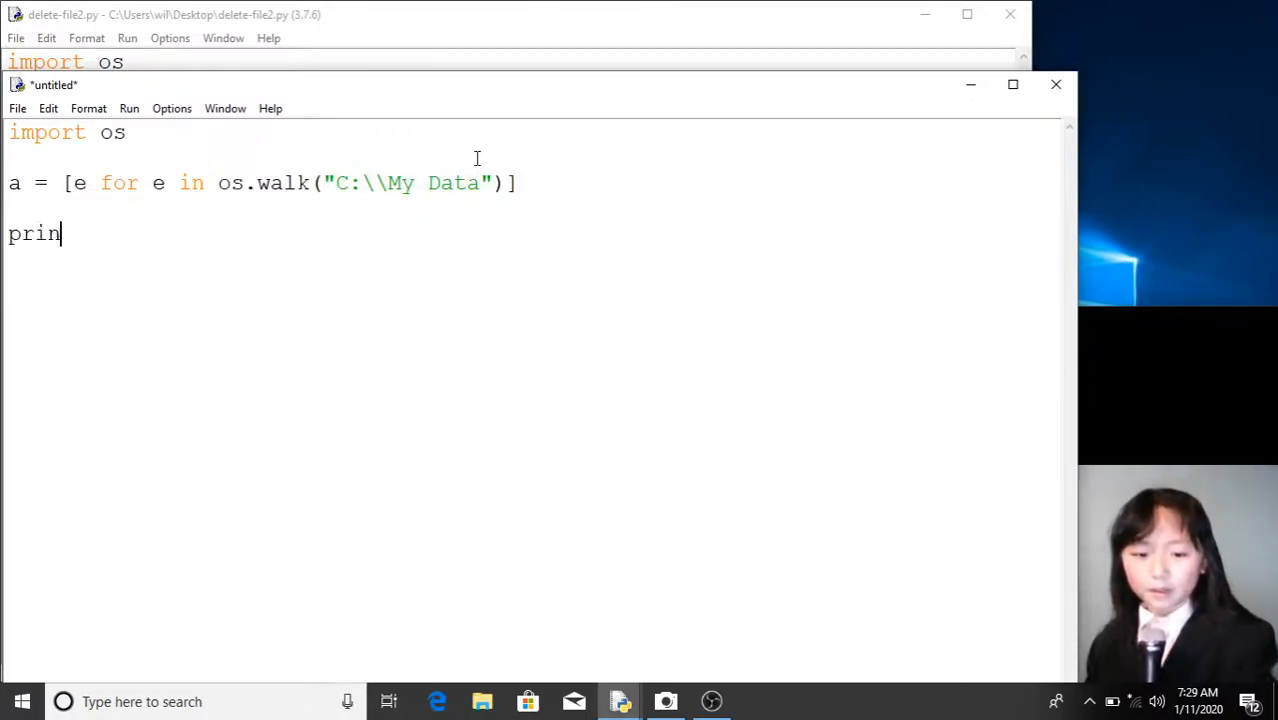
type("t ()")
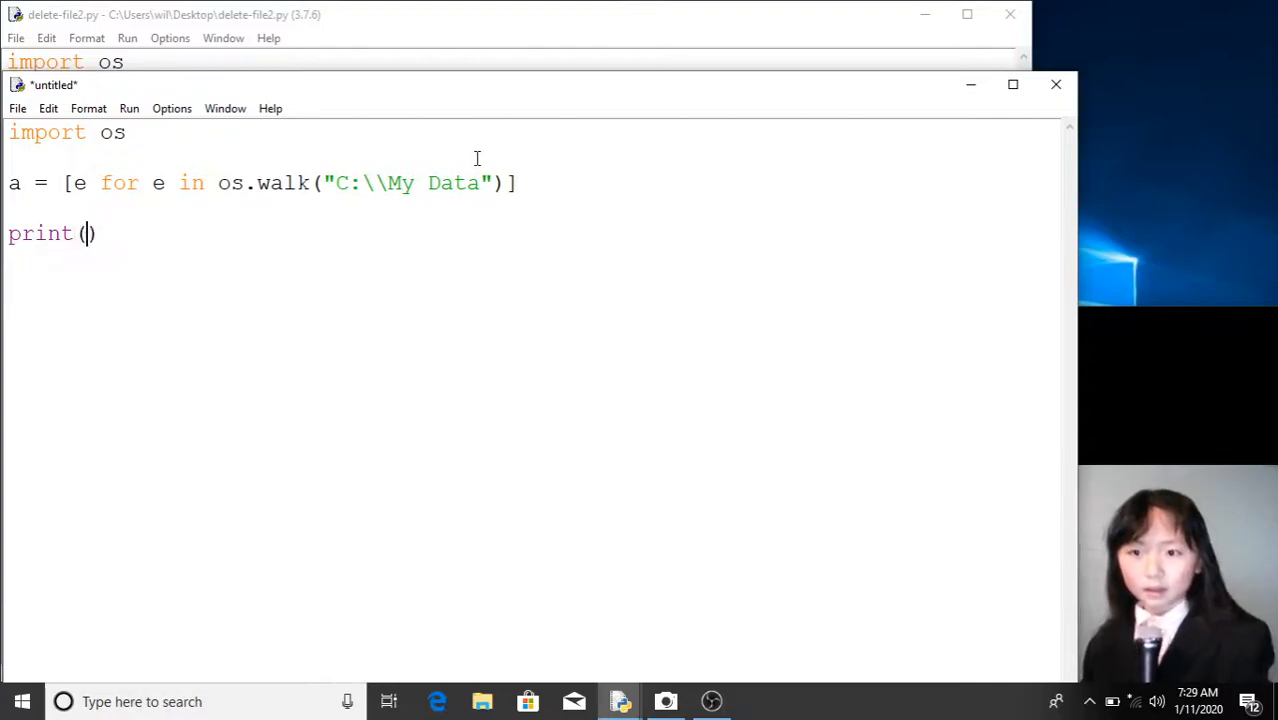
- Run the untitled script, saving it as t.py on the Desktop when prompted
left_click(128, 108)
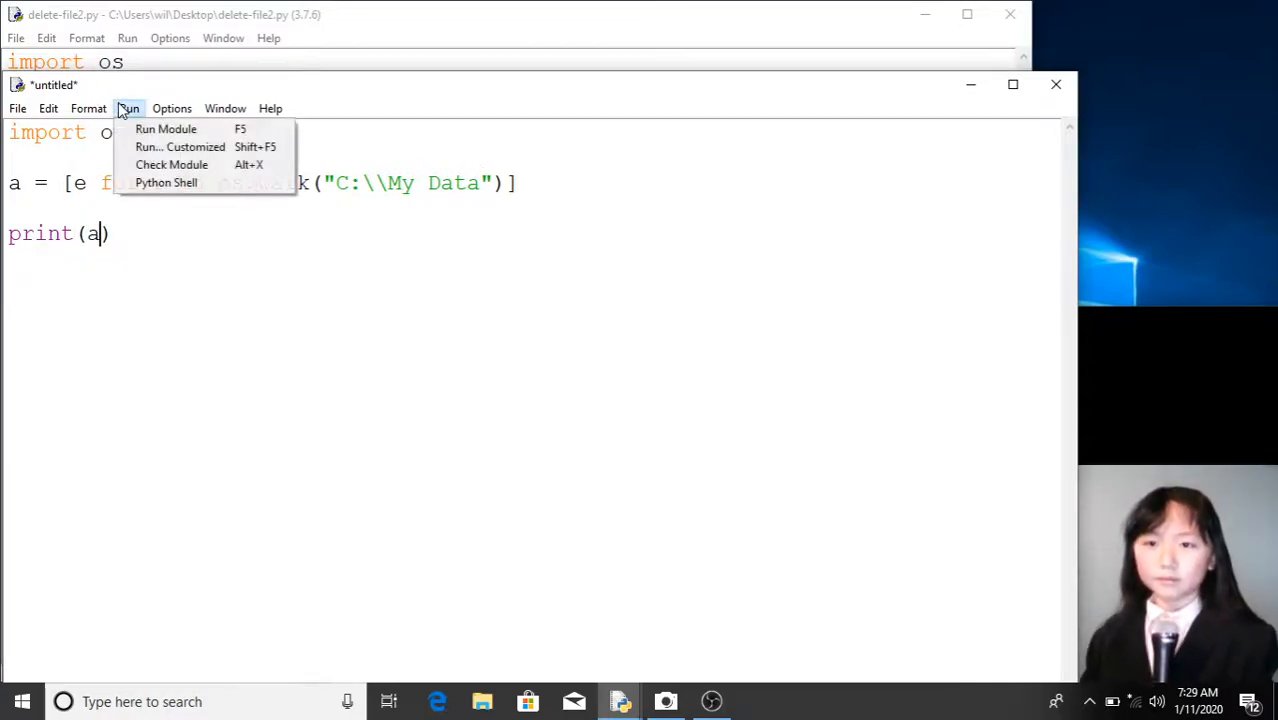
left_click(166, 129)
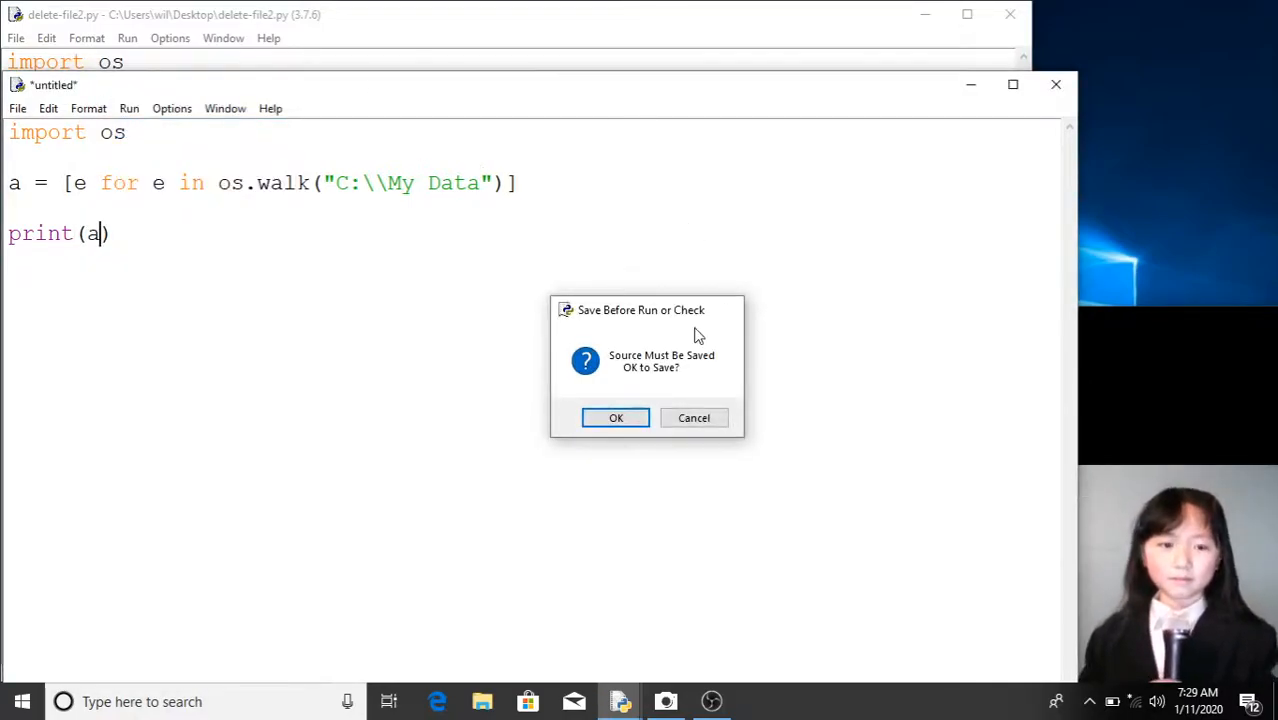
left_click(616, 417)
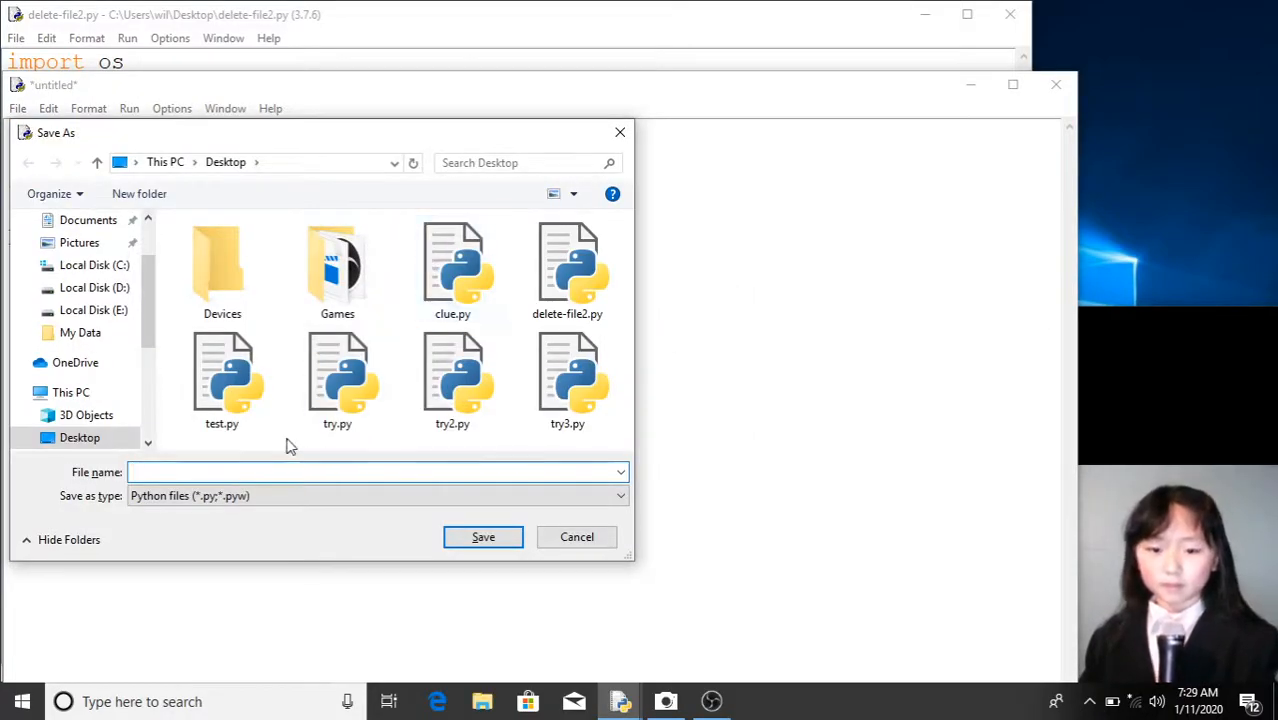
type("t")
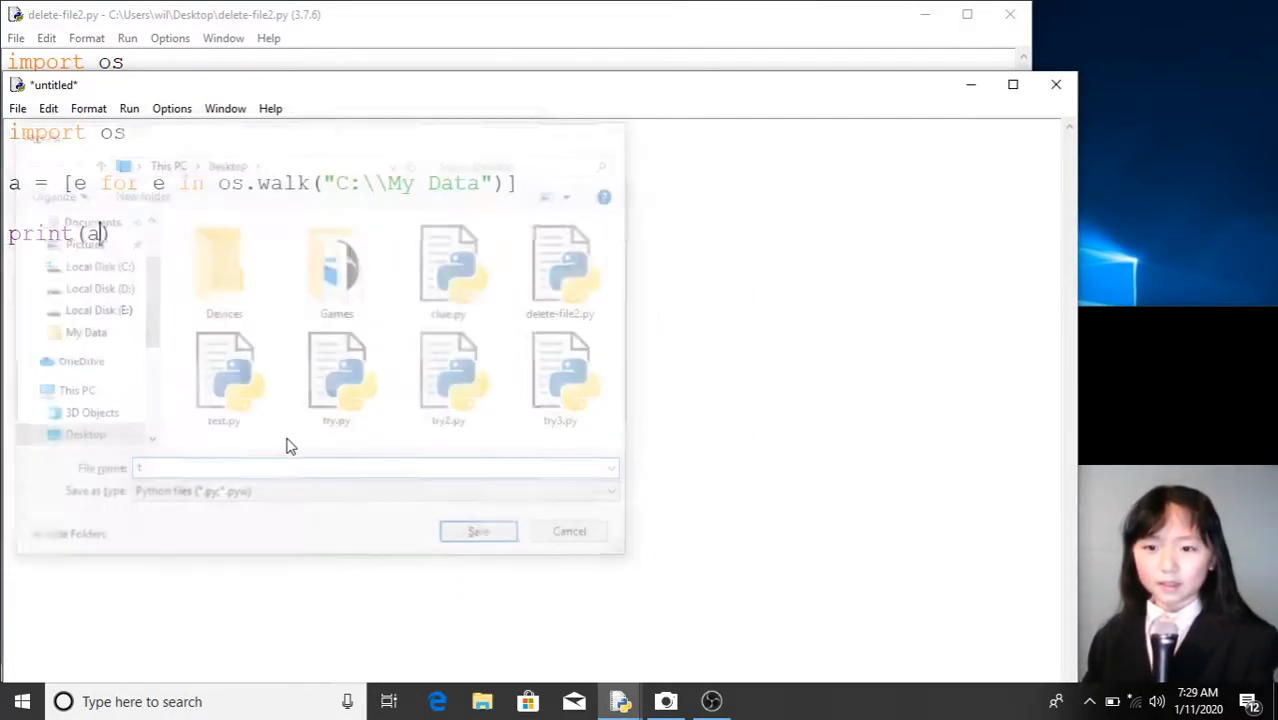
left_click(478, 531)
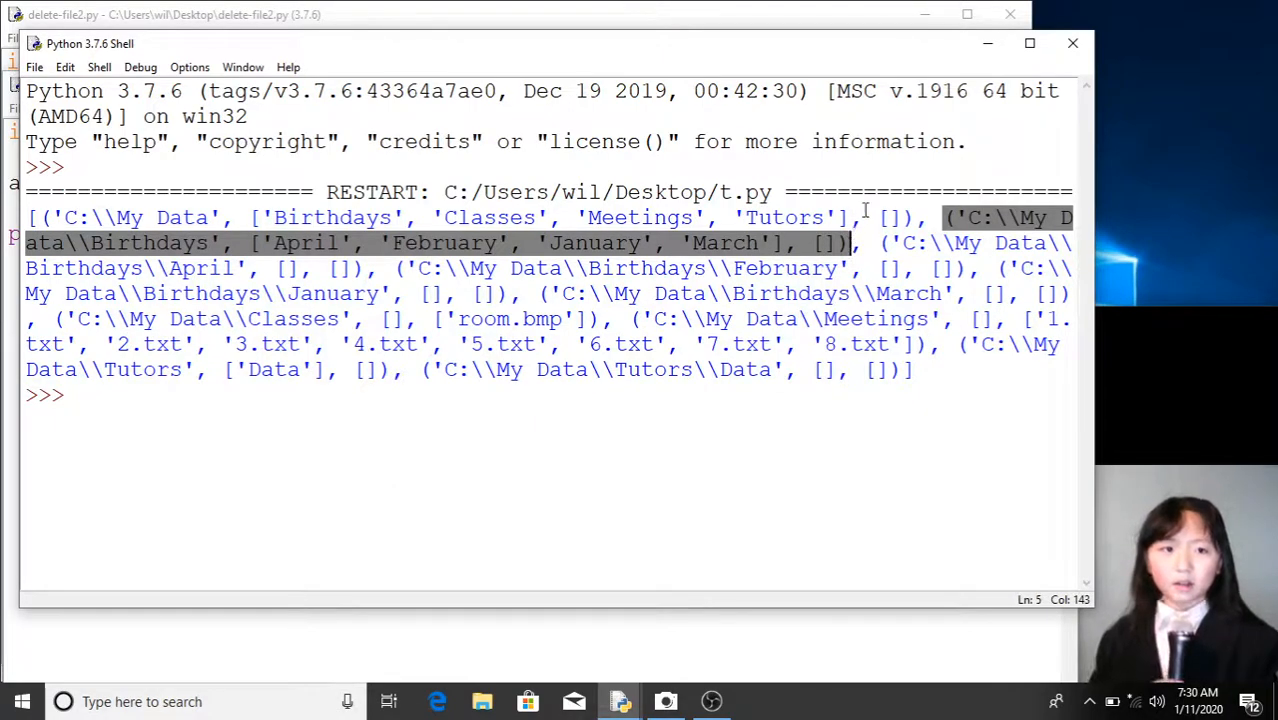
mouse_move(955, 215)
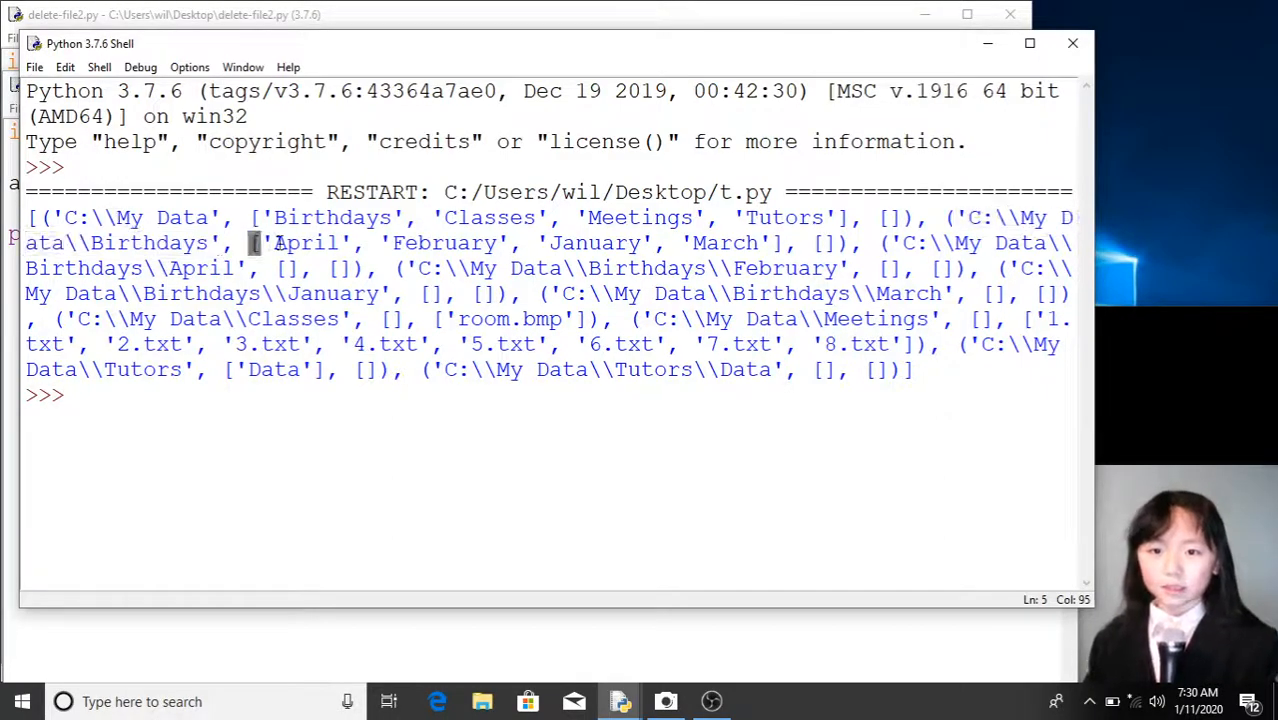
- Highlight one folder's tuple and February's empty file list in the os.walk output
left_click_drag(263, 243, 773, 243)
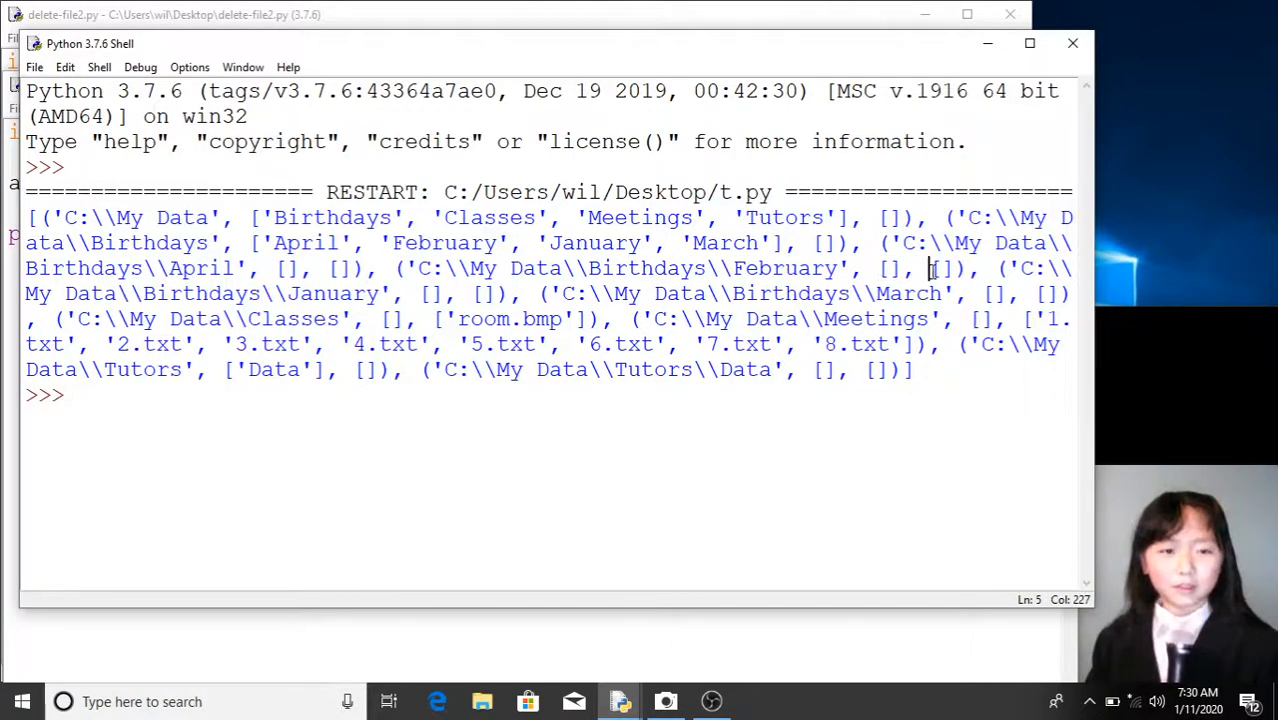
double_click(937, 268)
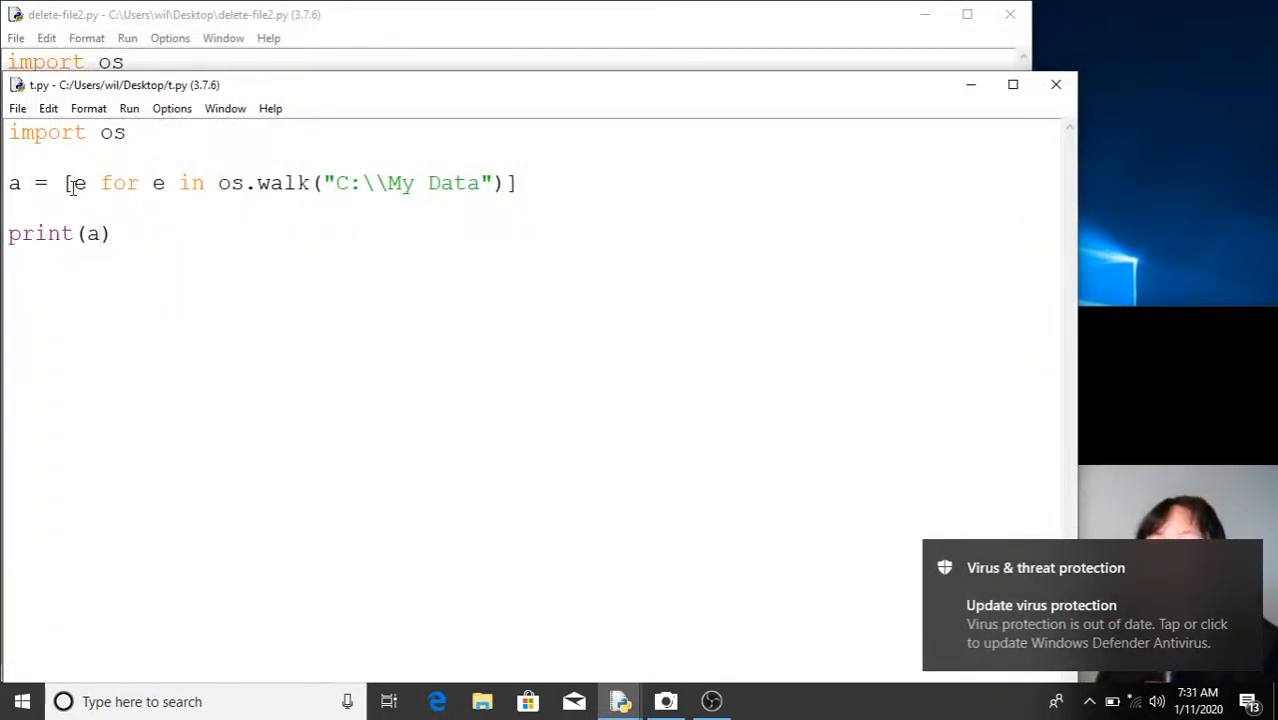
- Select the loop variable e, then close t.py so delete-file2.py shows again
double_click(77, 183)
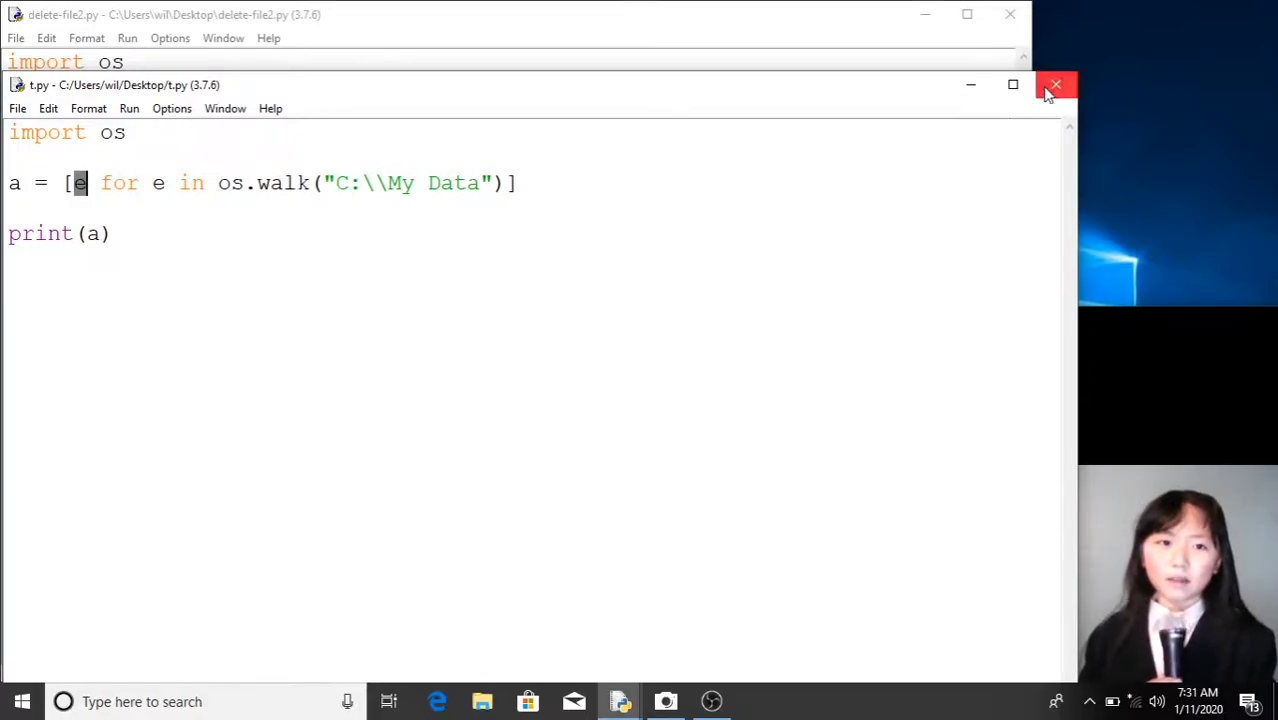
left_click(1055, 84)
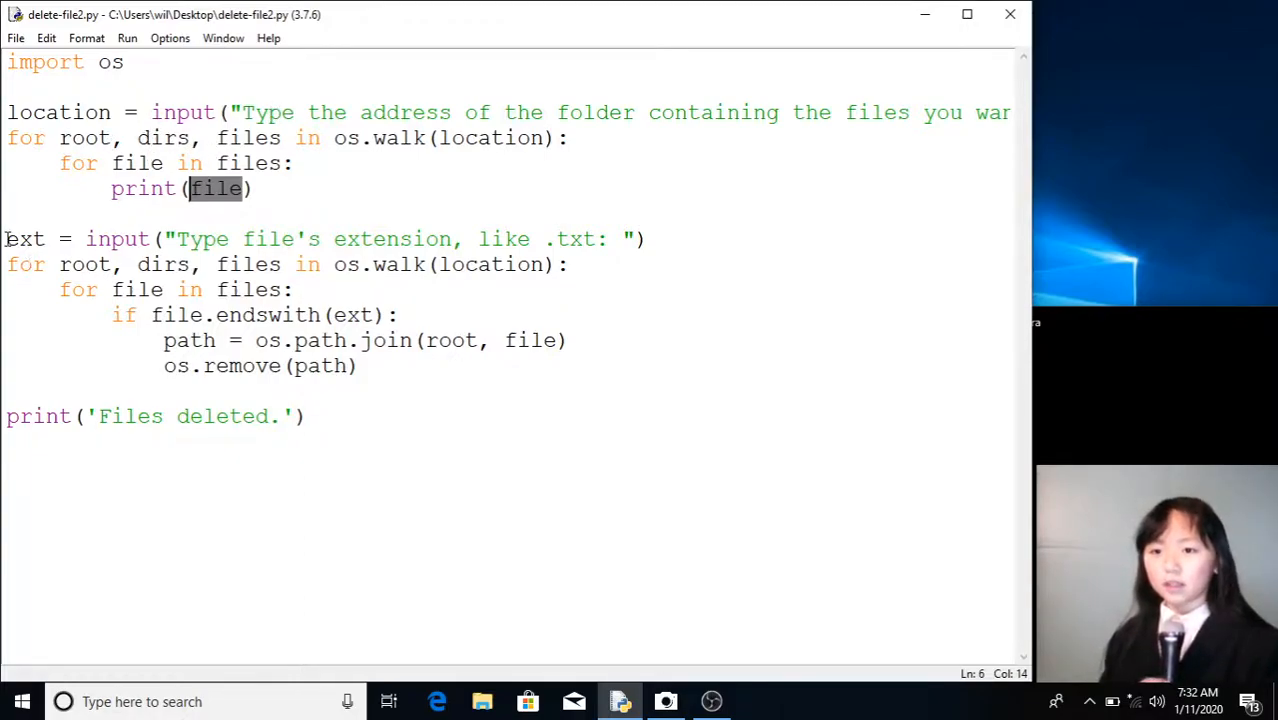
double_click(24, 239)
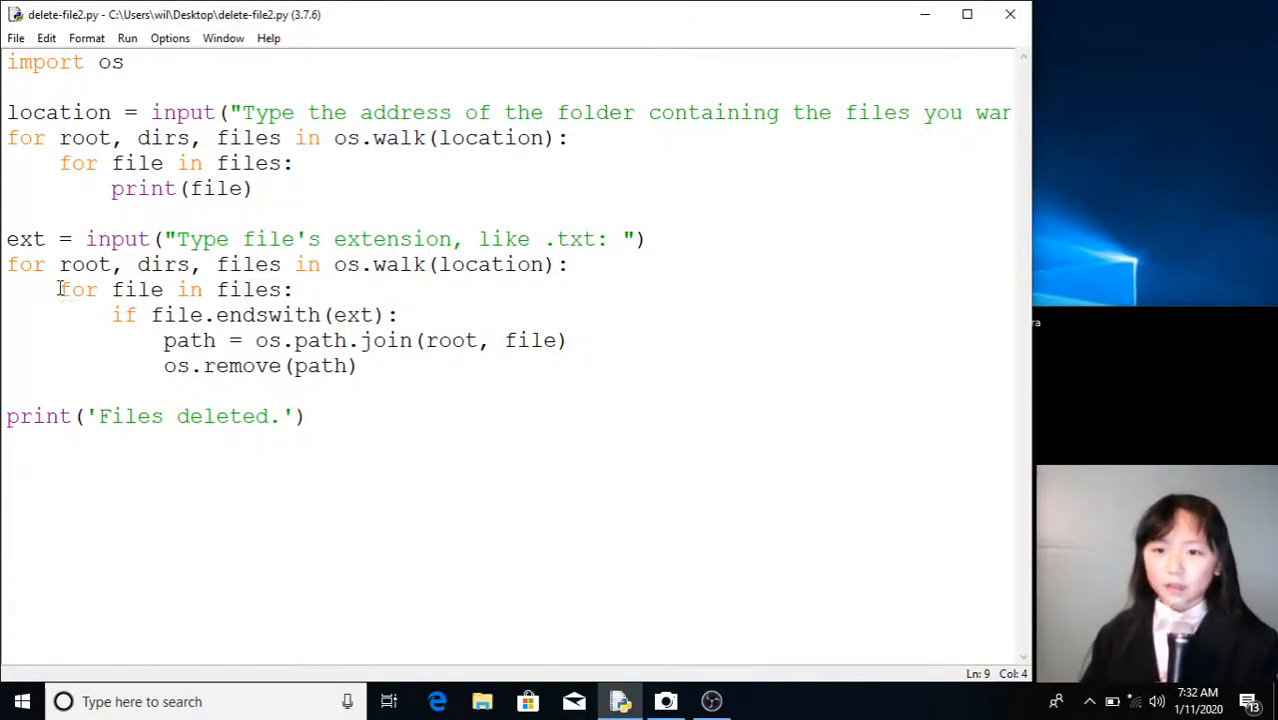
left_click_drag(59, 289, 178, 289)
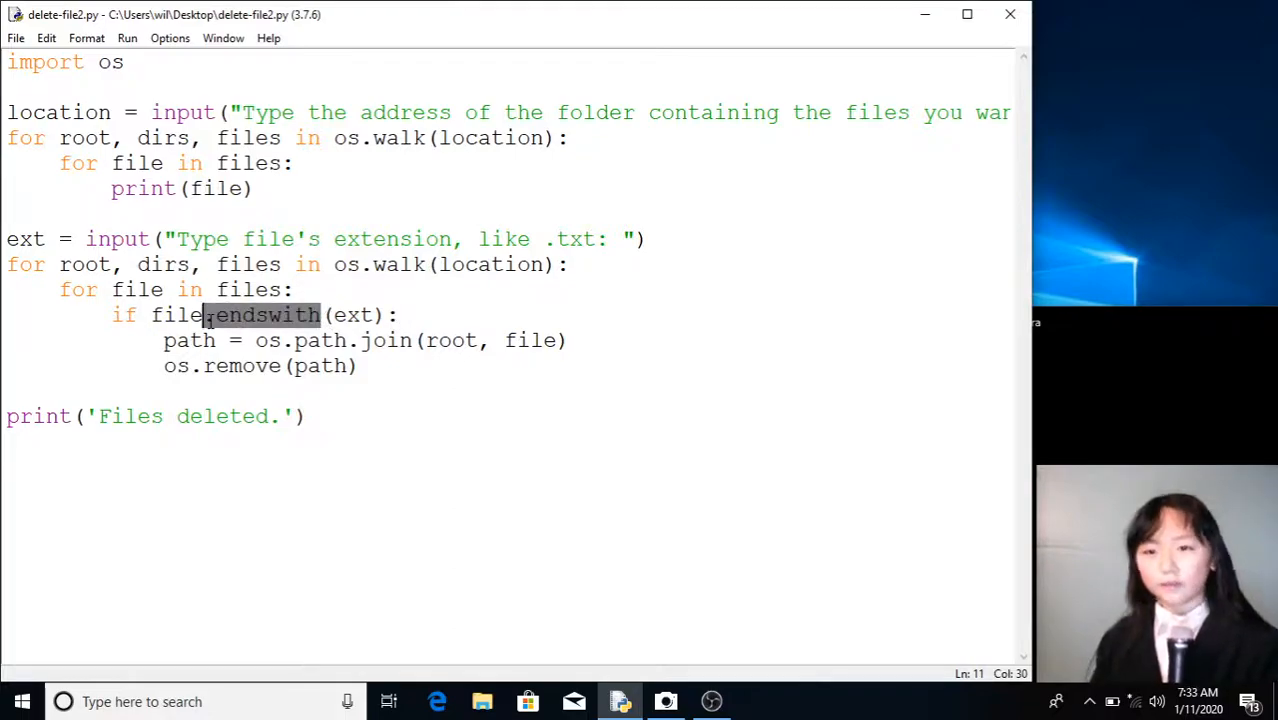
left_click(189, 340)
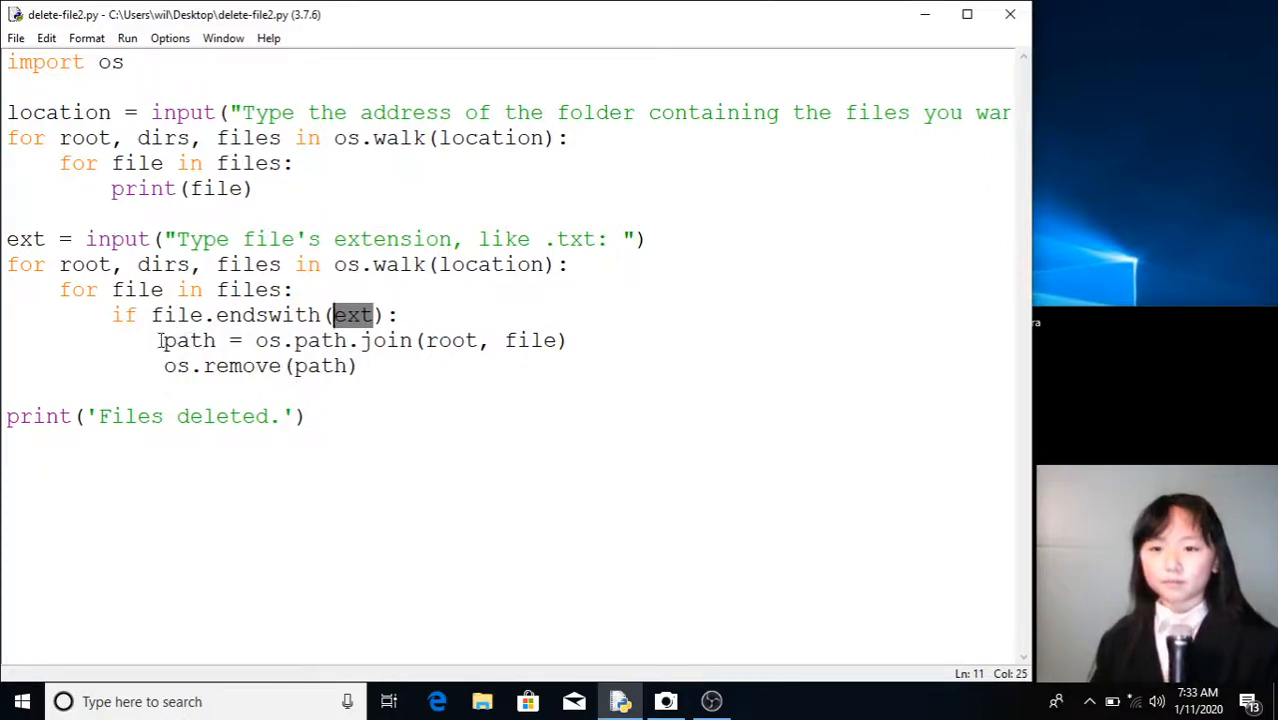
double_click(189, 340)
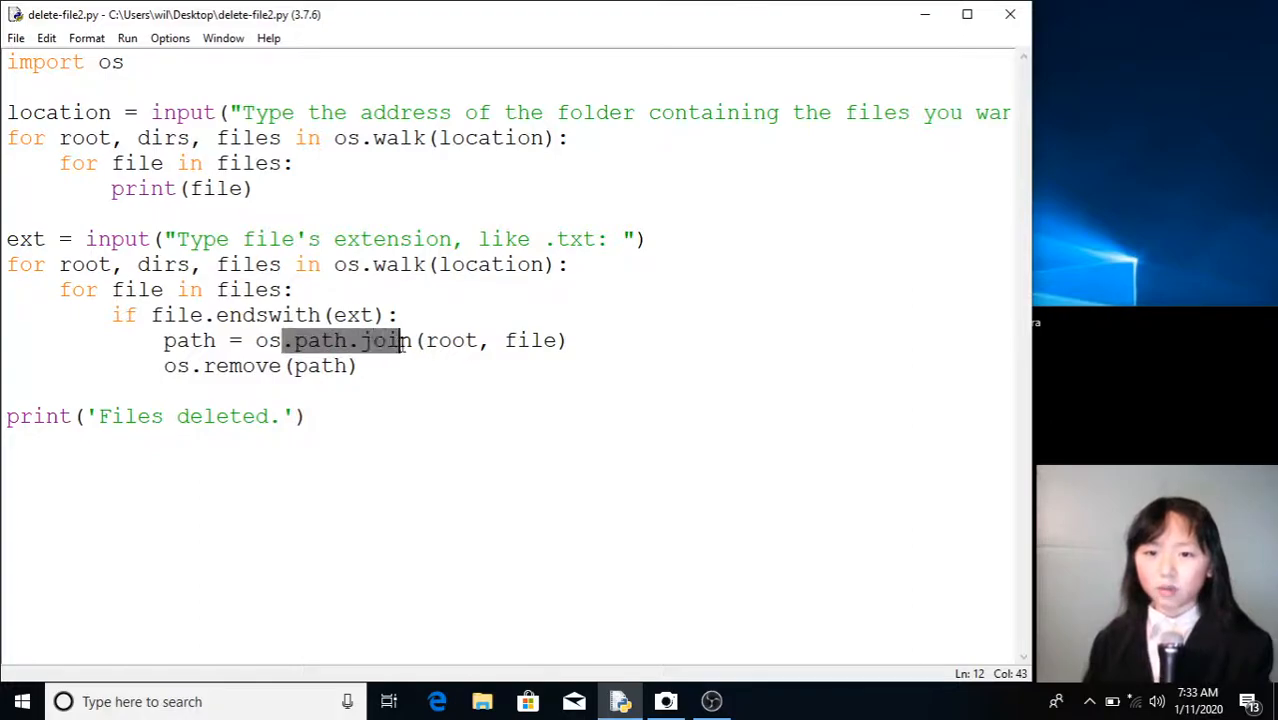
left_click(412, 340)
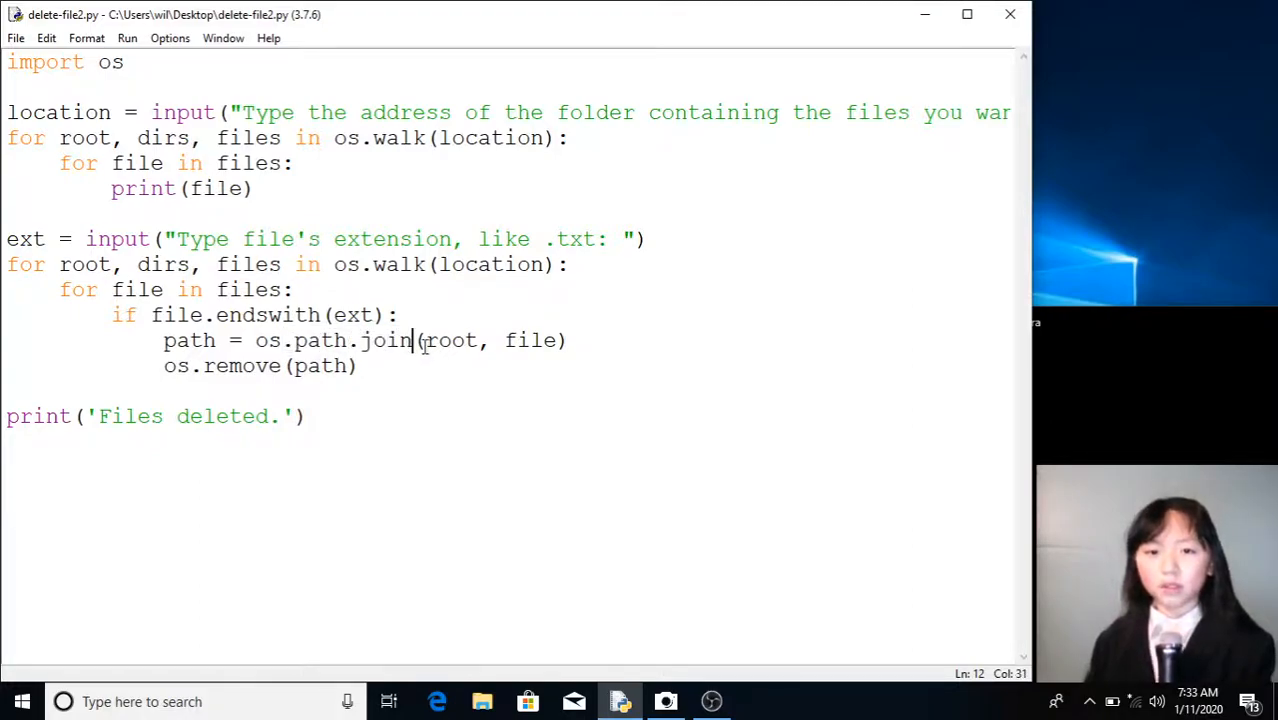
double_click(450, 340)
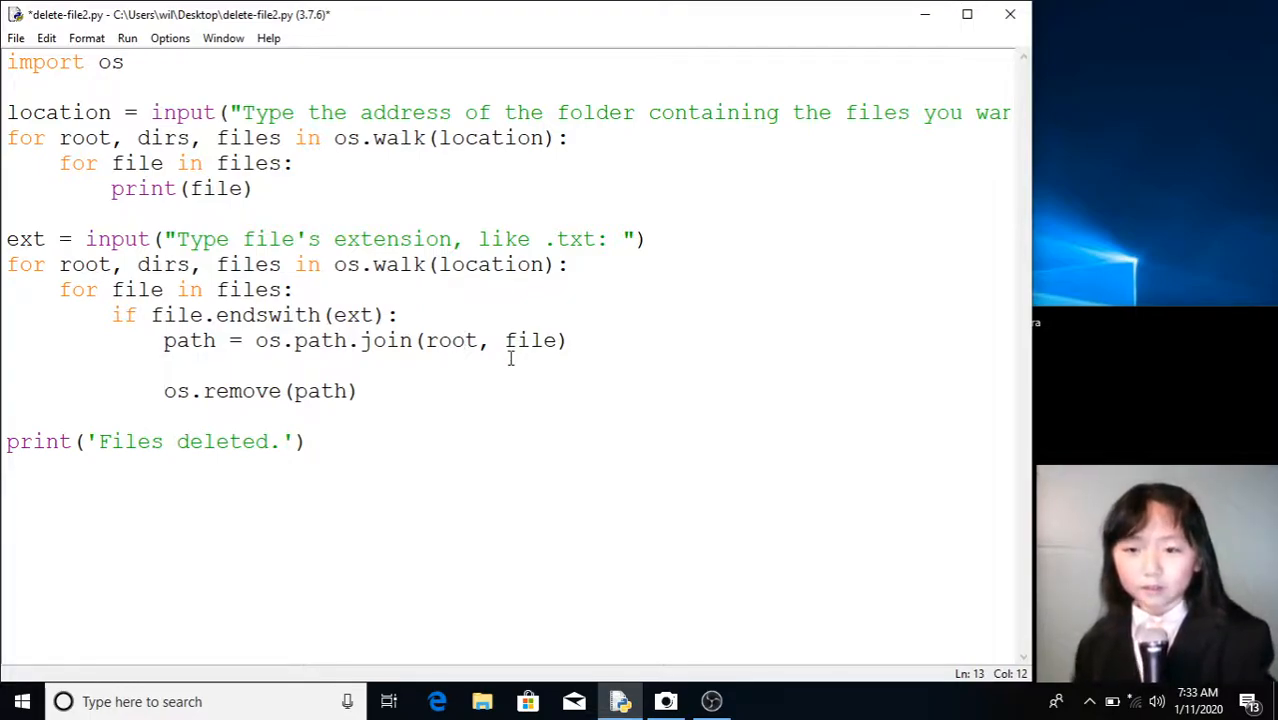
- Write root + "\\" + file beneath the os.path.join line as its manual equivalent
type("root")
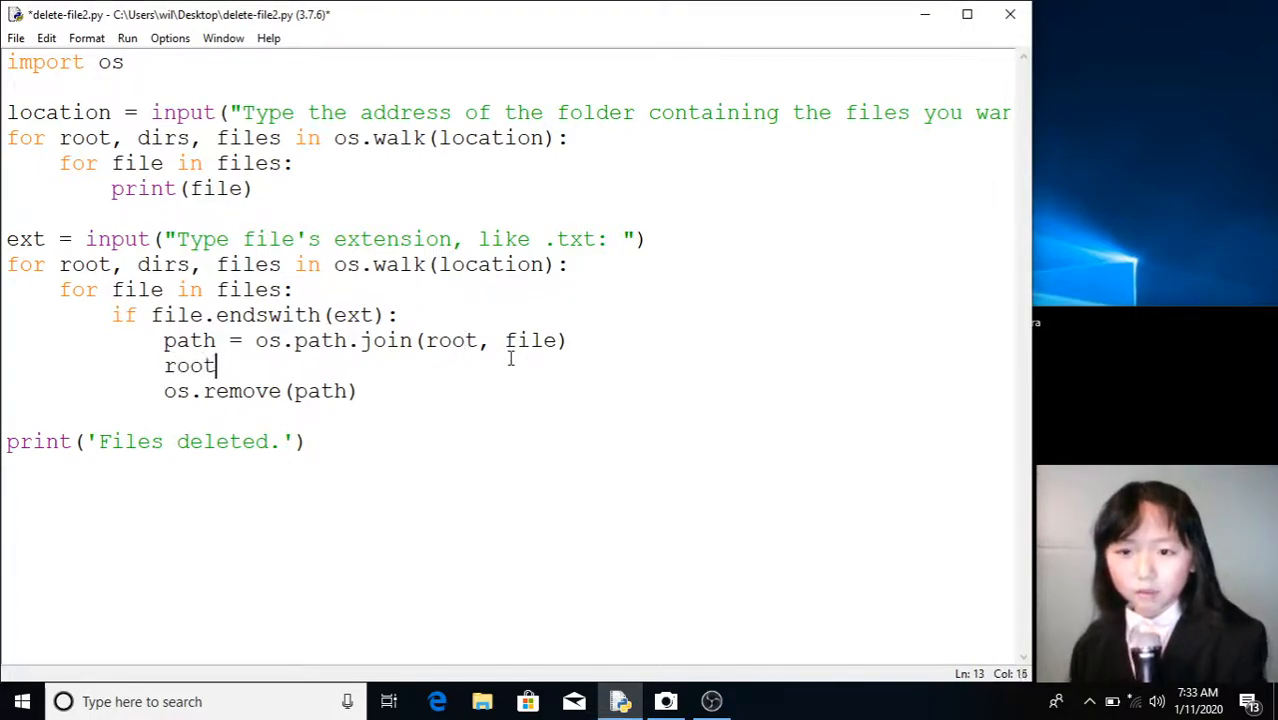
type("\" \"")
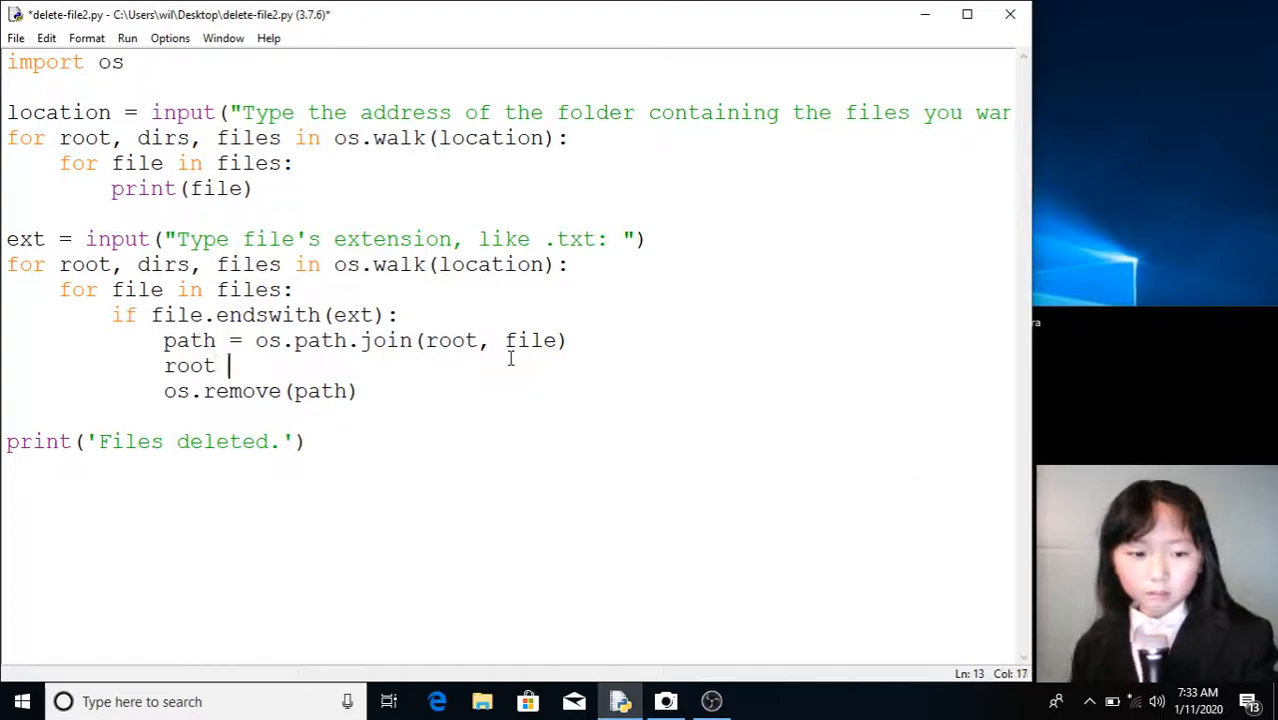
type("+ \"\"")
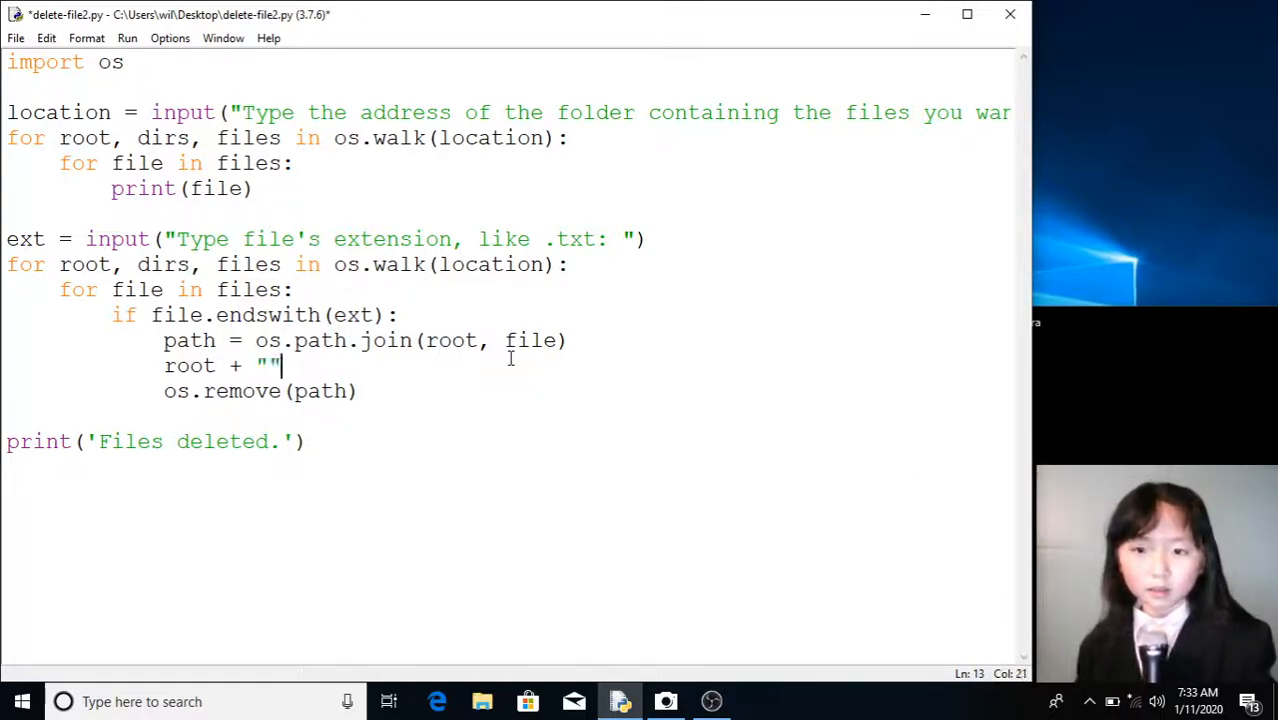
key("backspace")
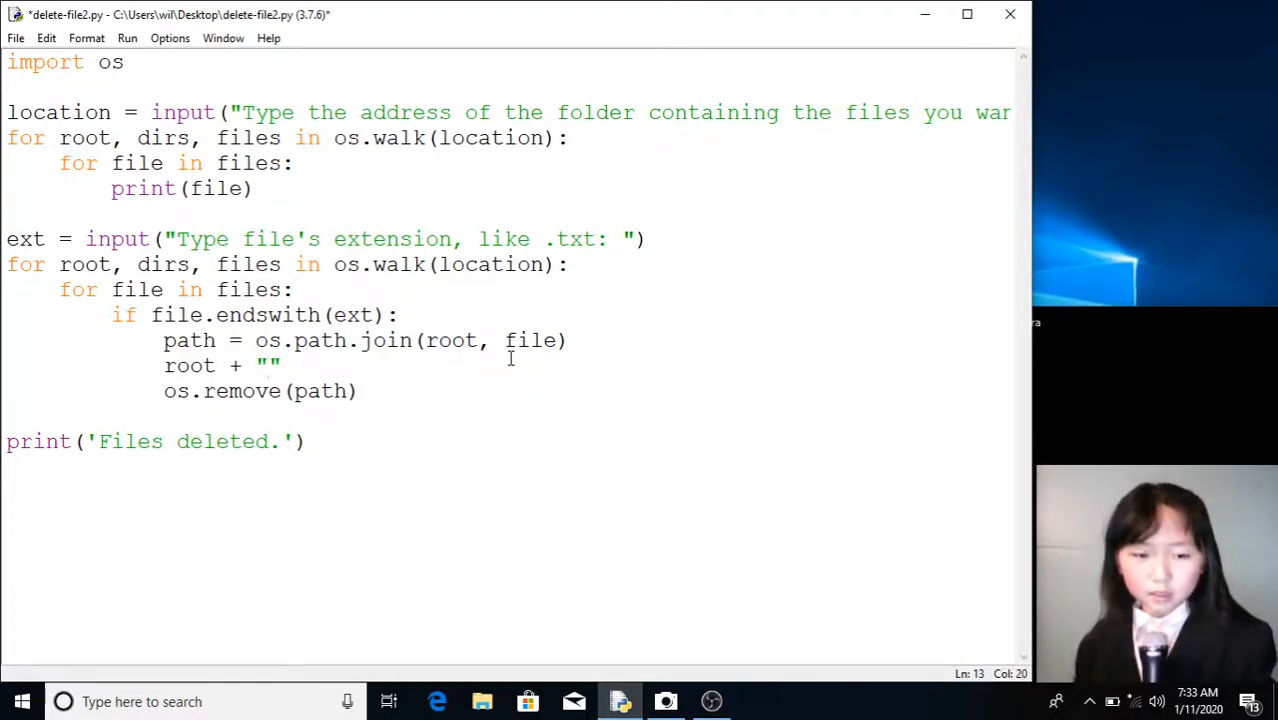
type("\\")
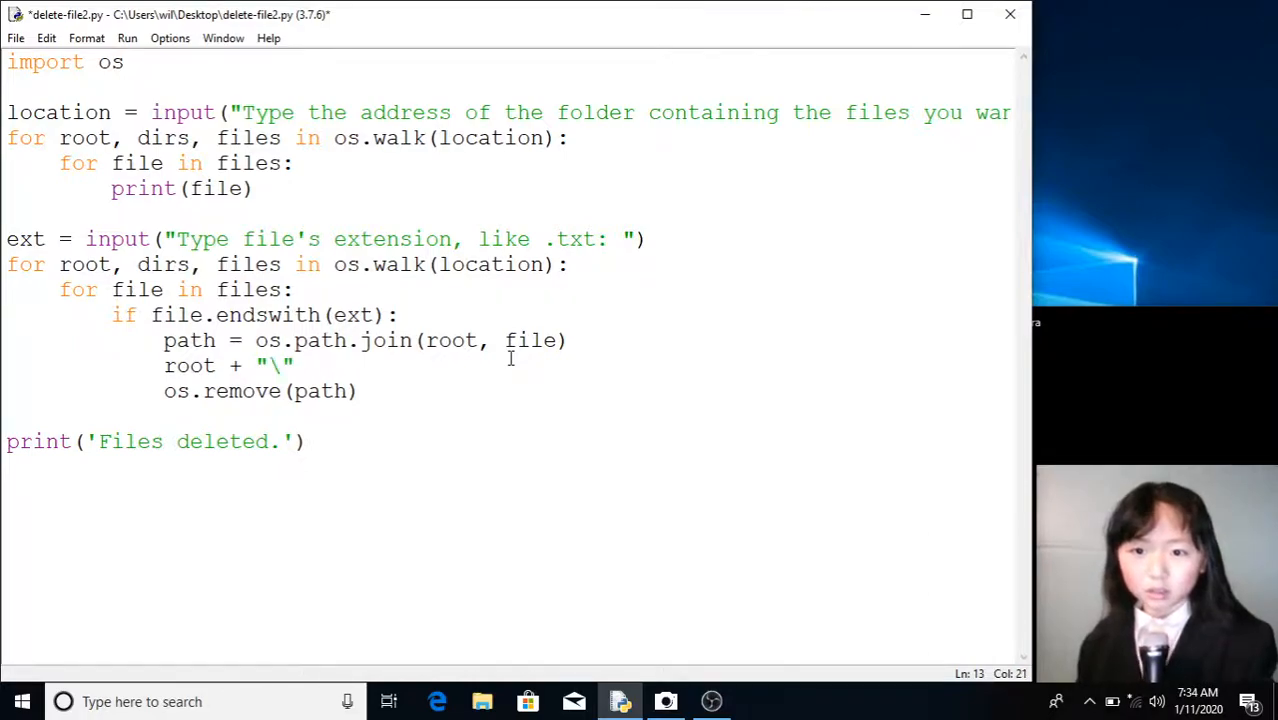
type("\\")
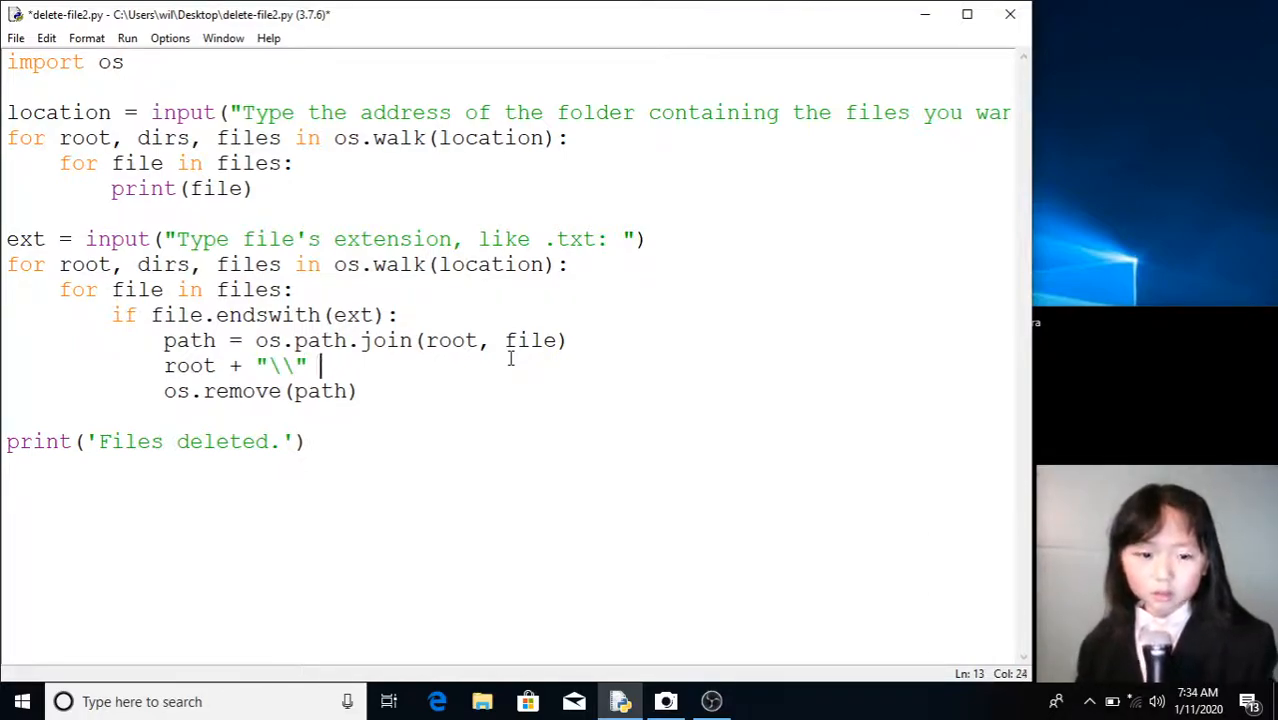
type("+")
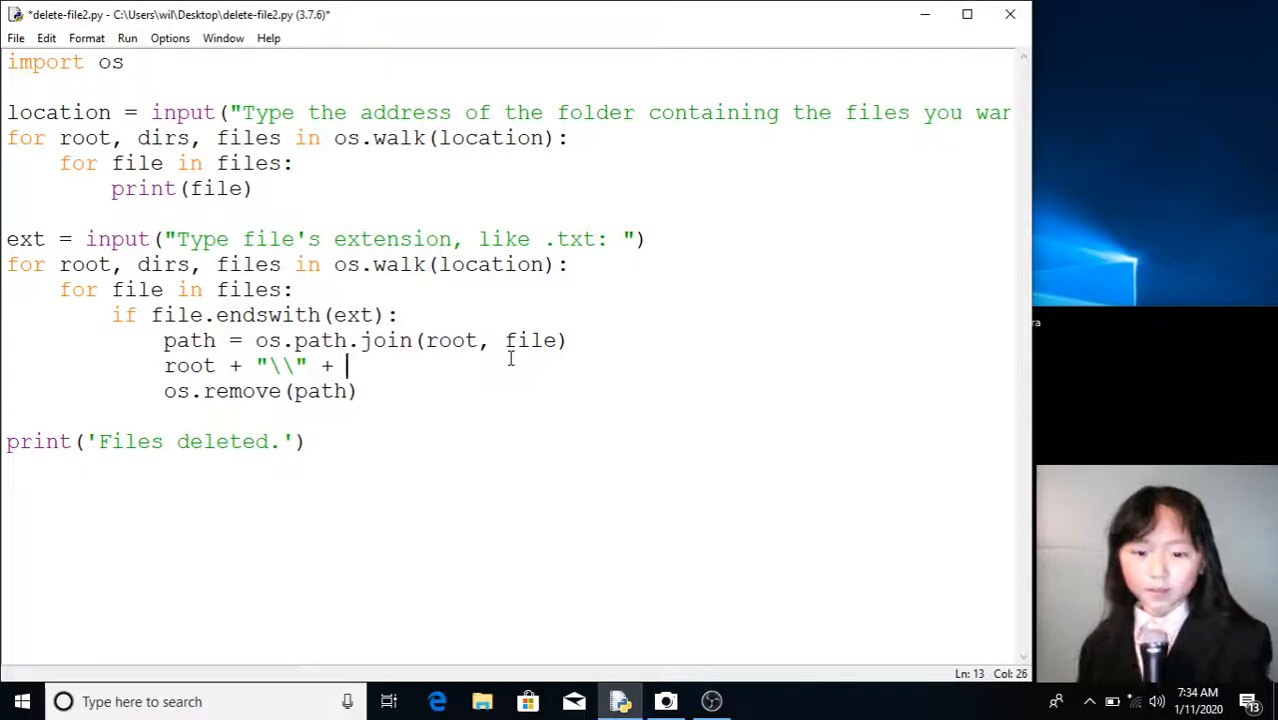
type("fi")
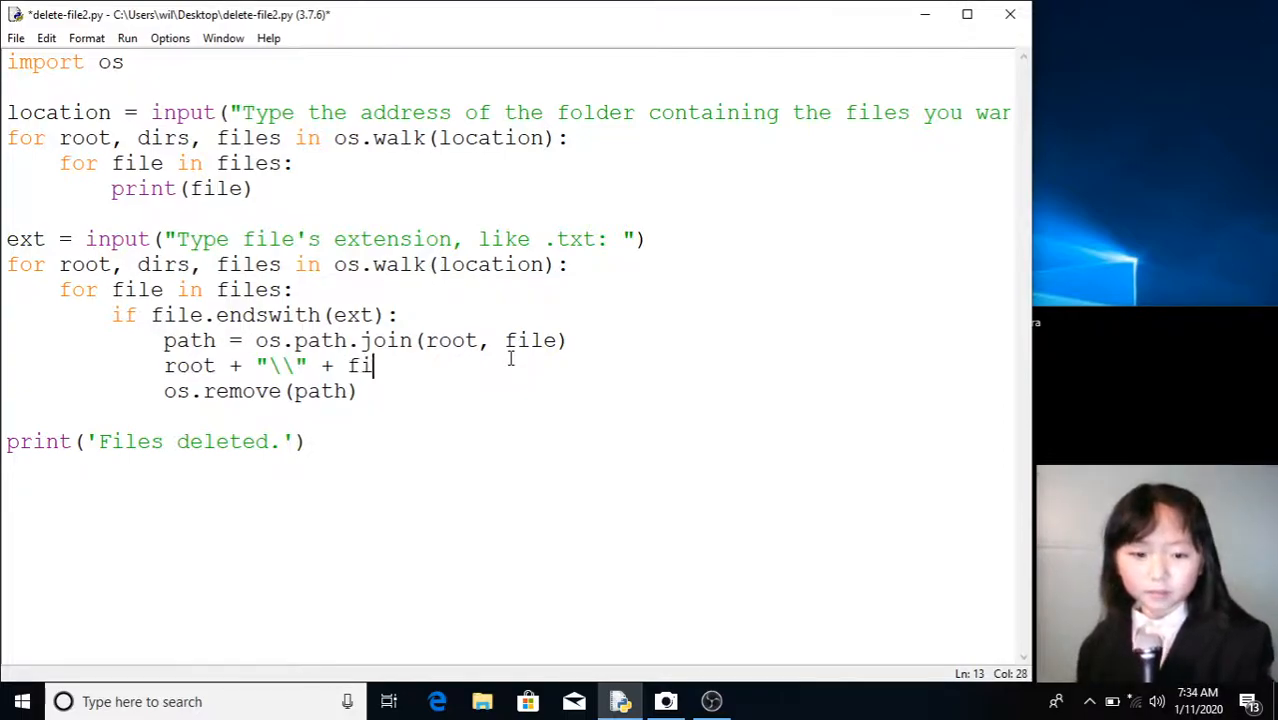
type("le")
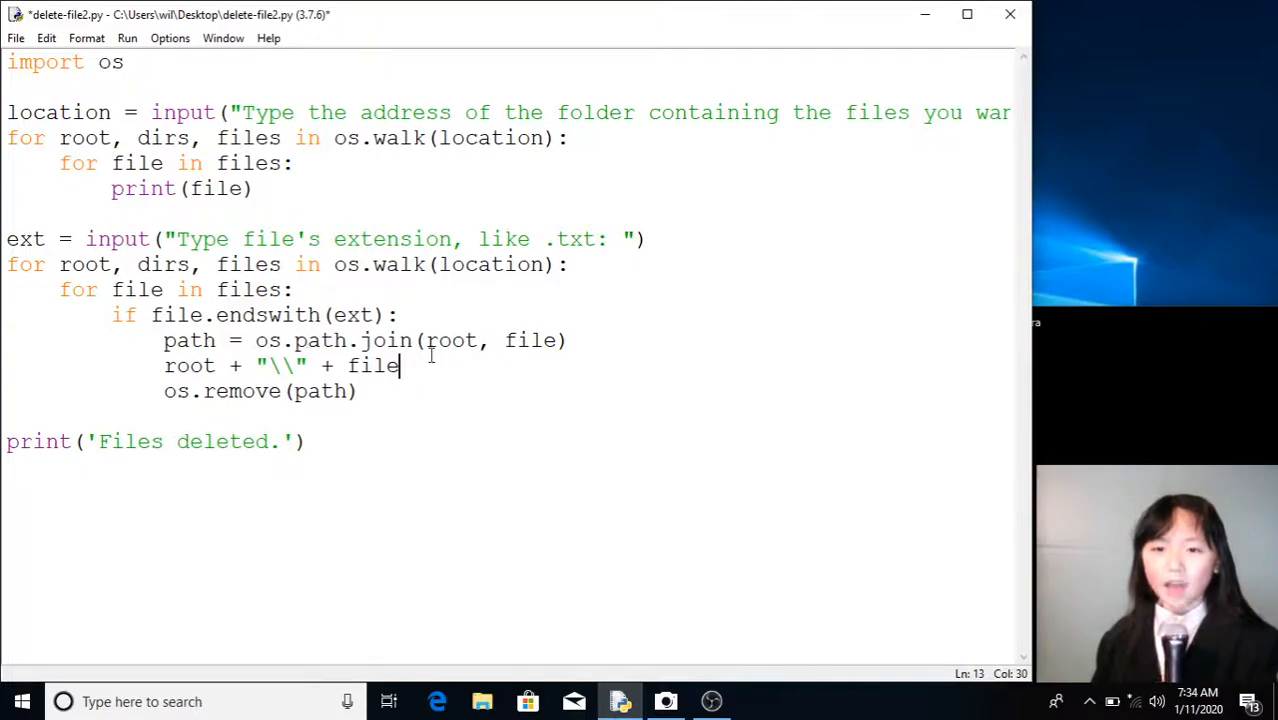
- Select the concatenation line and delete it so os.remove(path) follows the join again
left_click_drag(398, 365, 165, 365)
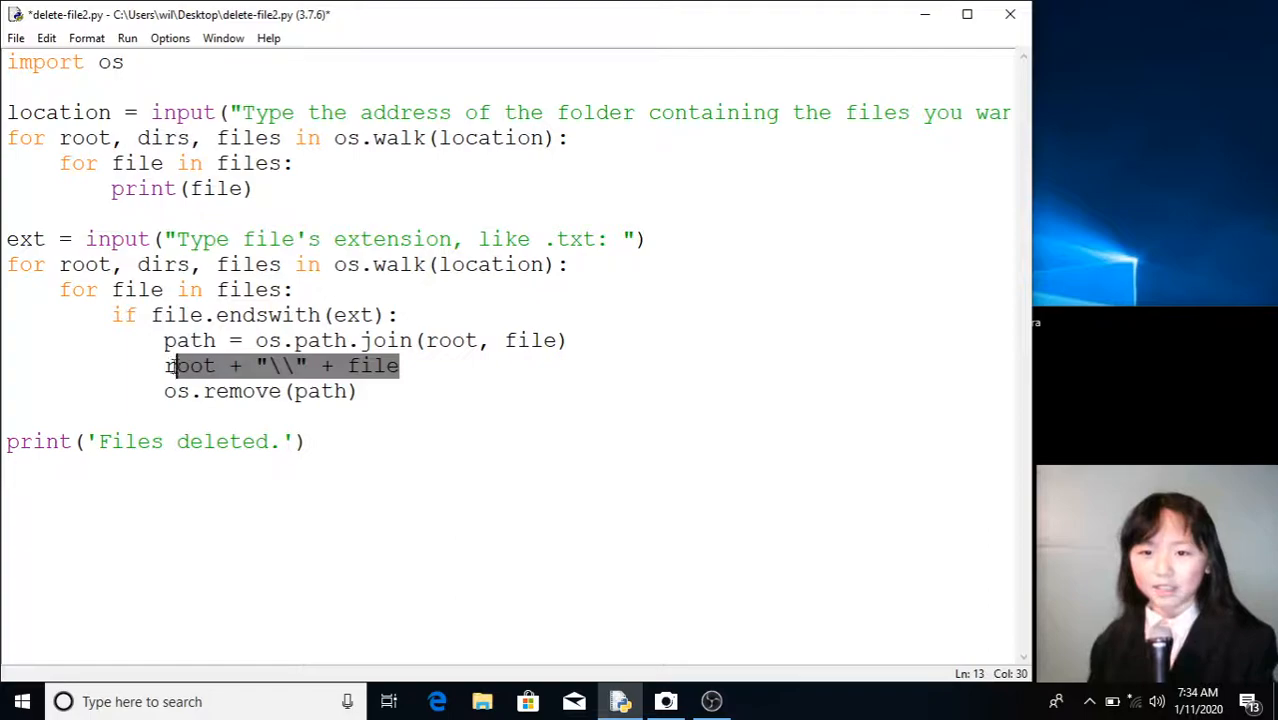
key("Delete")
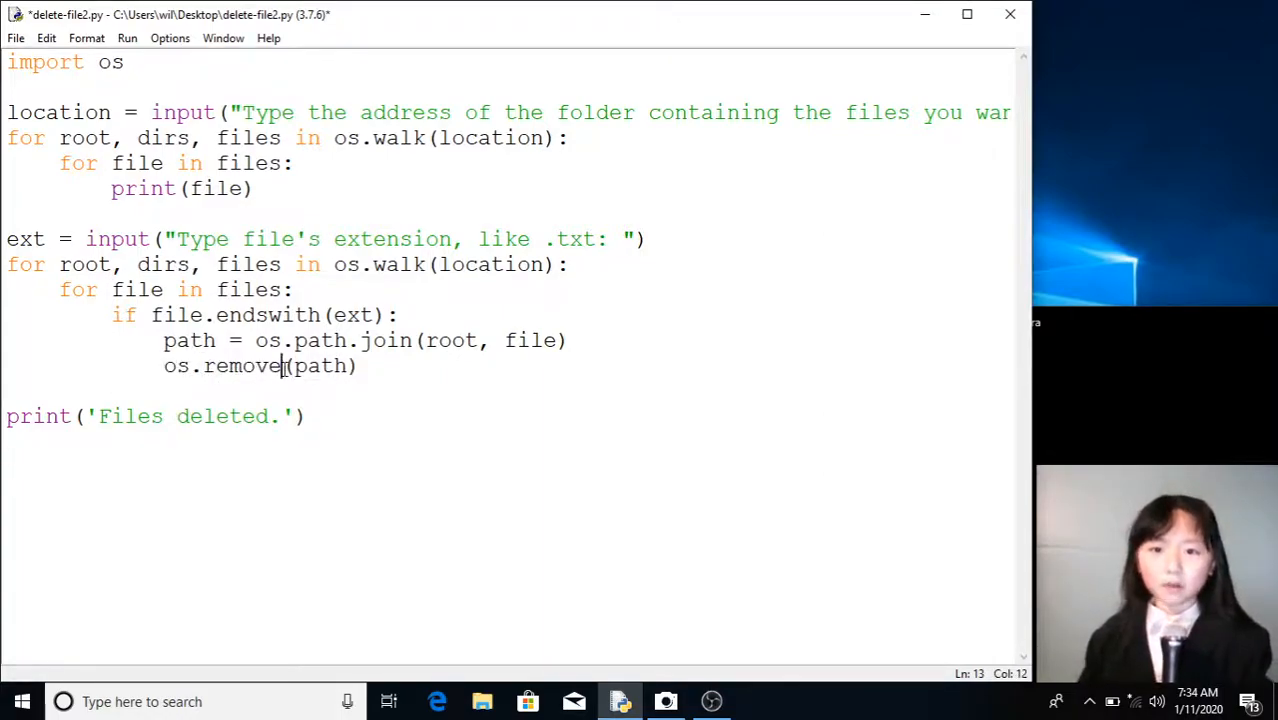
double_click(232, 365)
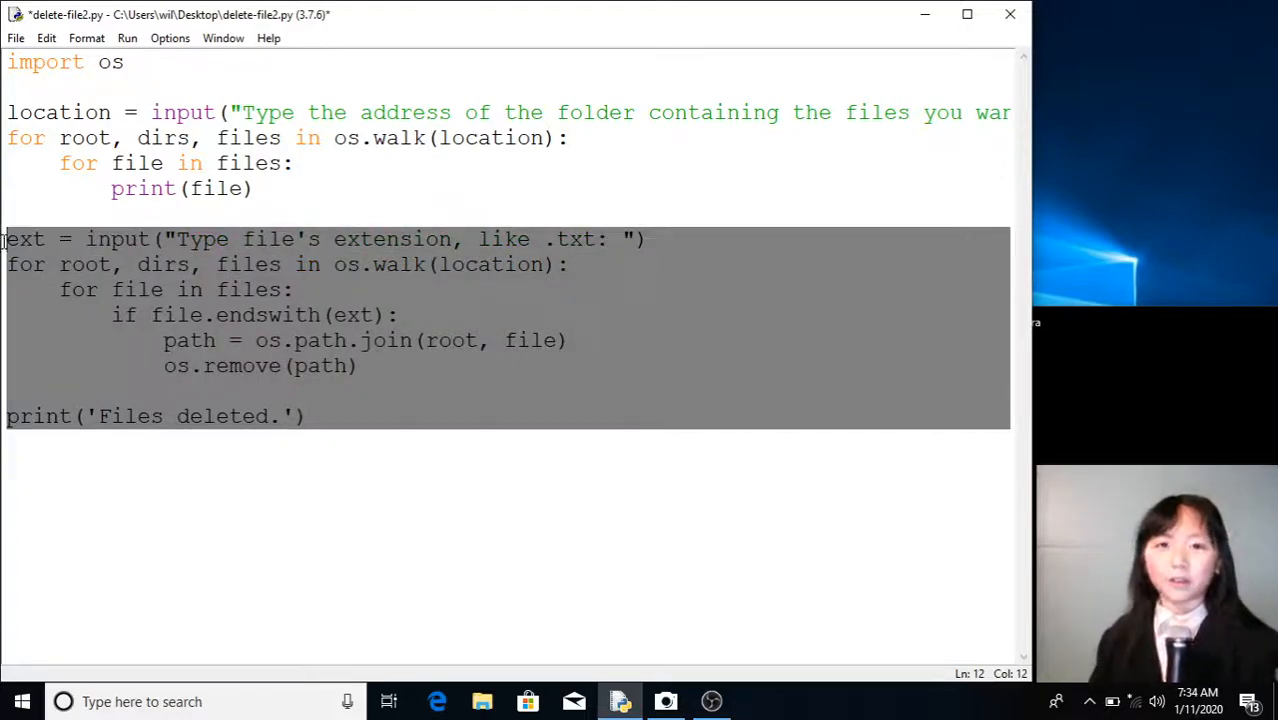
left_click(15, 438)
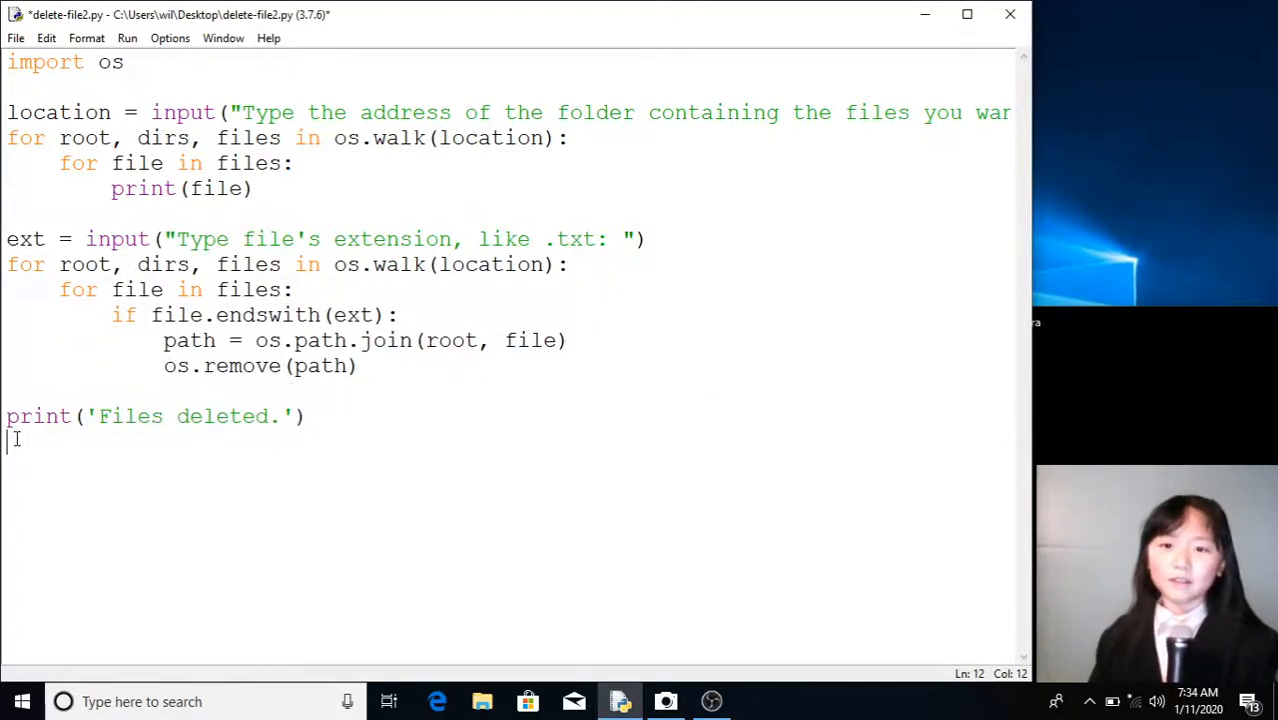